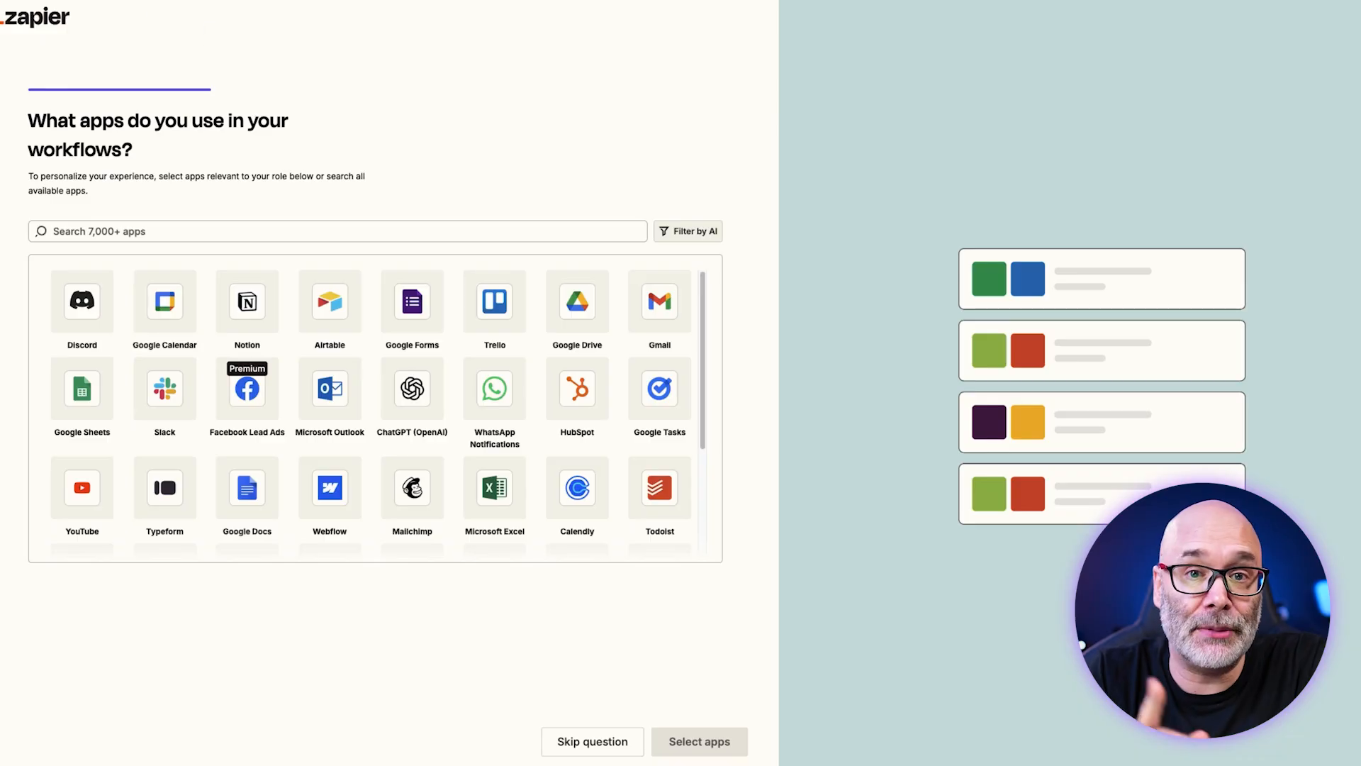
# Search the onboarding app list for 'opus' so OpusClip appears
pyautogui.write('opus')
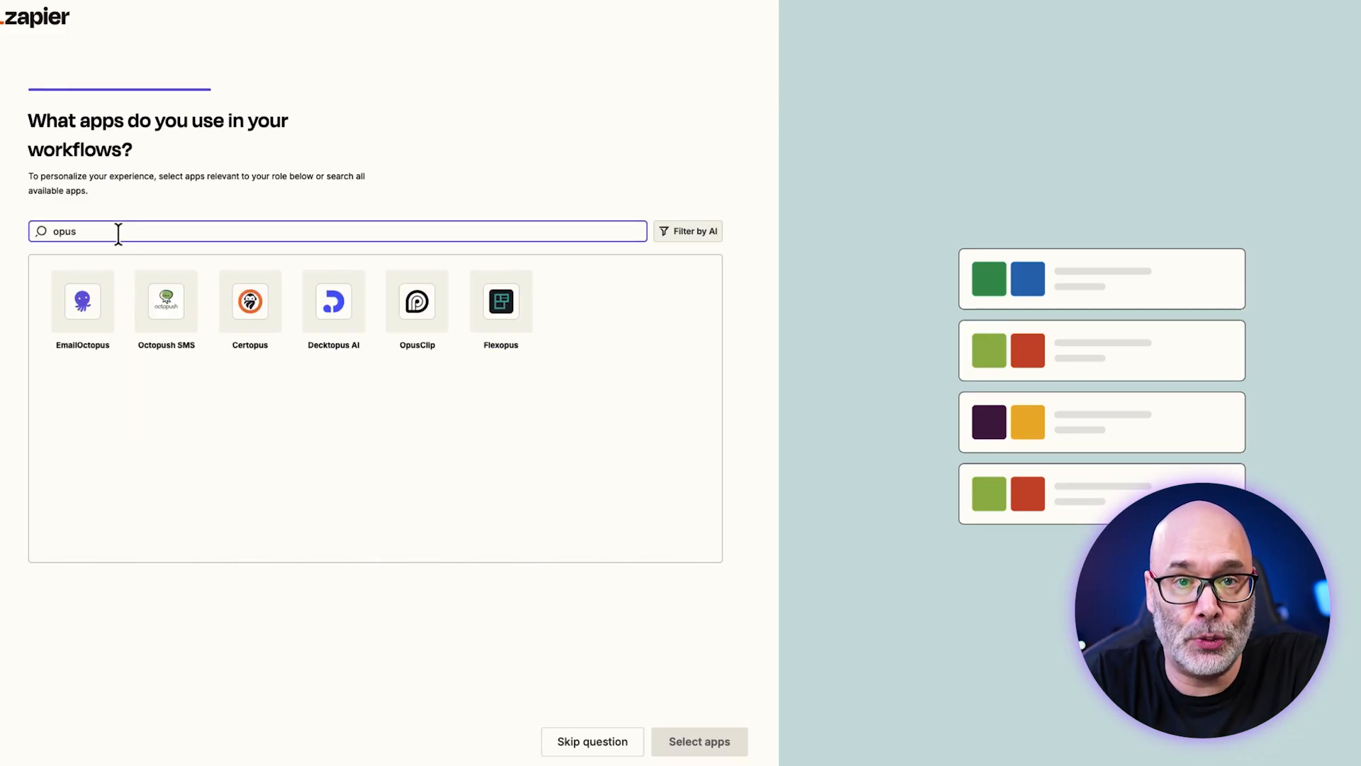
pyautogui.moveTo(417, 302)
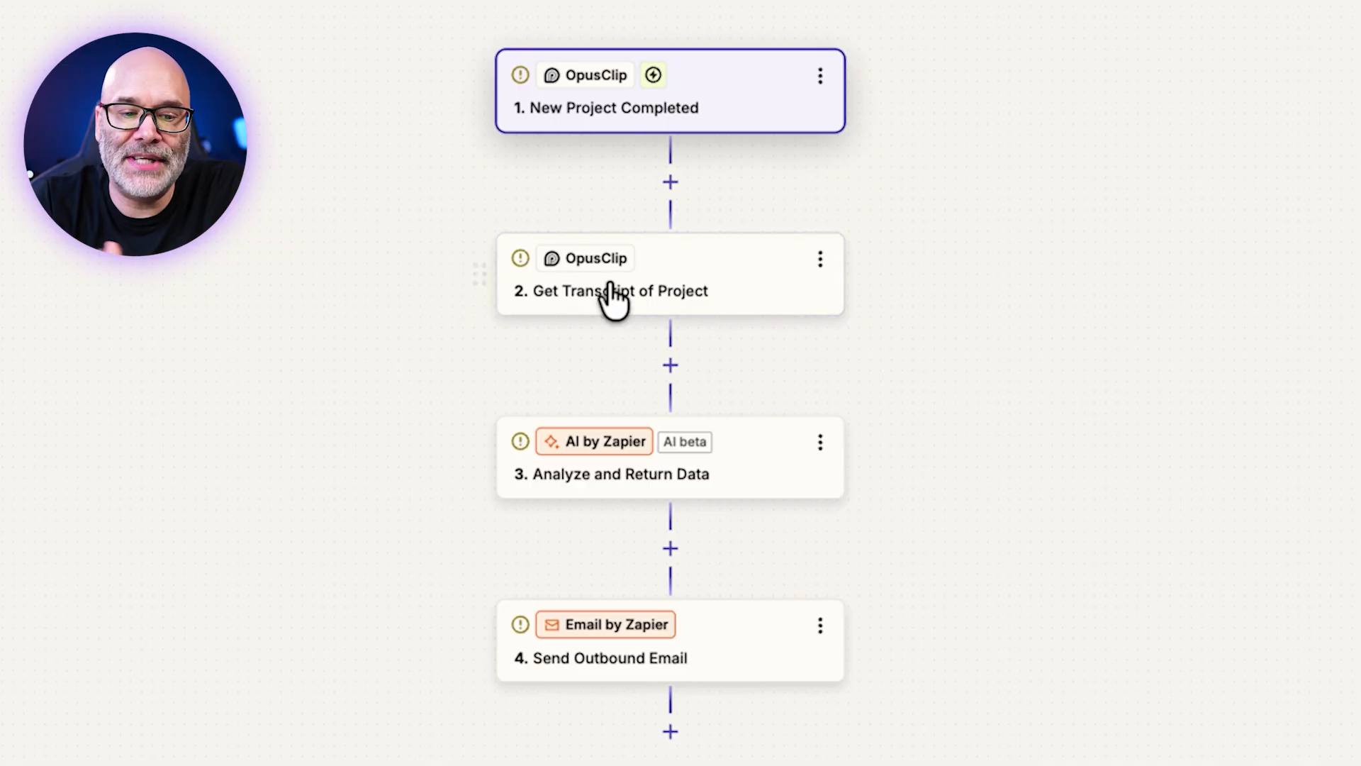
pyautogui.moveTo(183, 330)
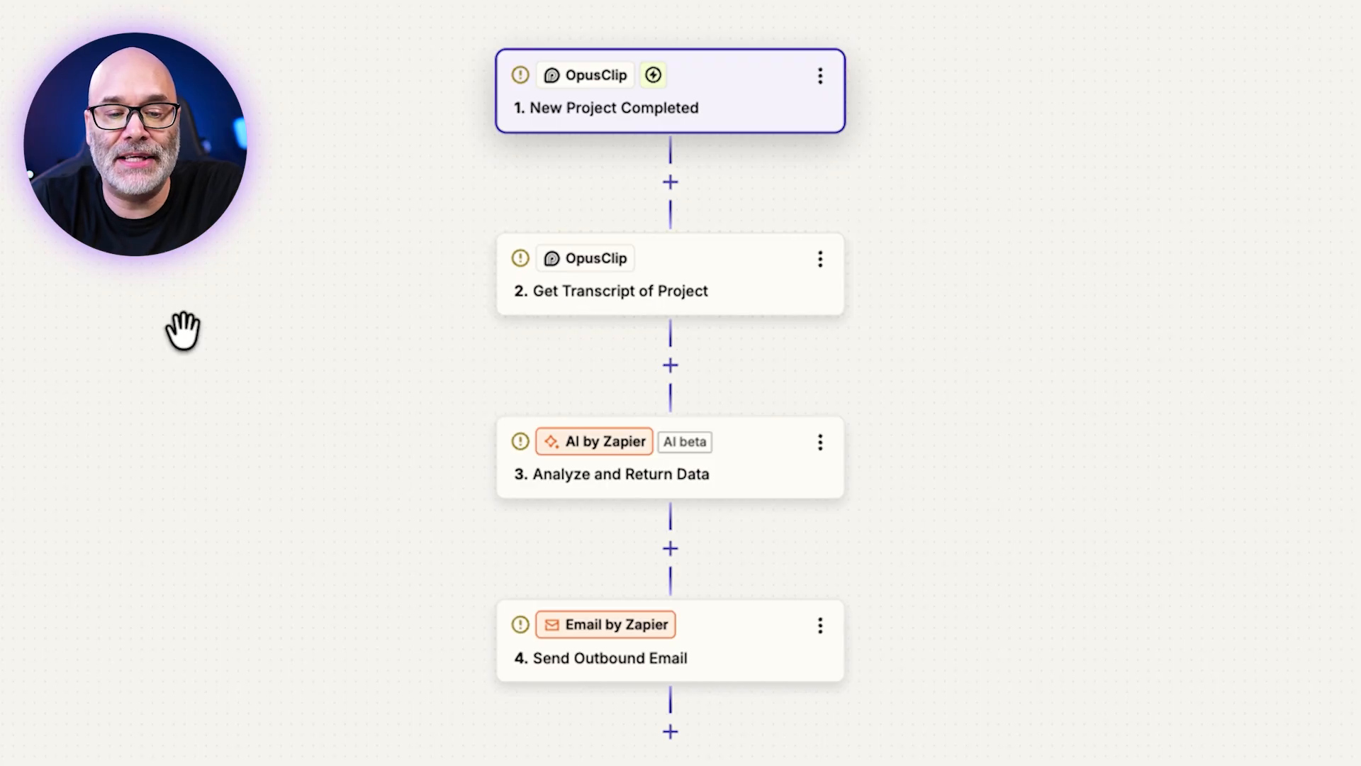
pyautogui.moveTo(771, 528)
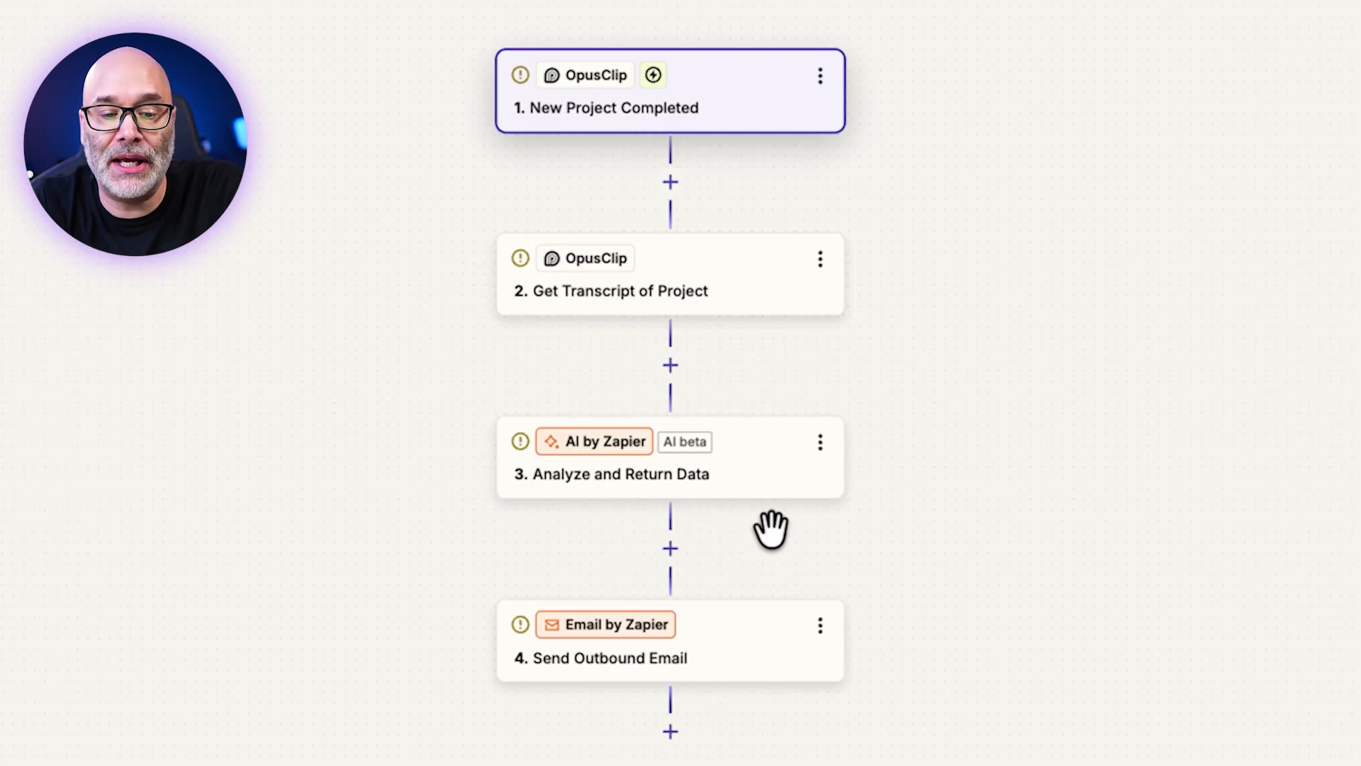
pyautogui.moveTo(699, 99)
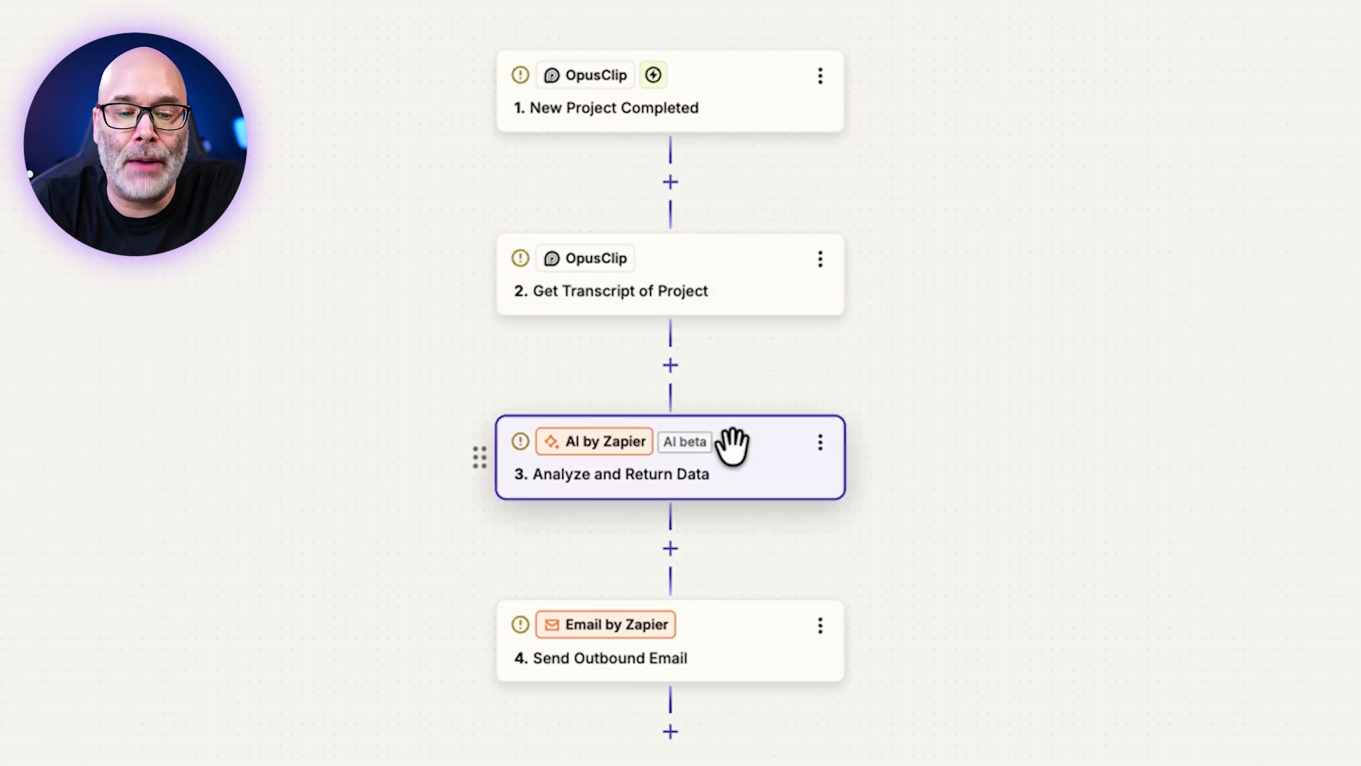
pyautogui.moveTo(698, 510)
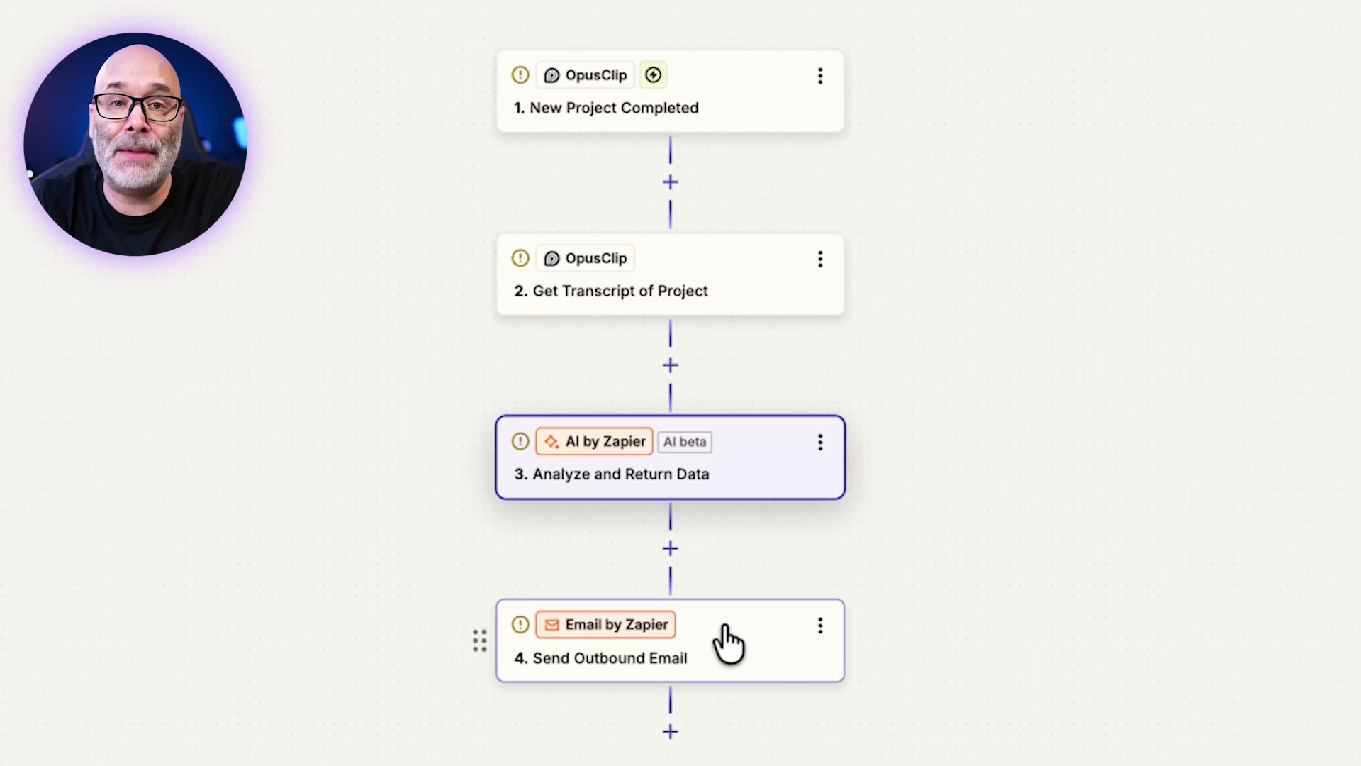
pyautogui.click(667, 640)
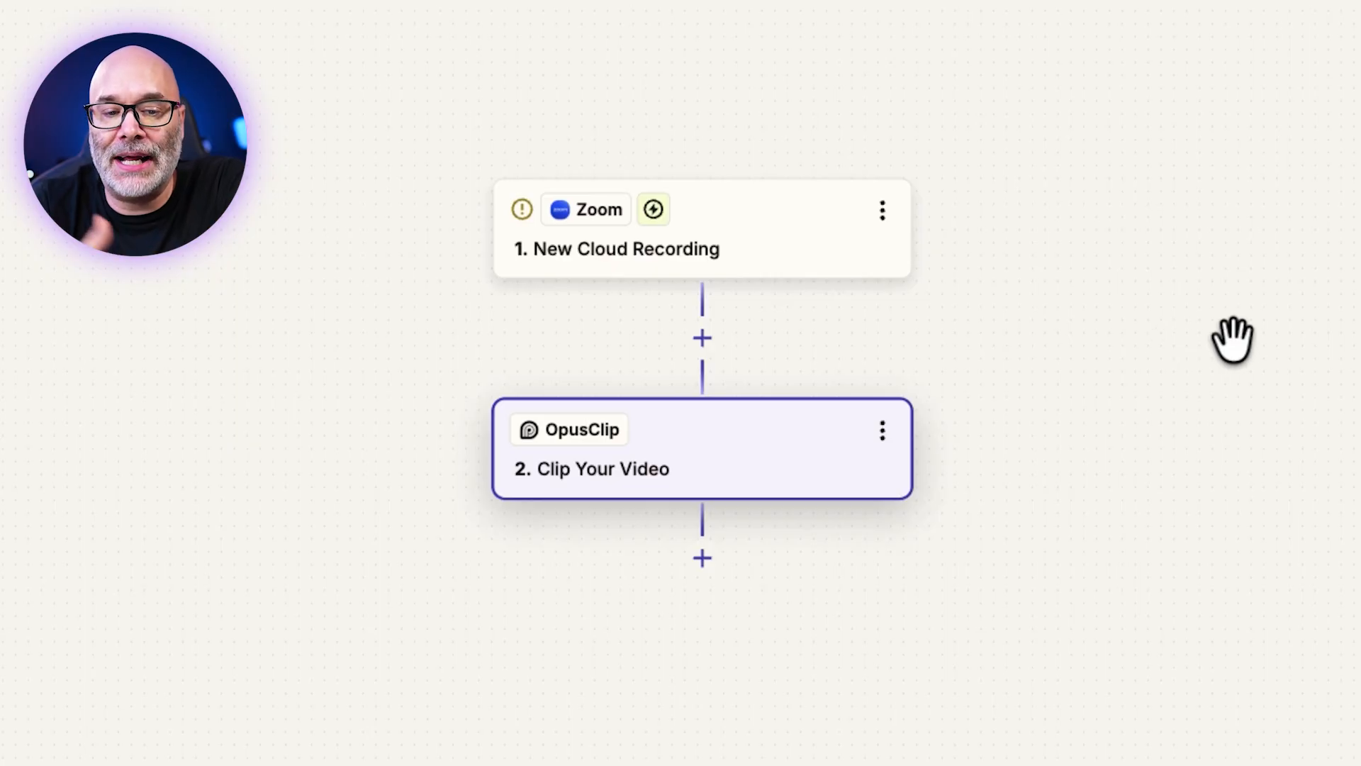
pyautogui.moveTo(1211, 331)
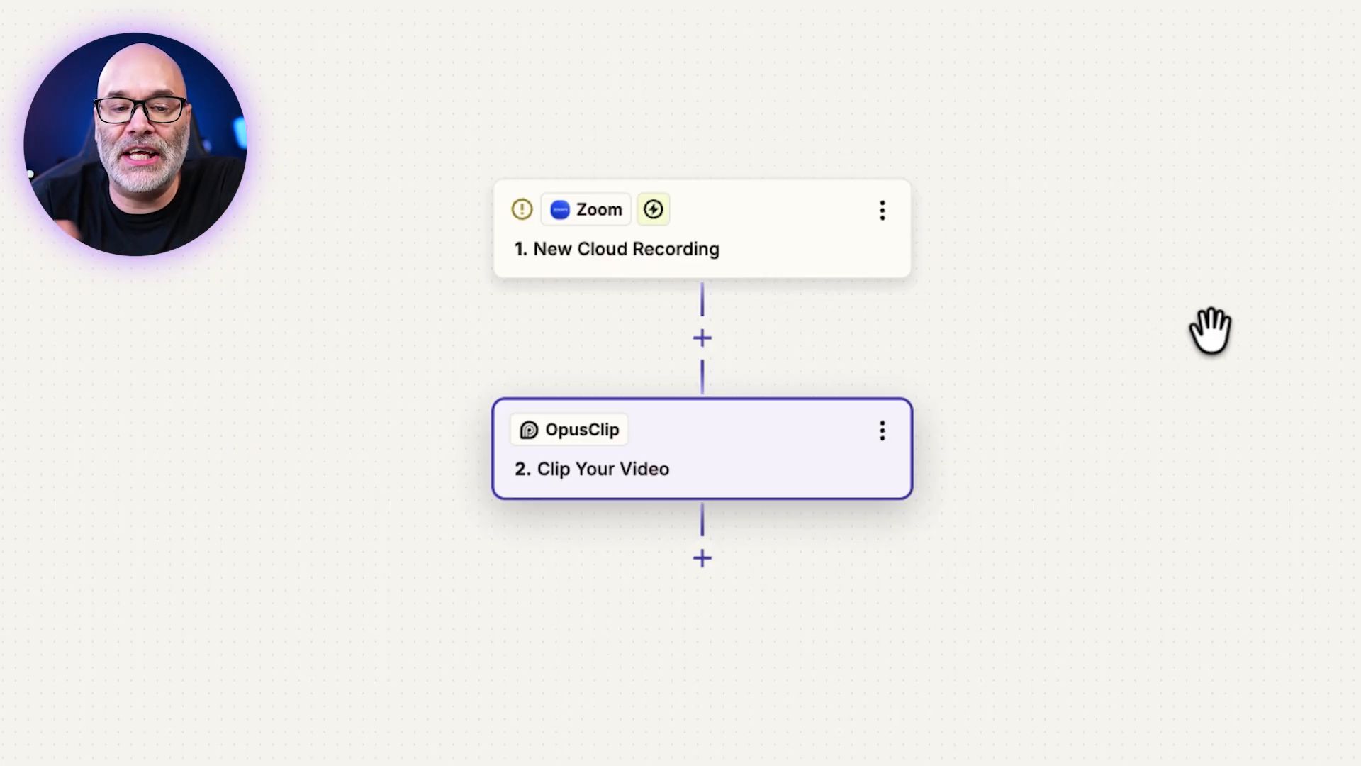
pyautogui.moveTo(1138, 286)
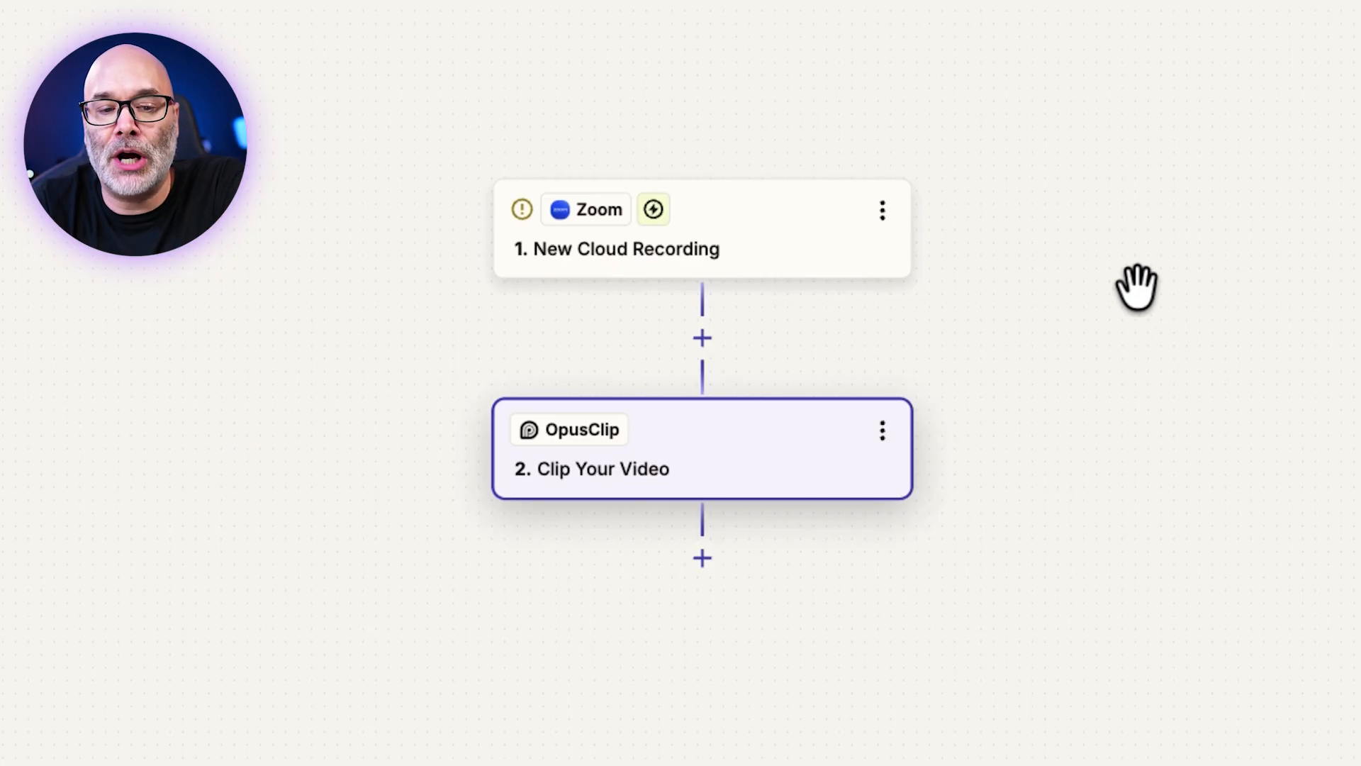
pyautogui.moveTo(1272, 399)
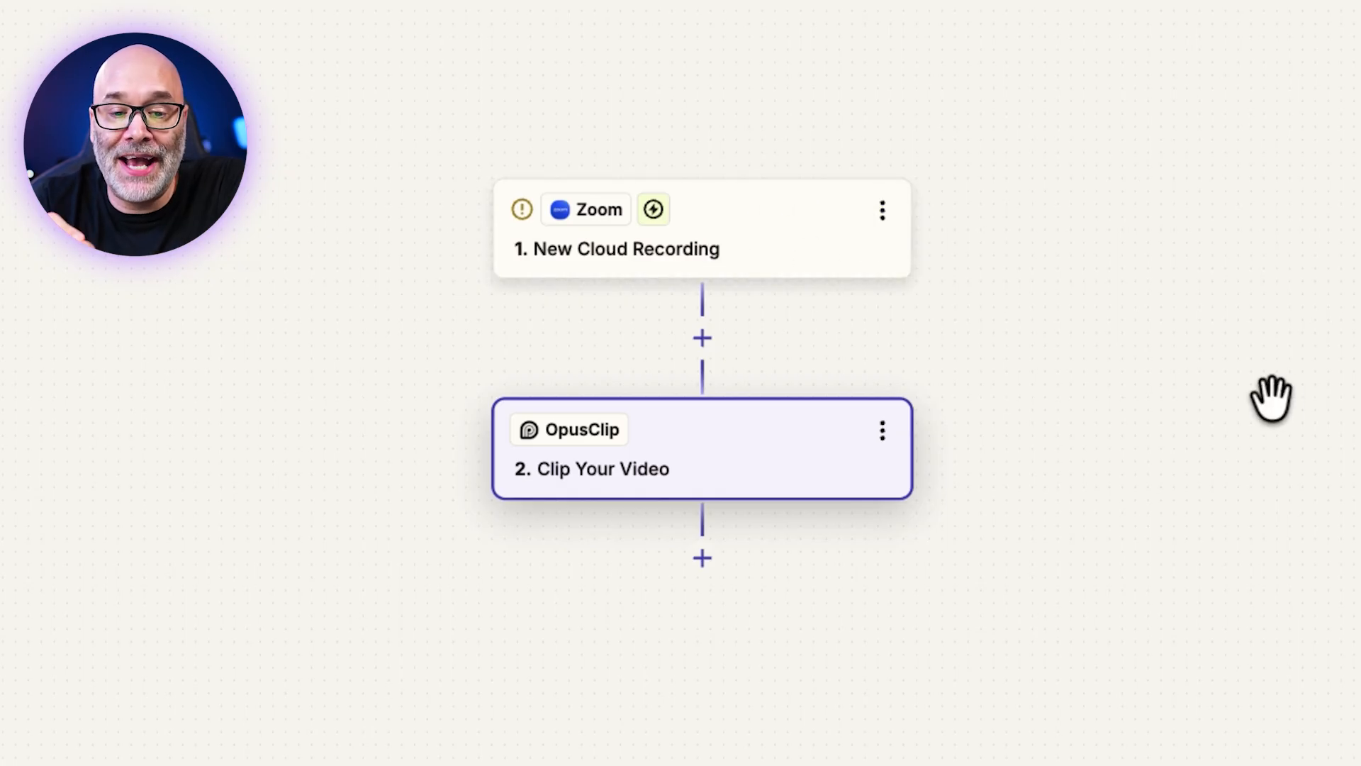
pyautogui.moveTo(729, 257)
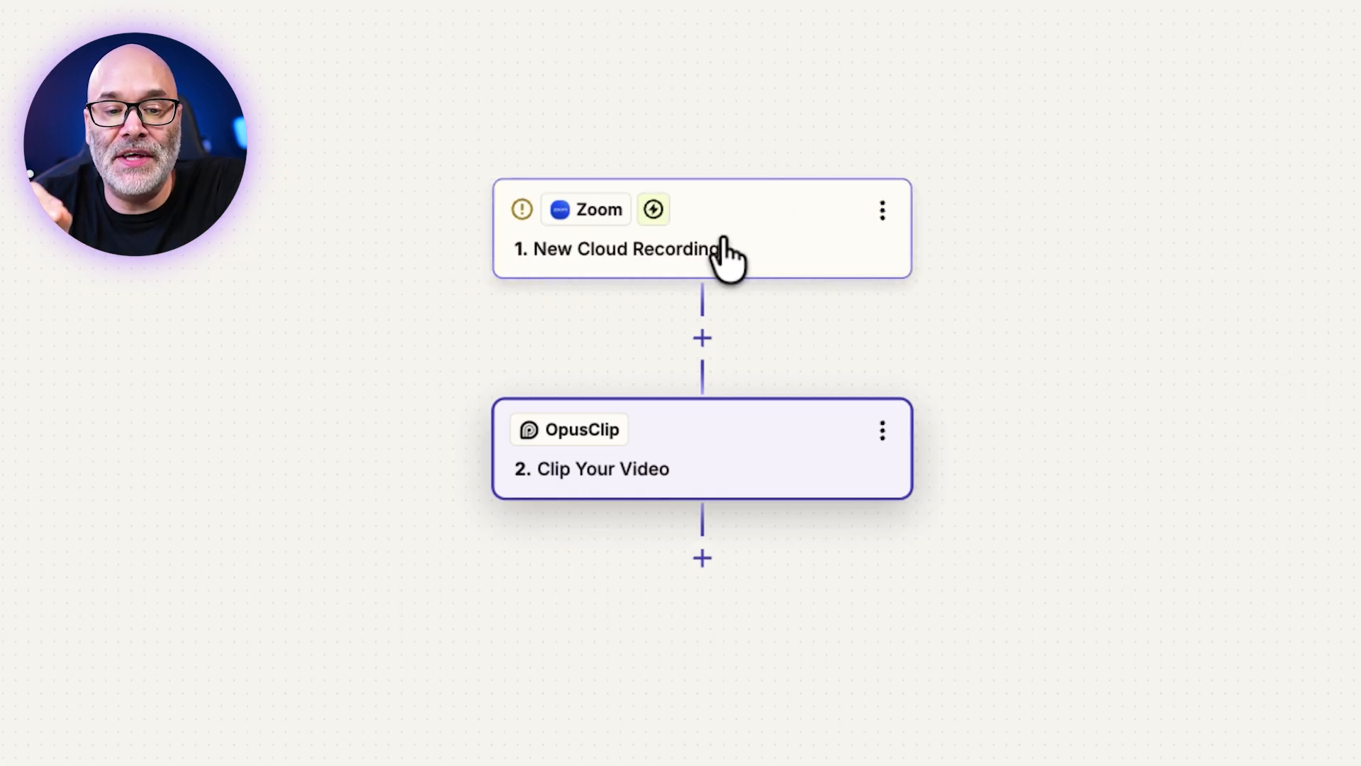
pyautogui.moveTo(742, 260)
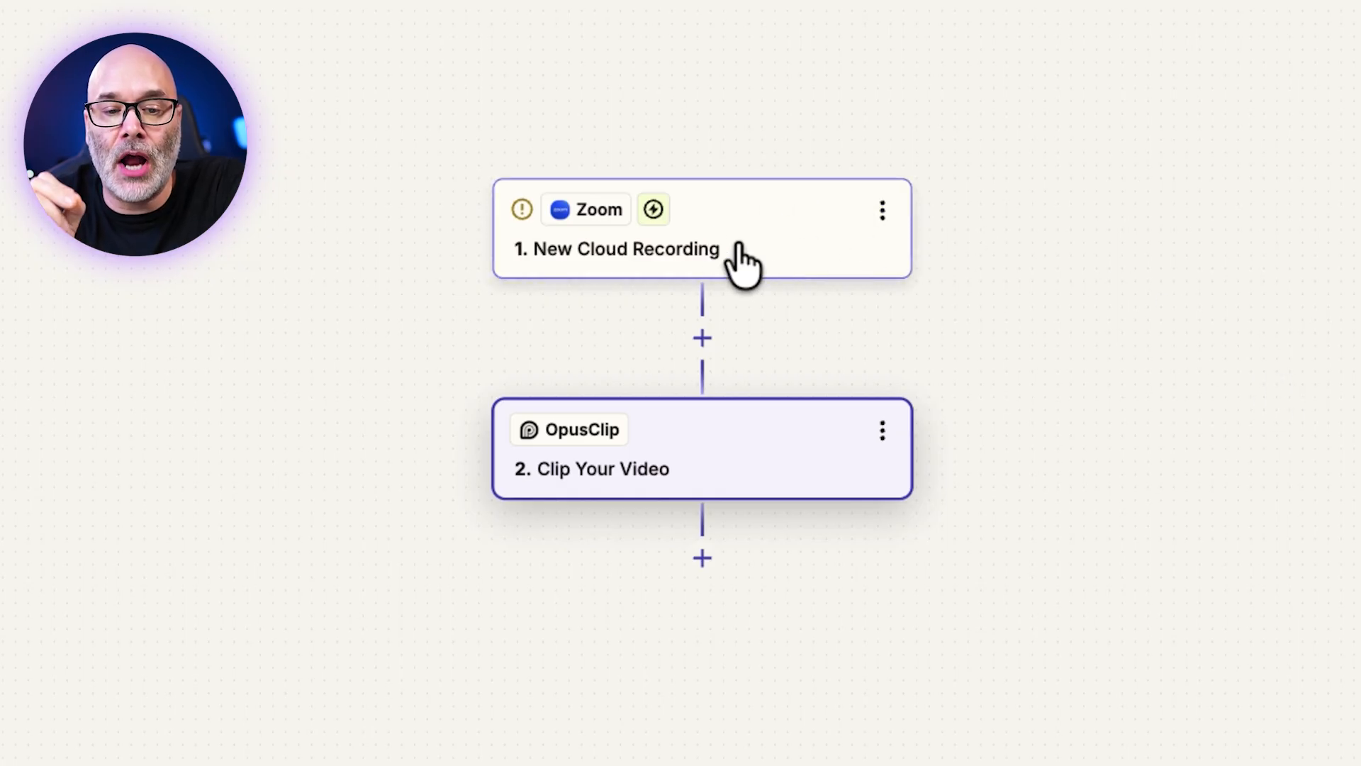
pyautogui.moveTo(711, 494)
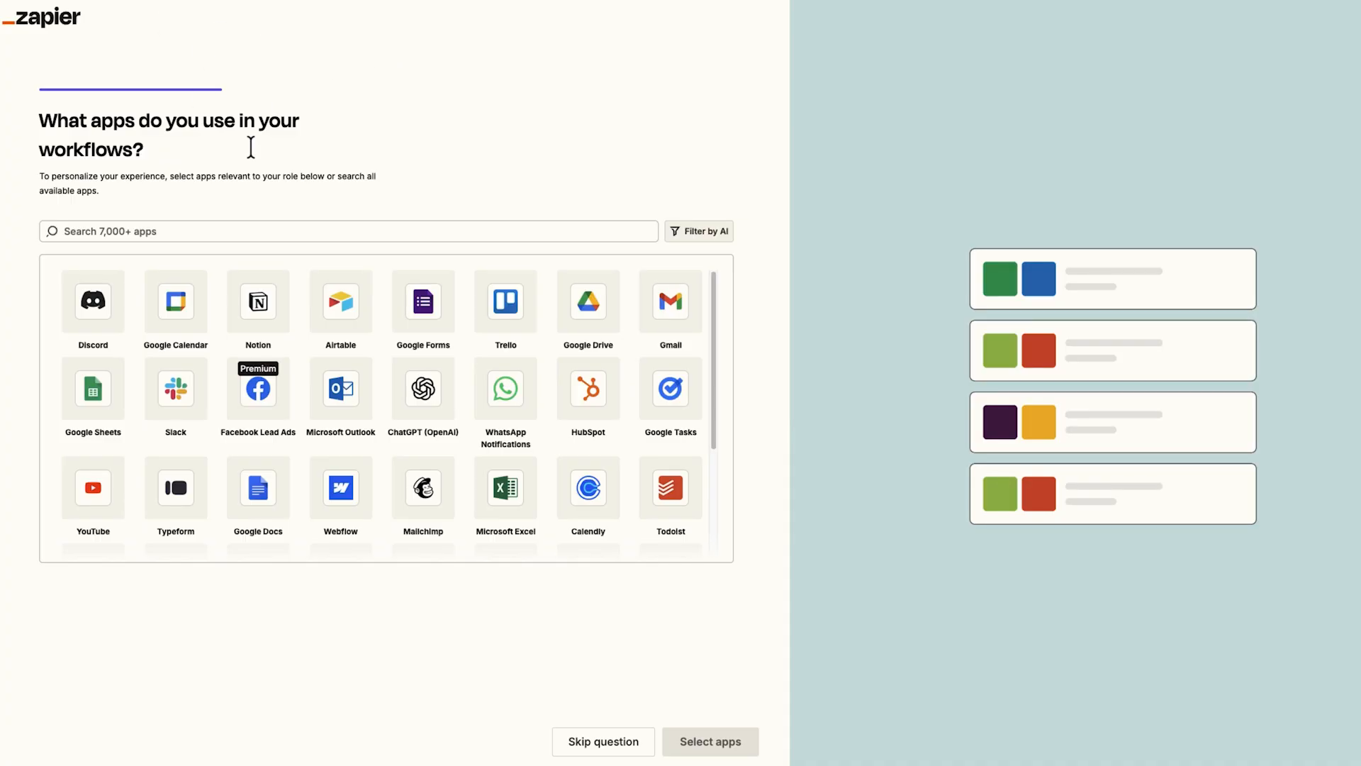
pyautogui.moveTo(38, 150)
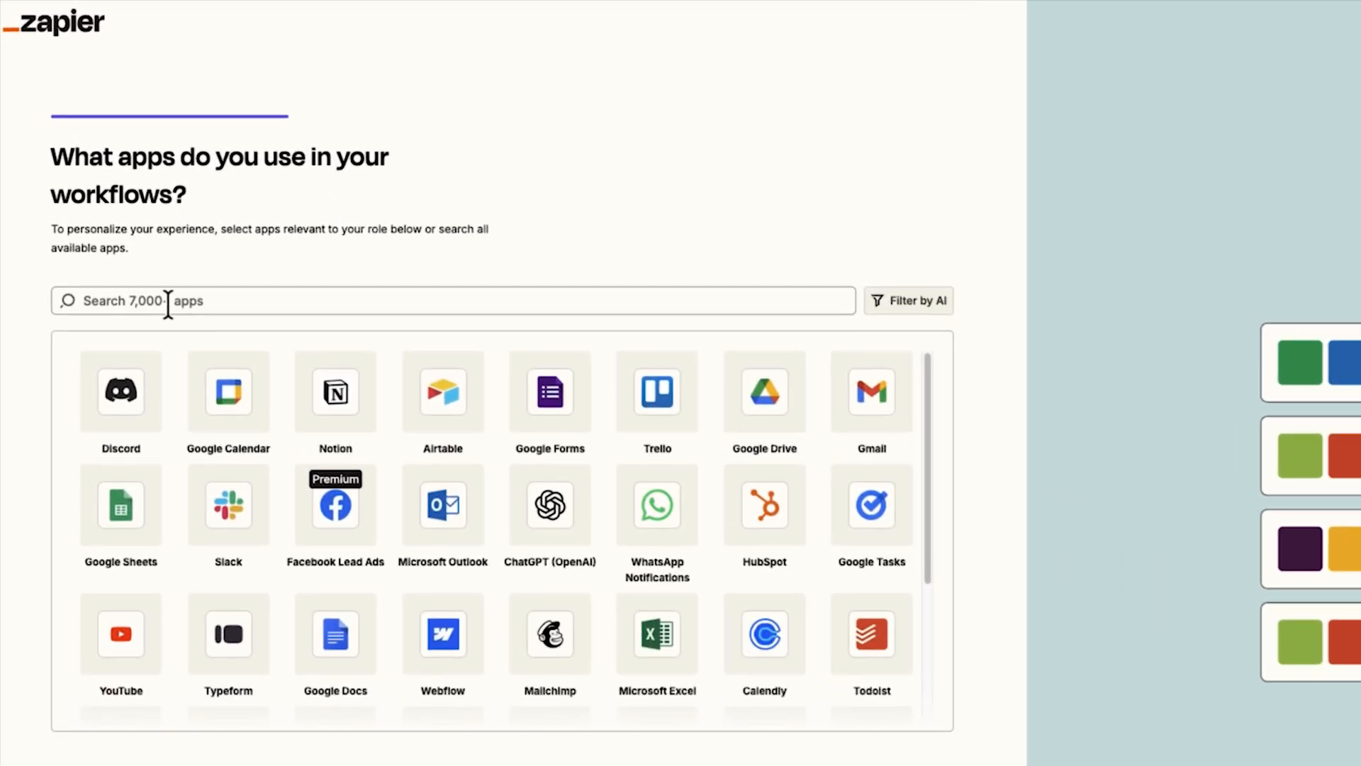
# Search 'opus' in onboarding and mark OpusClip as a used app
pyautogui.click(451, 301)
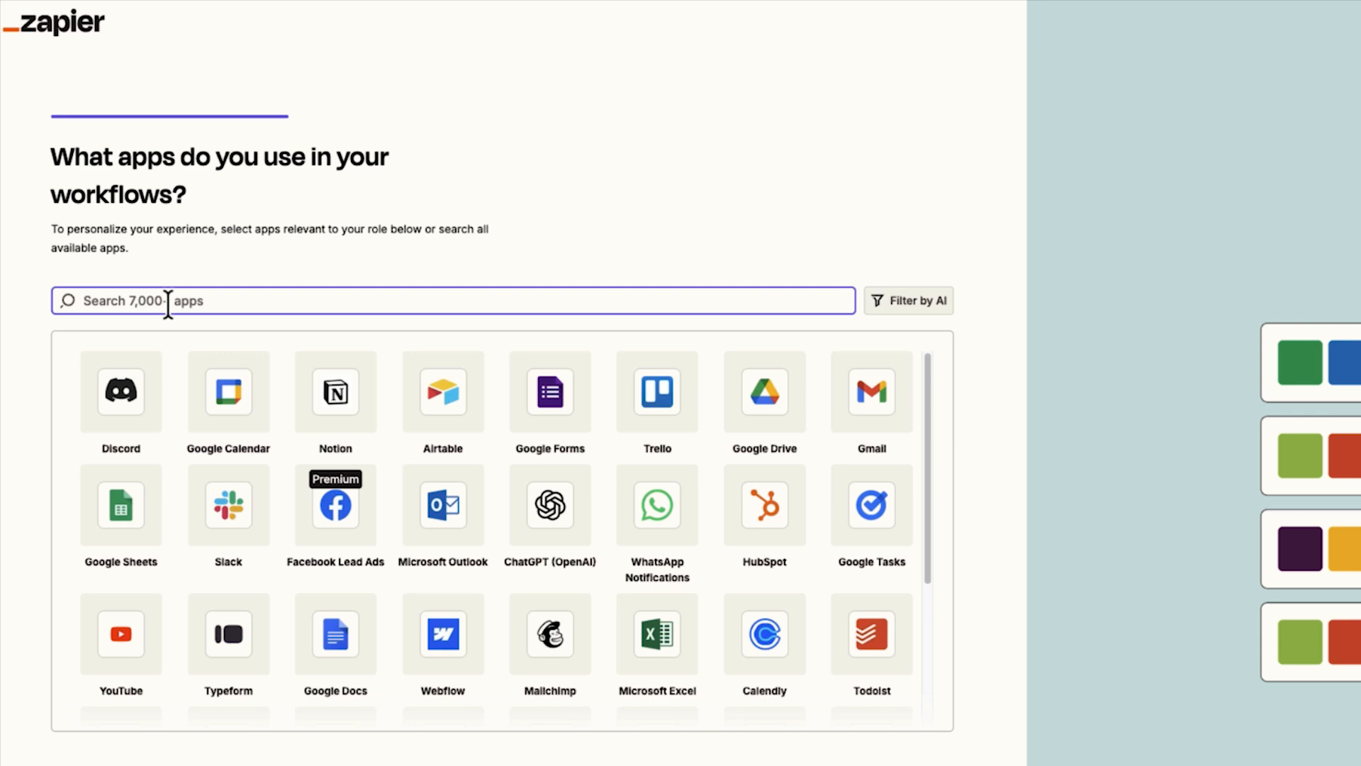
pyautogui.write('opus')
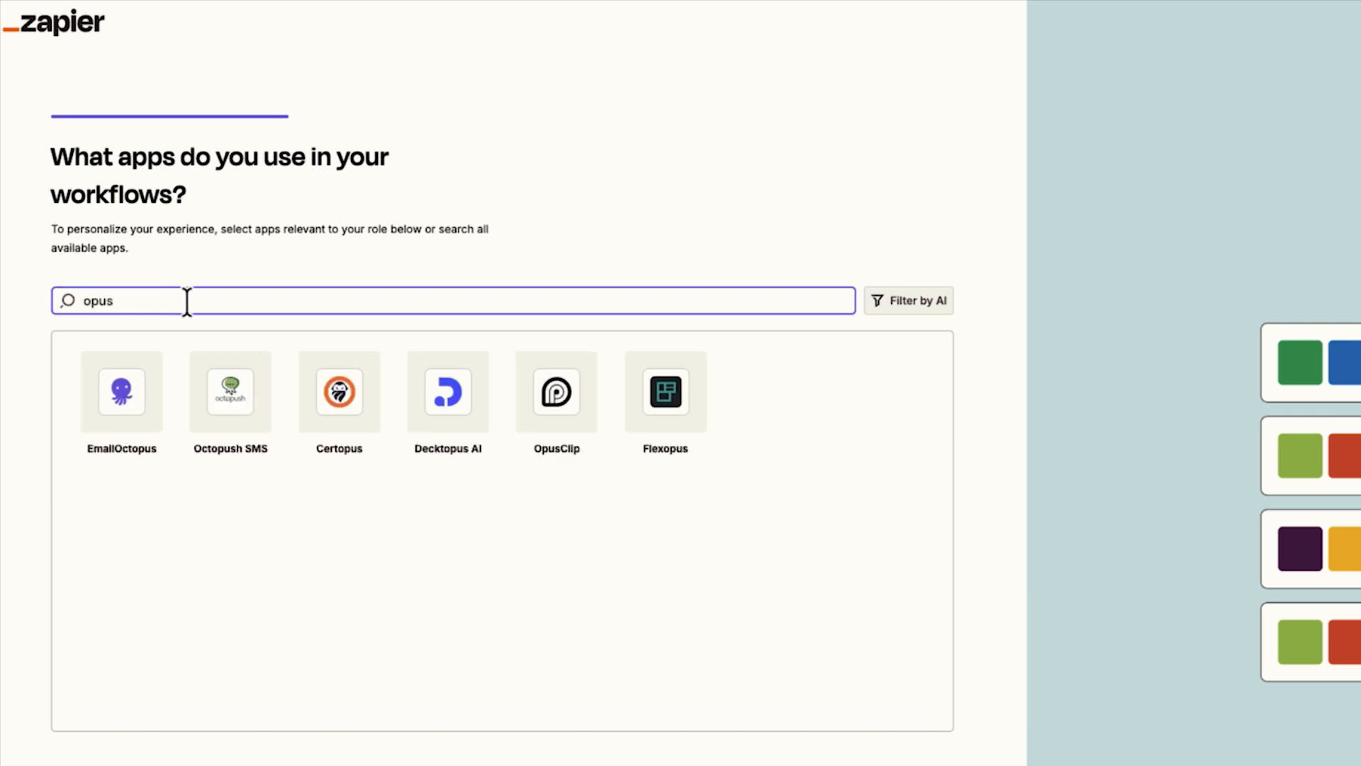
pyautogui.moveTo(556, 412)
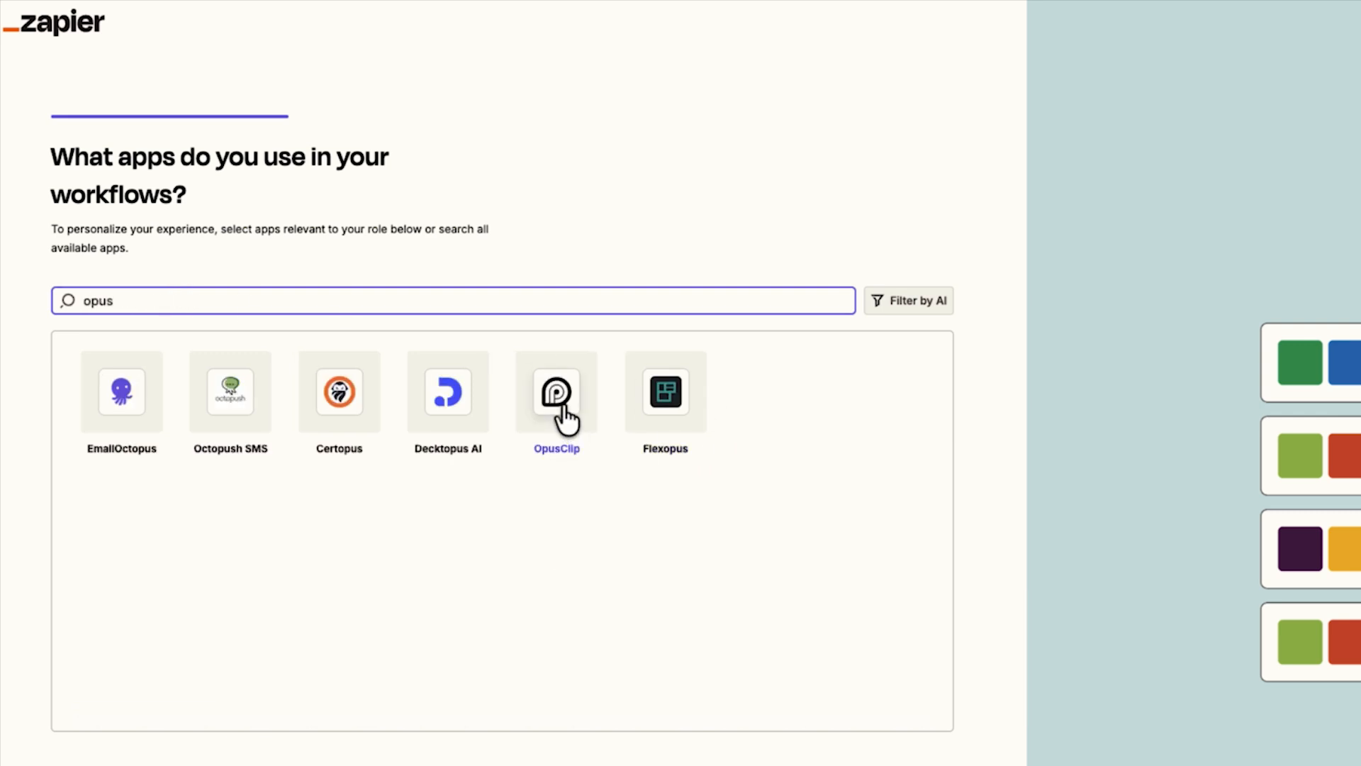
pyautogui.click(556, 391)
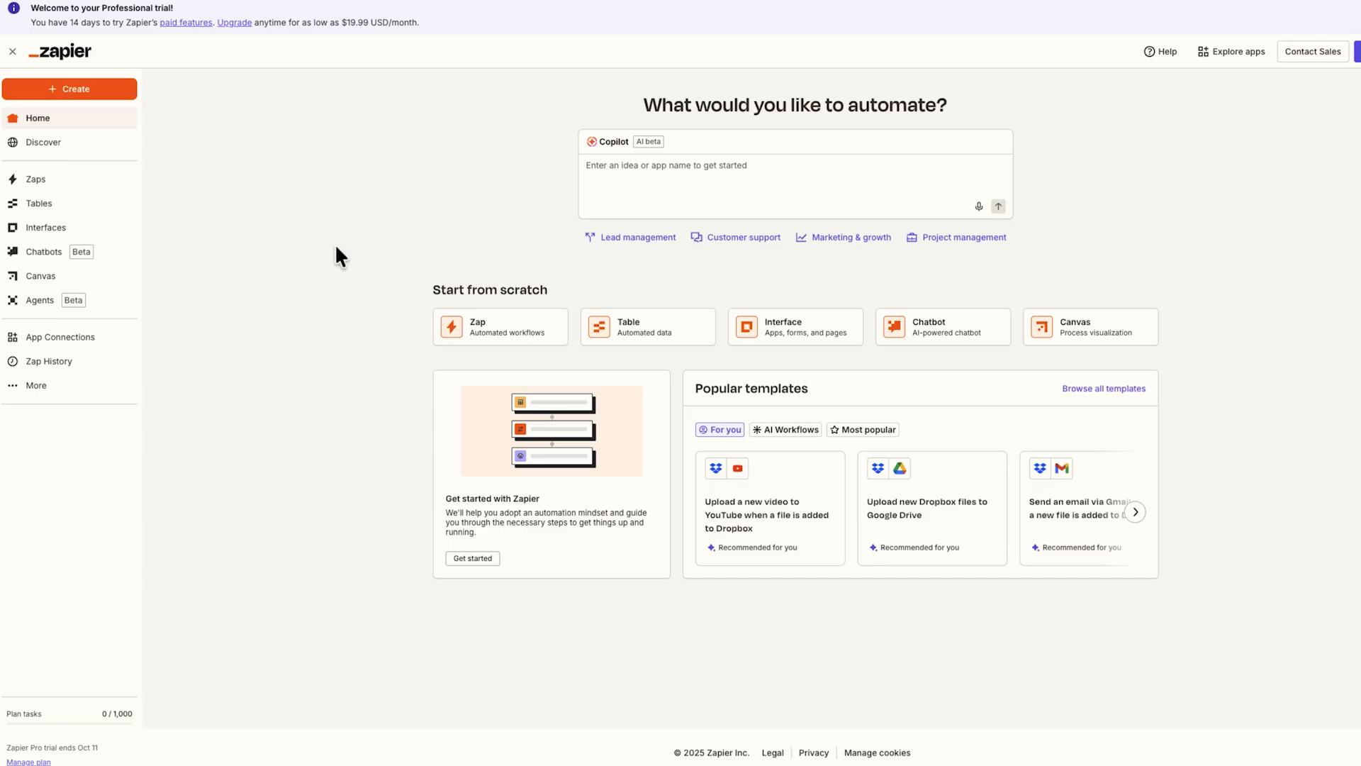
pyautogui.moveTo(328, 230)
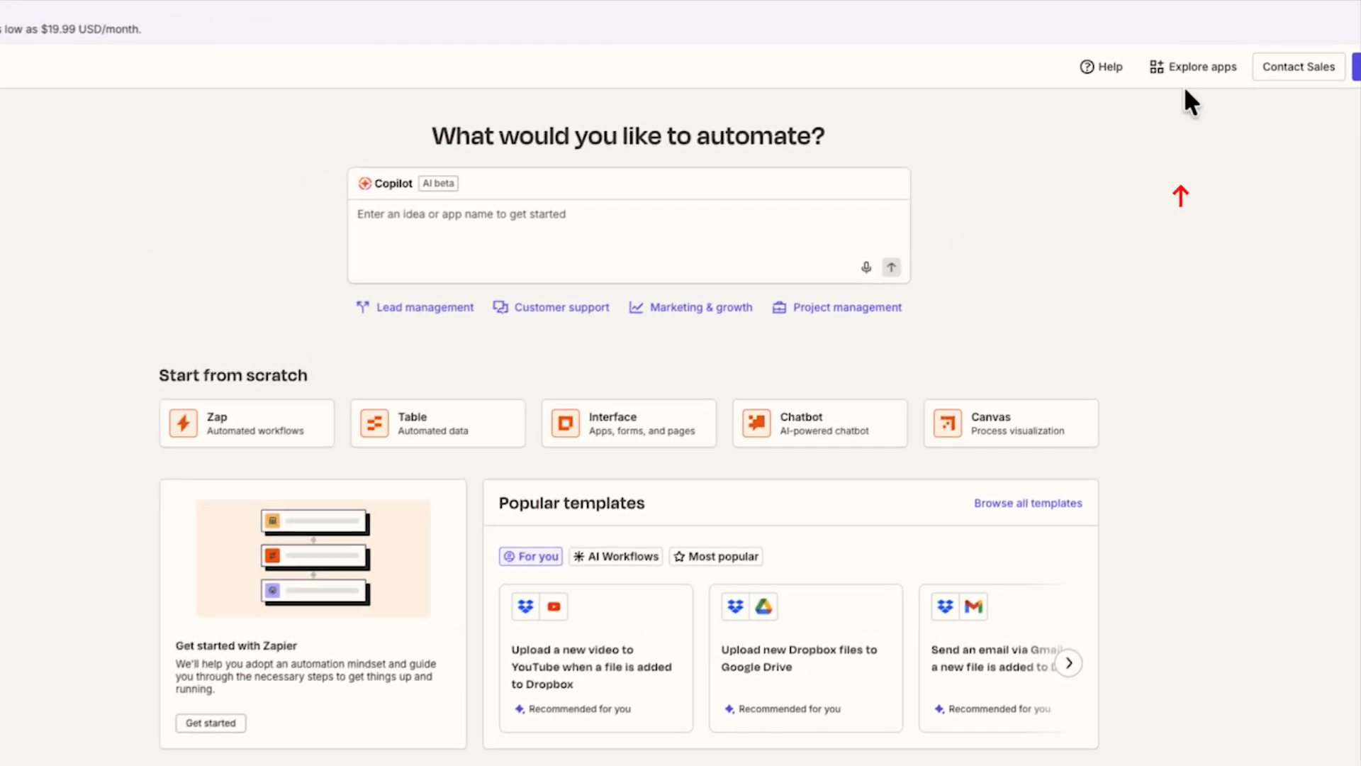
# From Explore apps, search the directory for 'opus' and go to the OpusClip integrations page
pyautogui.click(1202, 67)
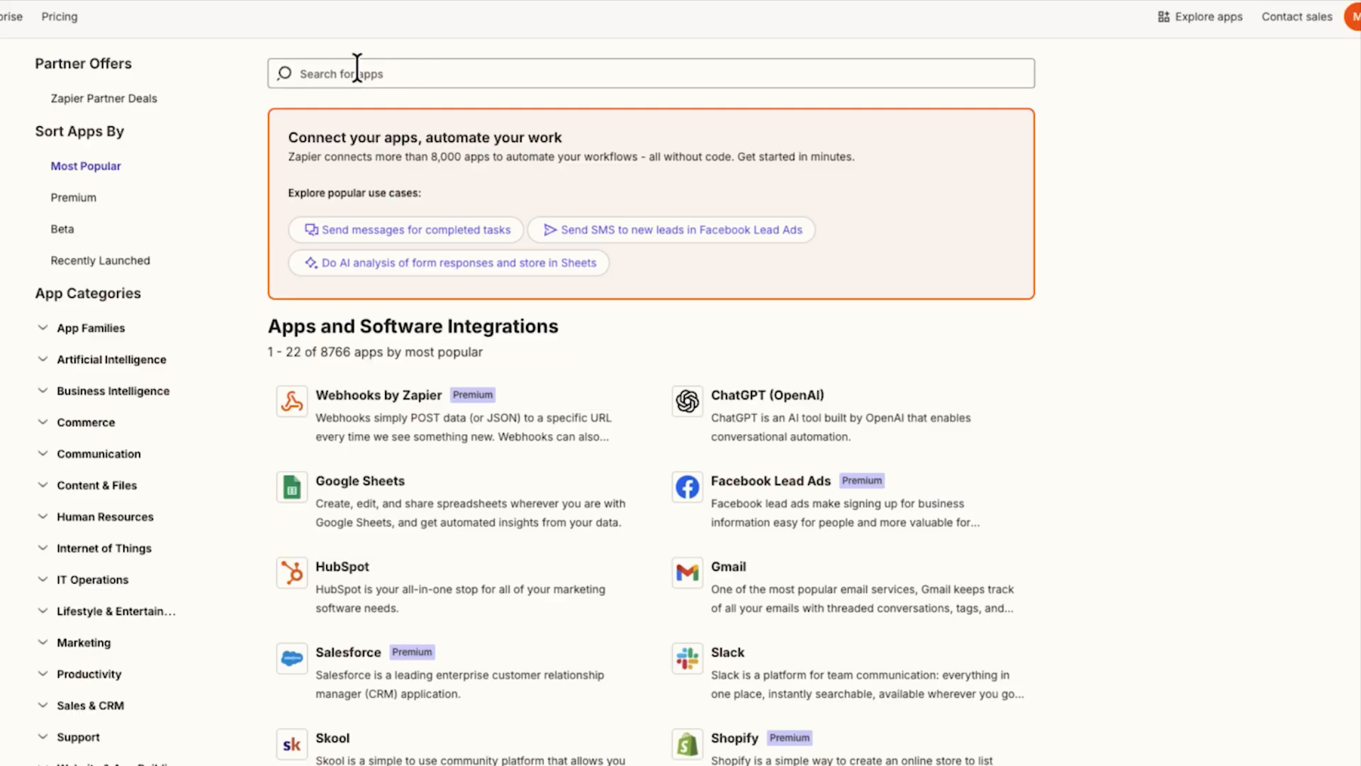
pyautogui.write('op')
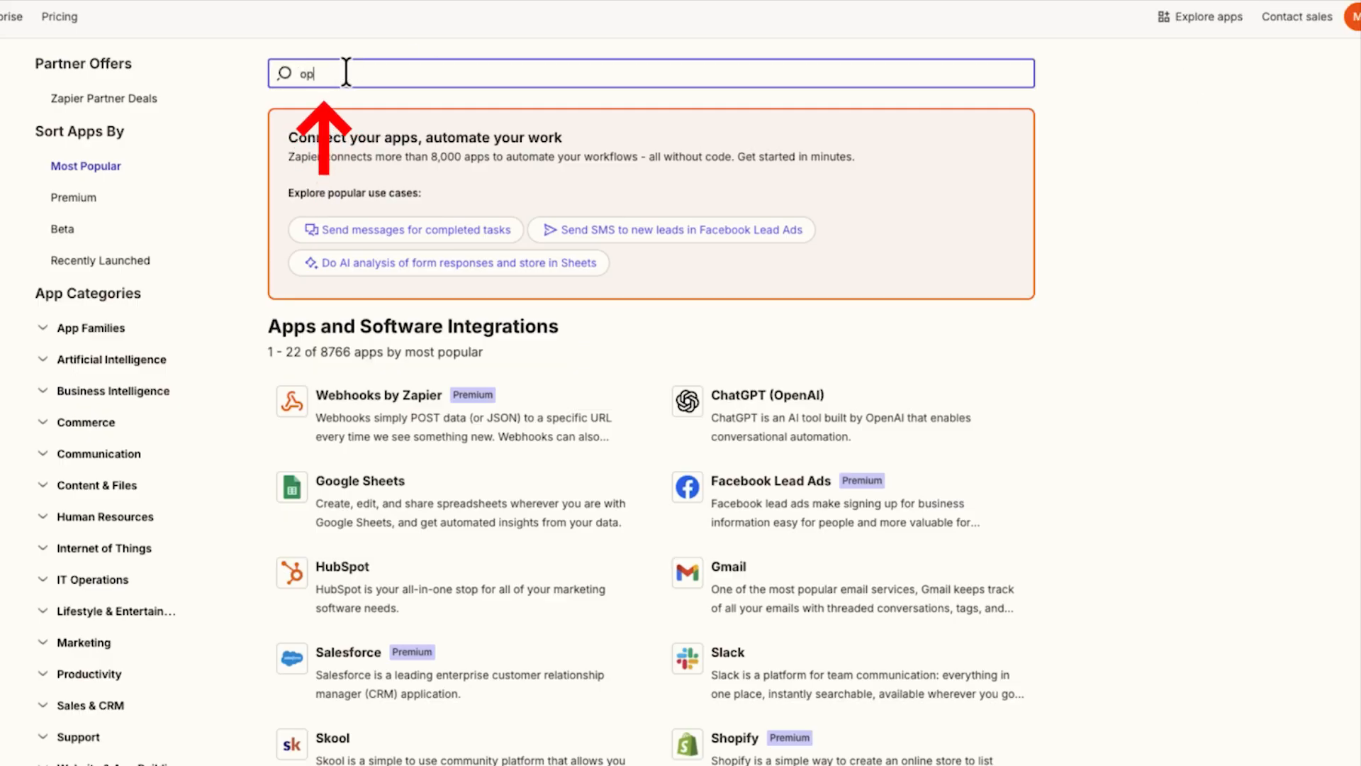
pyautogui.write('us')
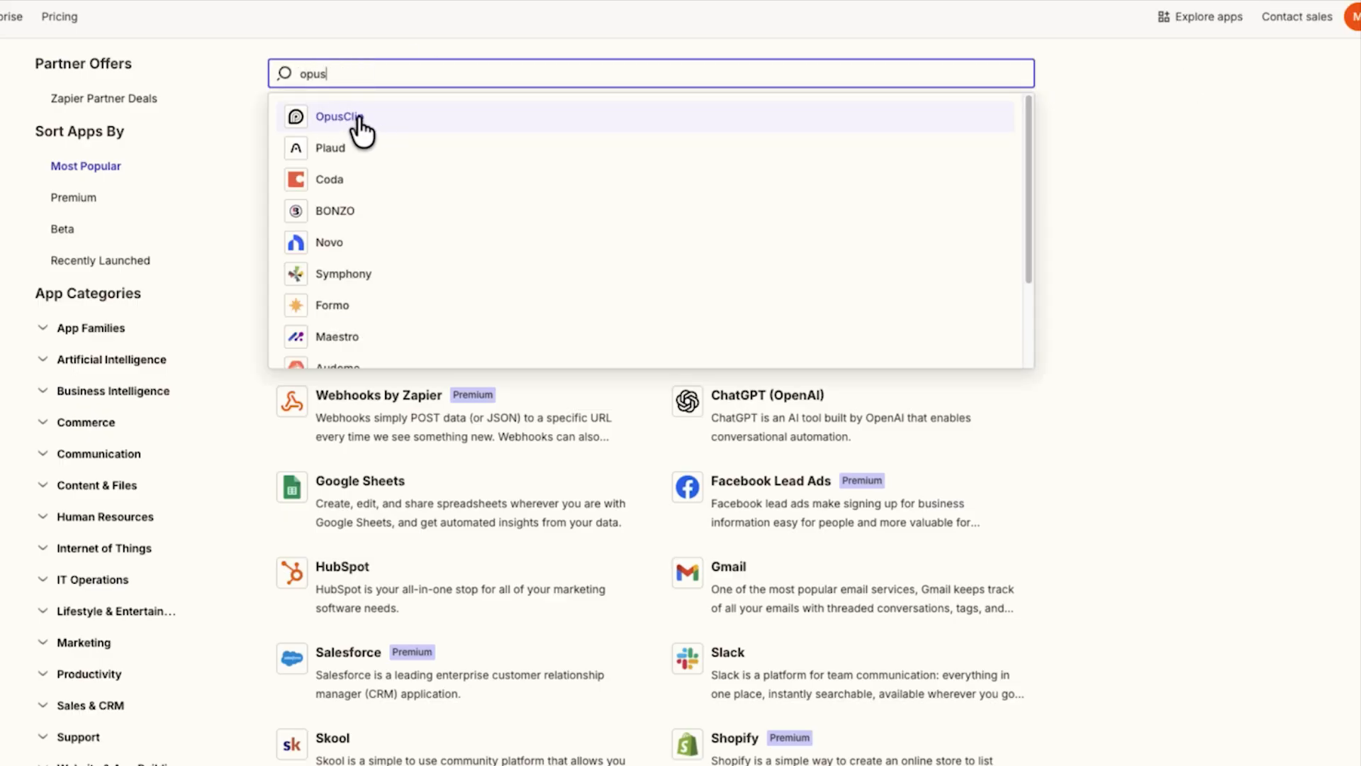
pyautogui.click(339, 116)
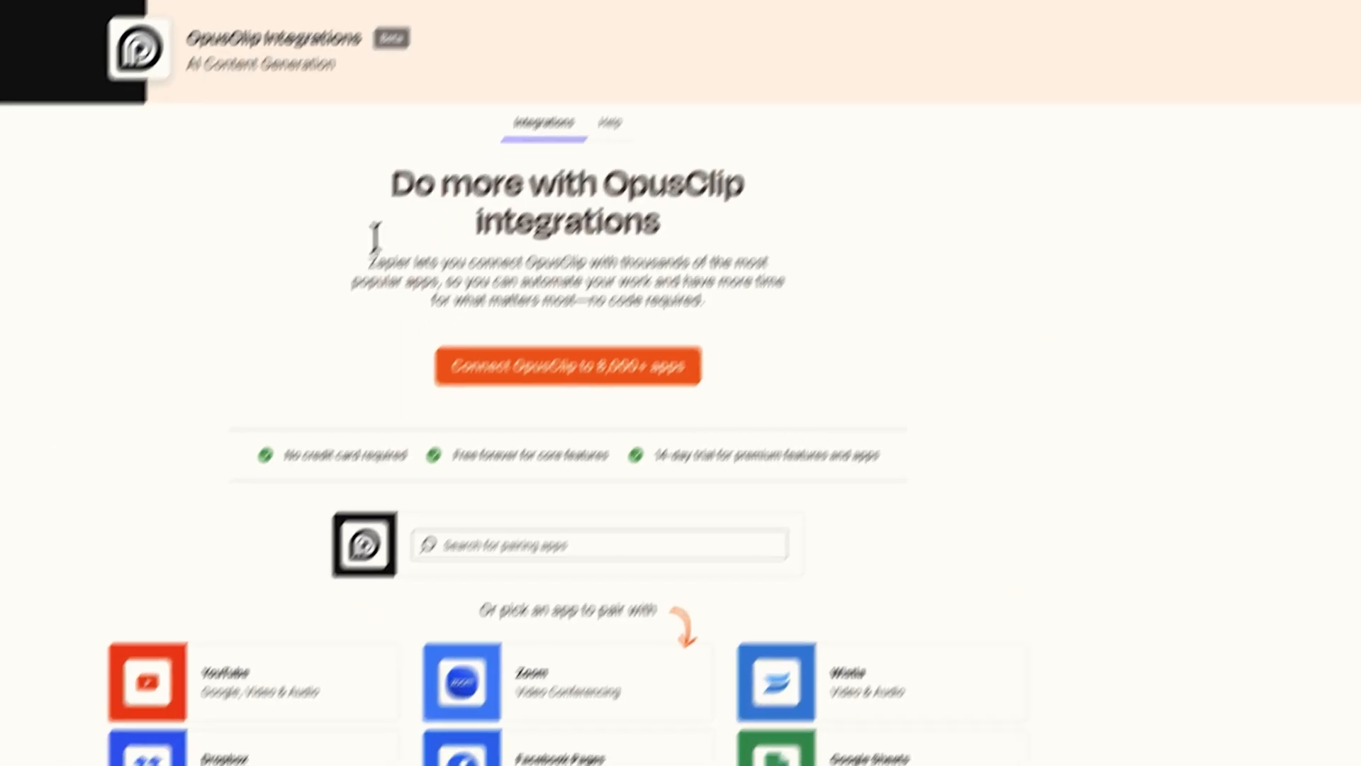
# Pair Dropbox with OpusClip on the integrations page
pyautogui.scroll(3)
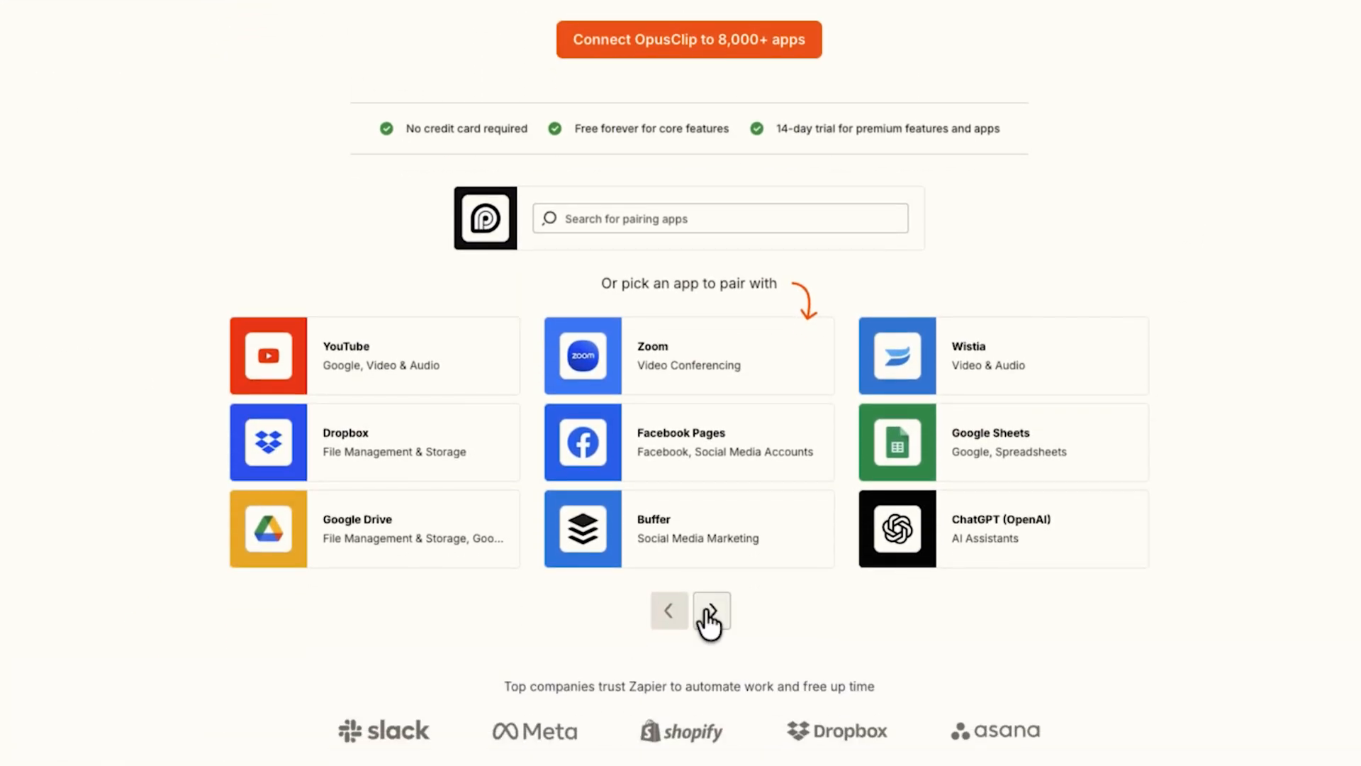
pyautogui.click(710, 610)
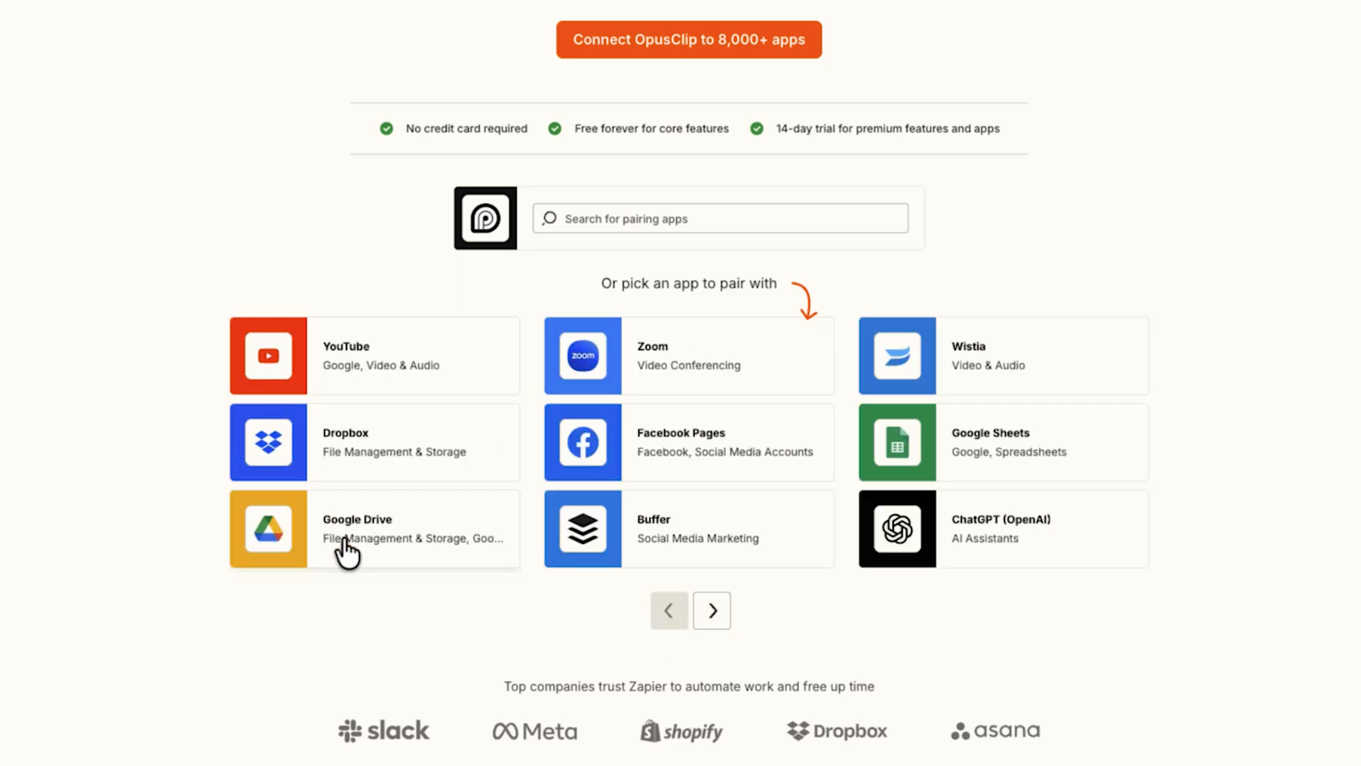
pyautogui.moveTo(386, 455)
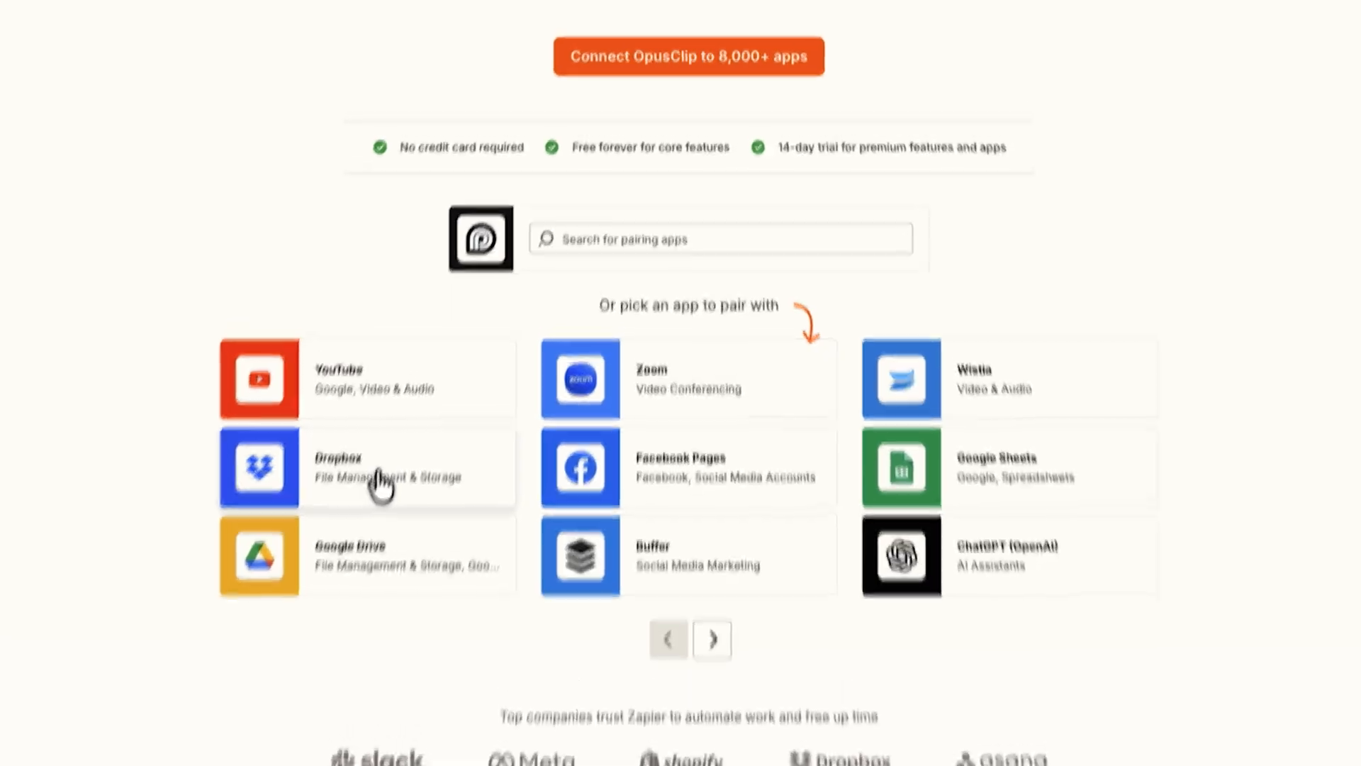
pyautogui.click(364, 467)
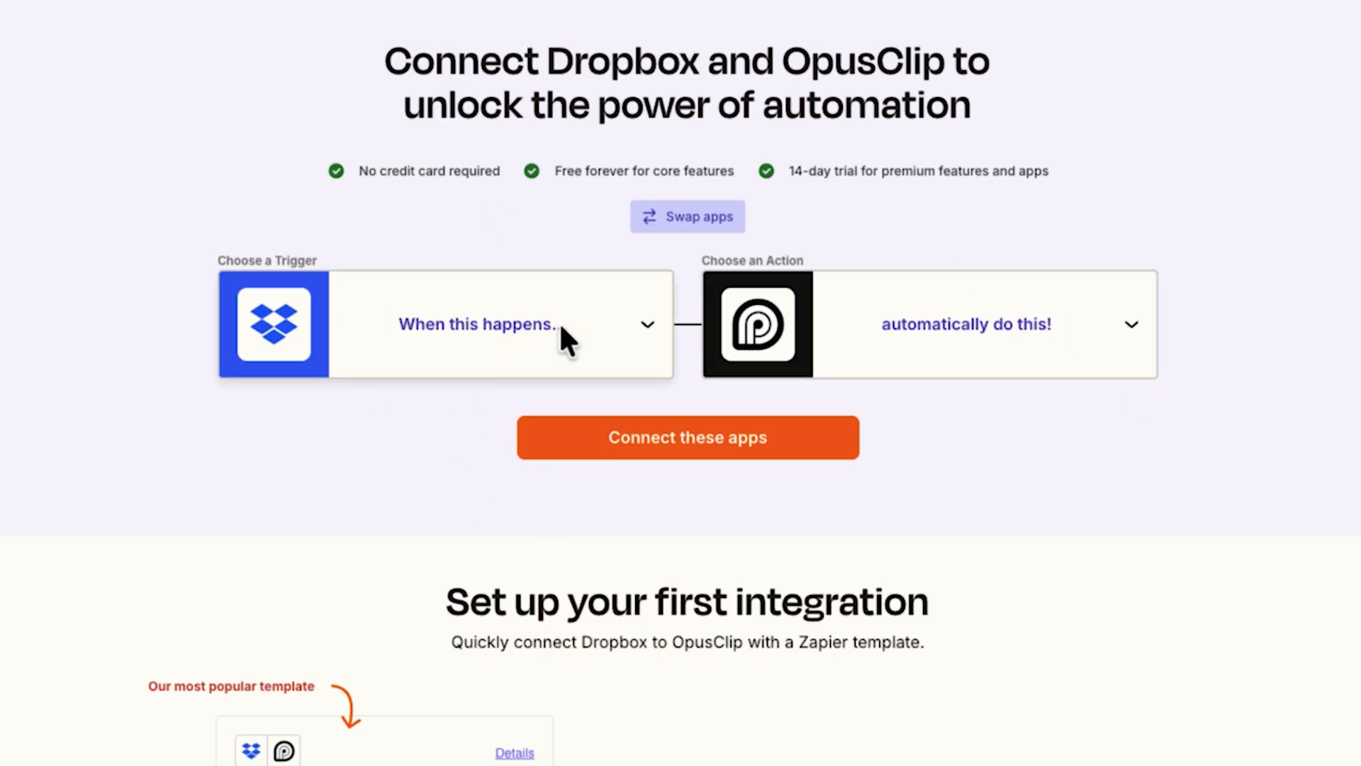
# Set trigger New File in Folder and action Add Captions to Your Video, then connect the apps into a zap
pyautogui.click(478, 324)
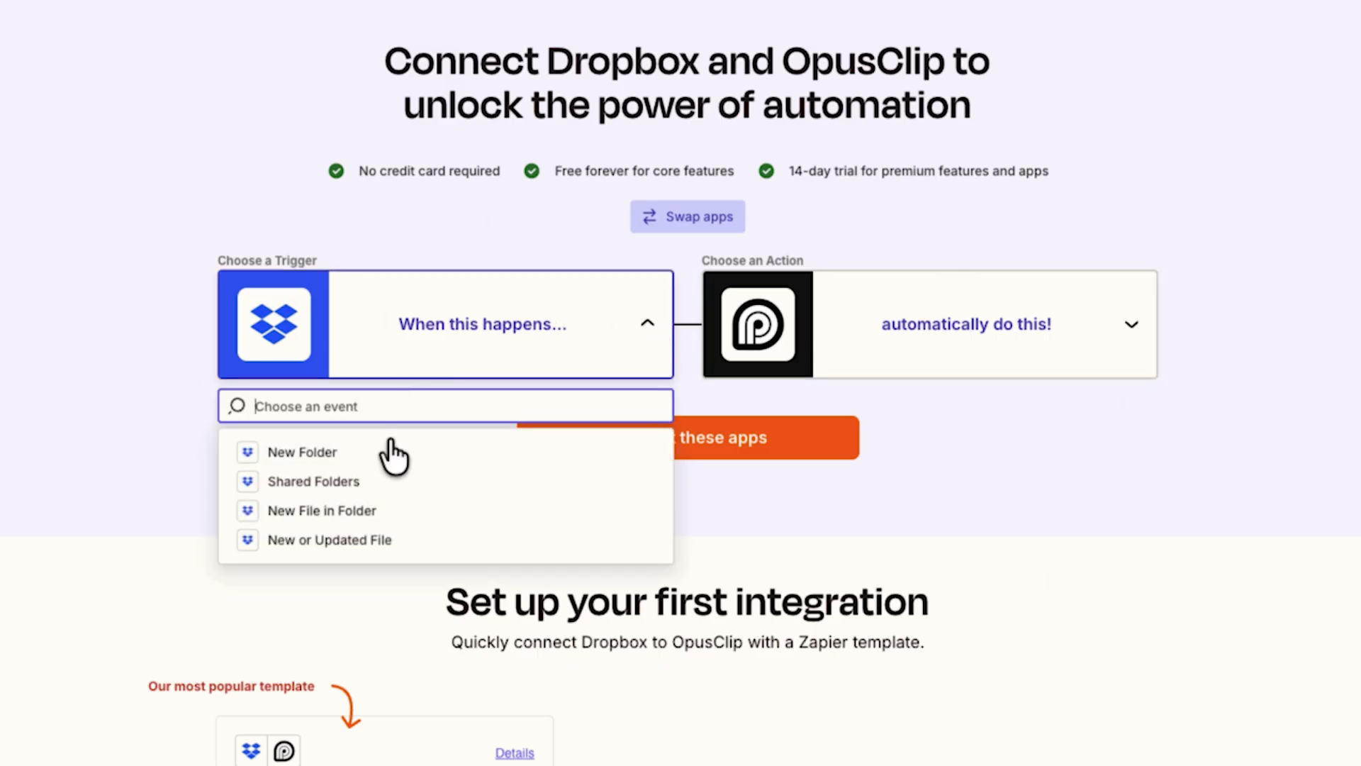
pyautogui.click(322, 510)
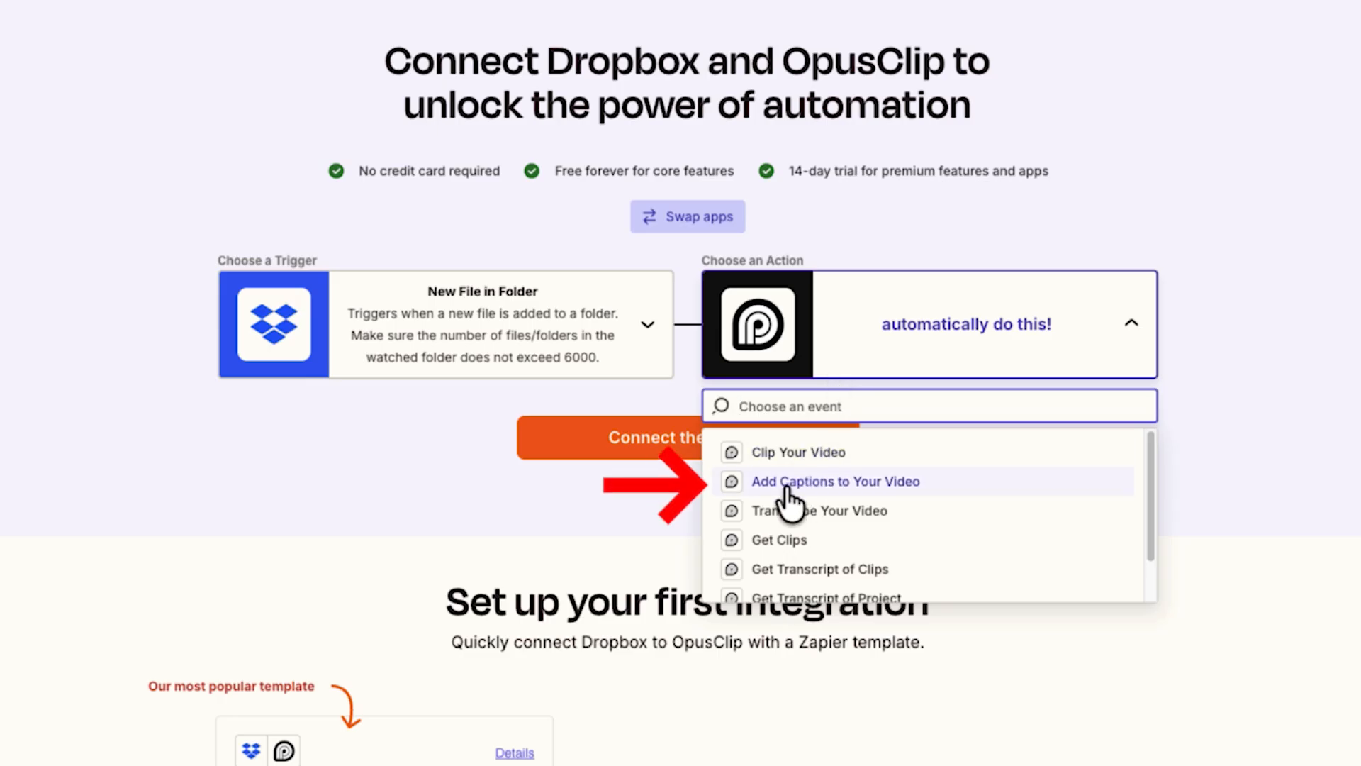
pyautogui.moveTo(884, 499)
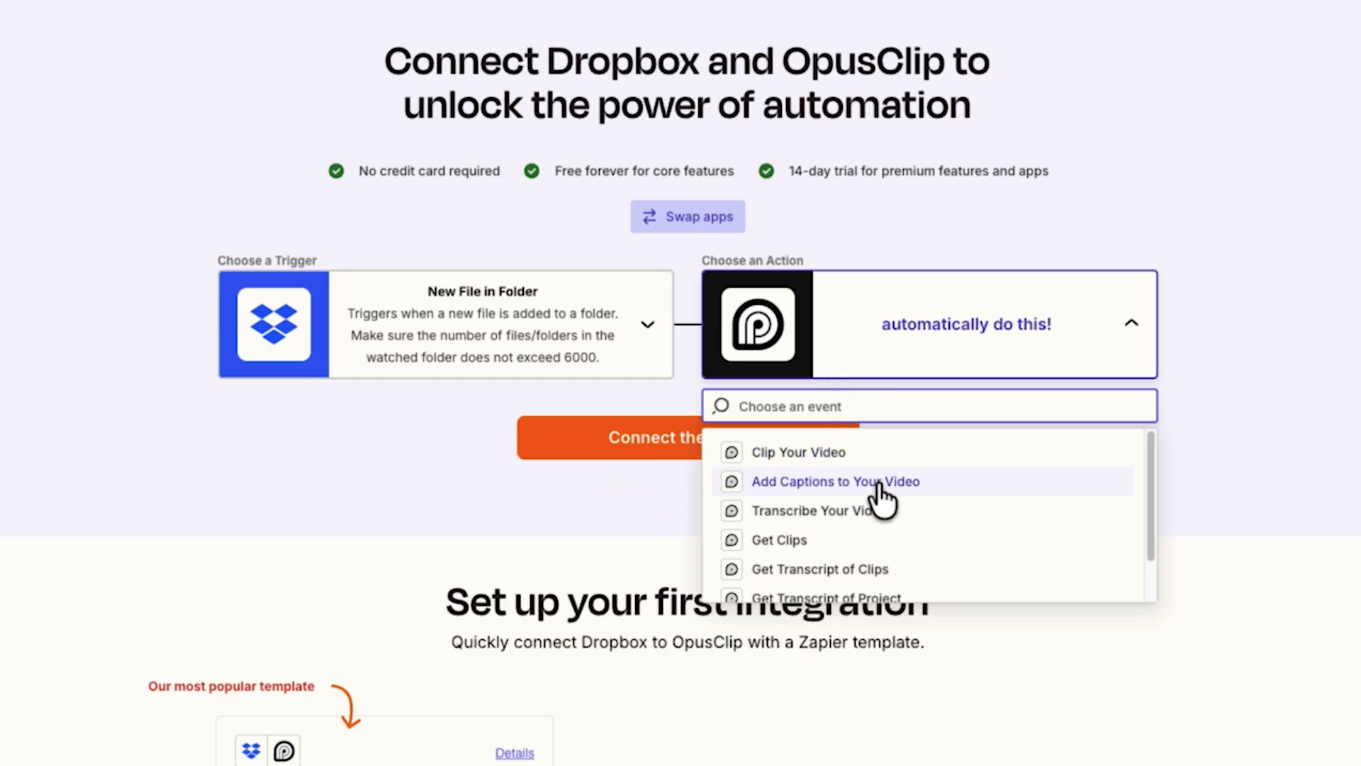
pyautogui.click(835, 483)
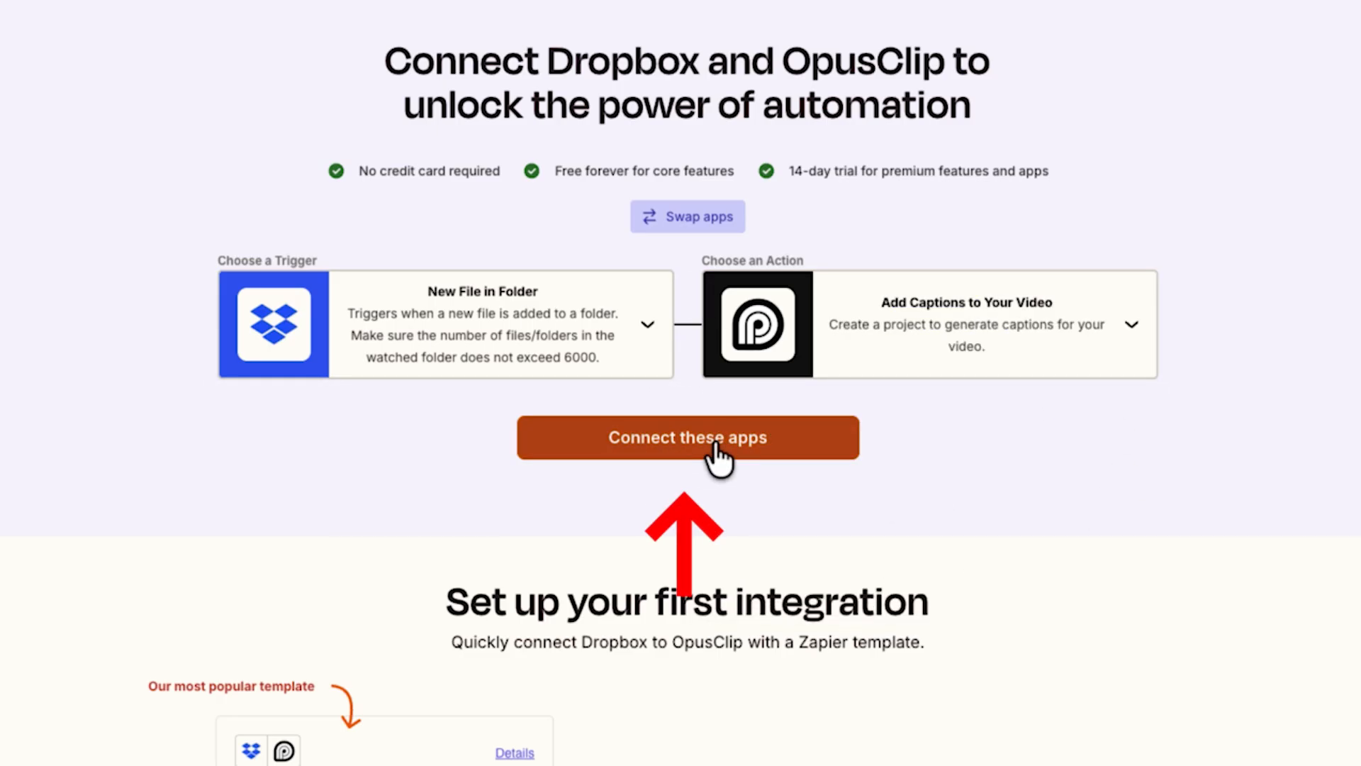
pyautogui.click(686, 436)
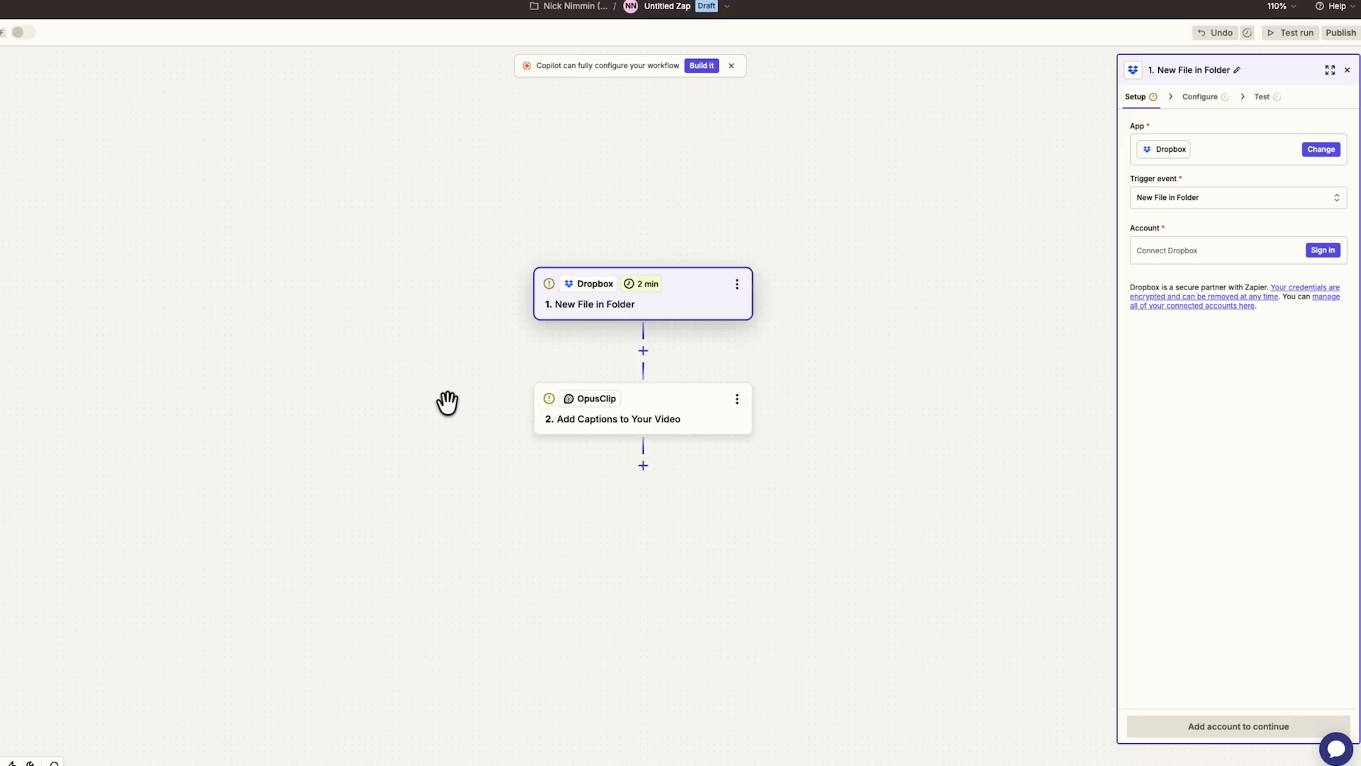
pyautogui.moveTo(637, 373)
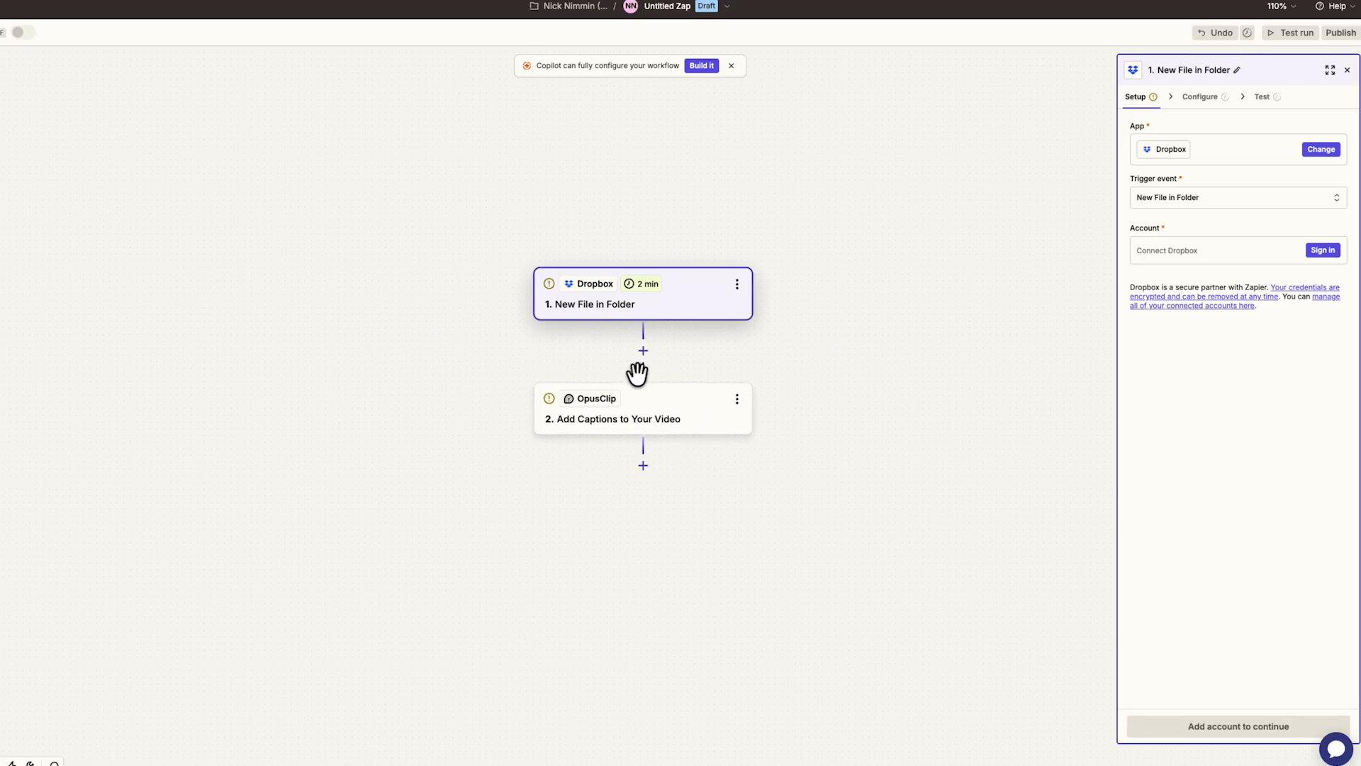
pyautogui.moveTo(1185, 127)
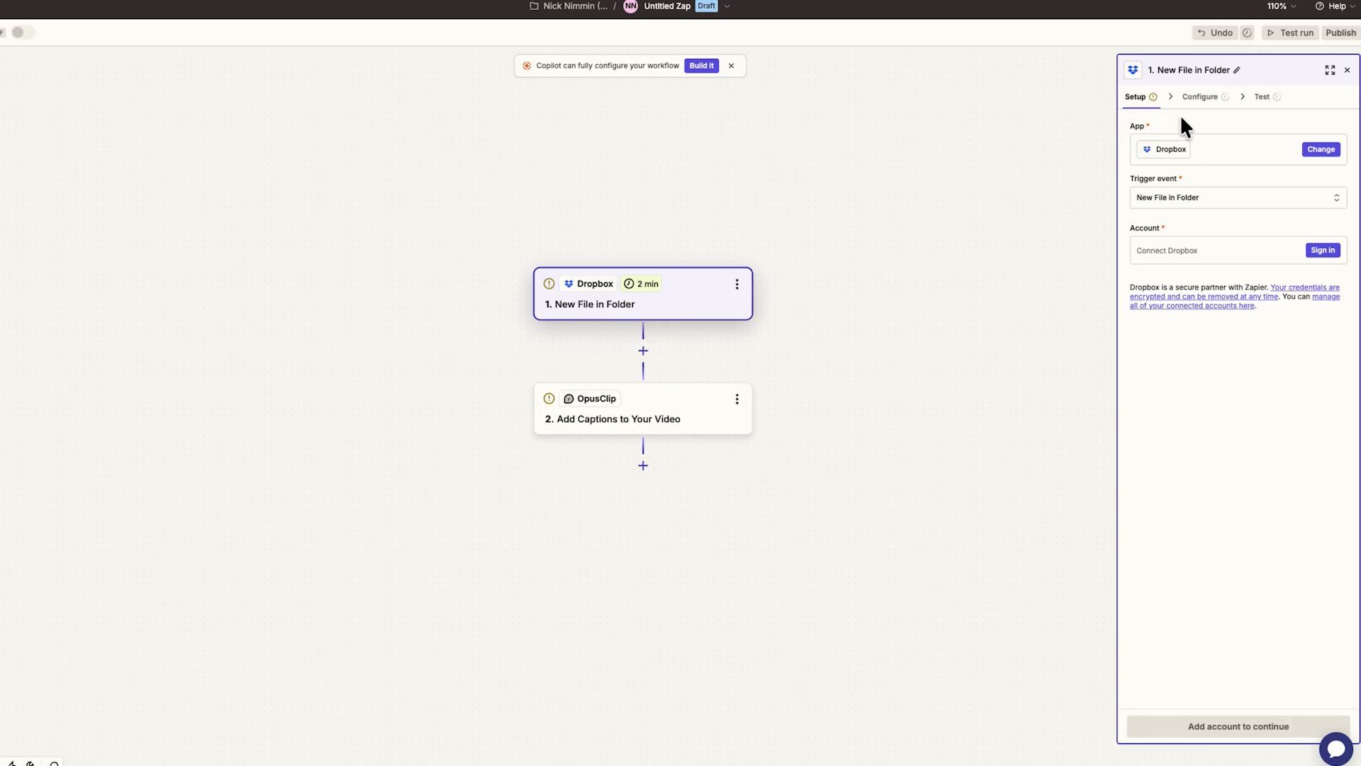
pyautogui.moveTo(634, 292)
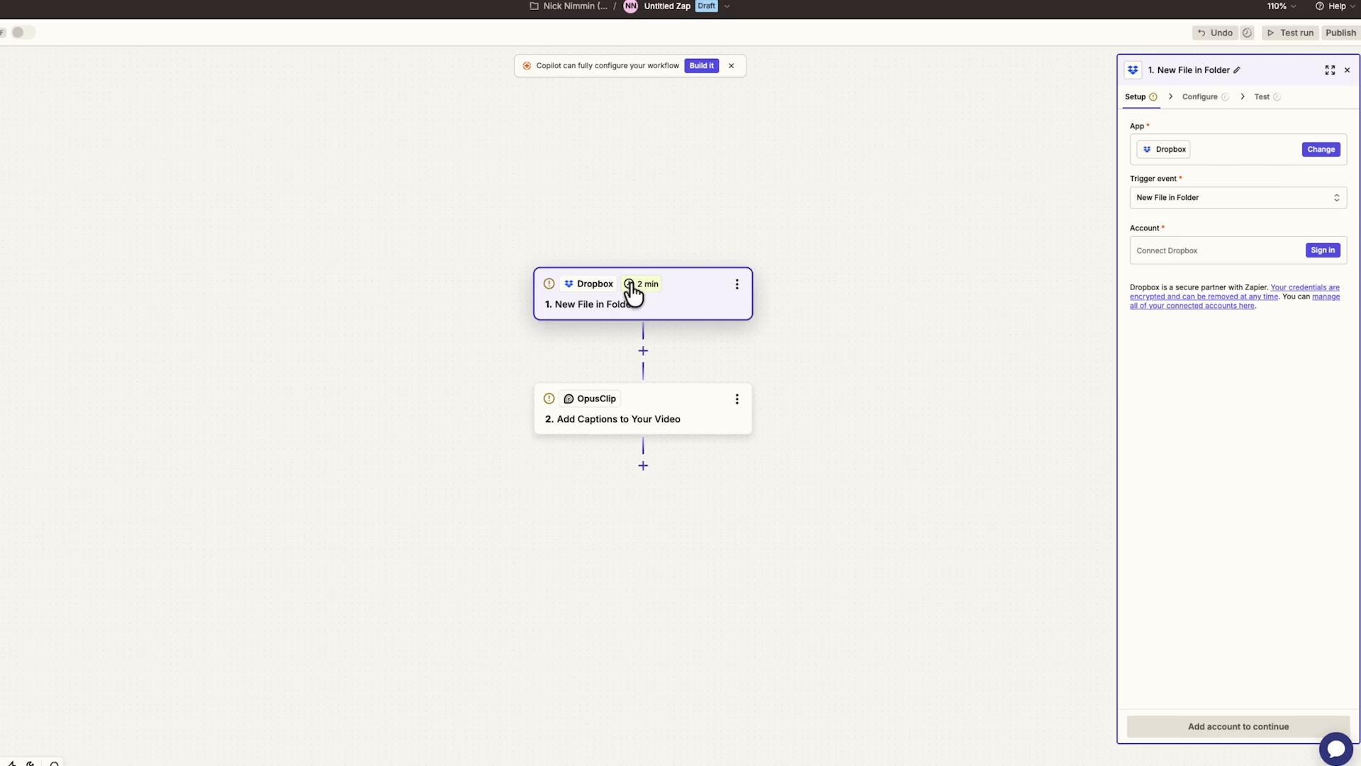
pyautogui.moveTo(650, 431)
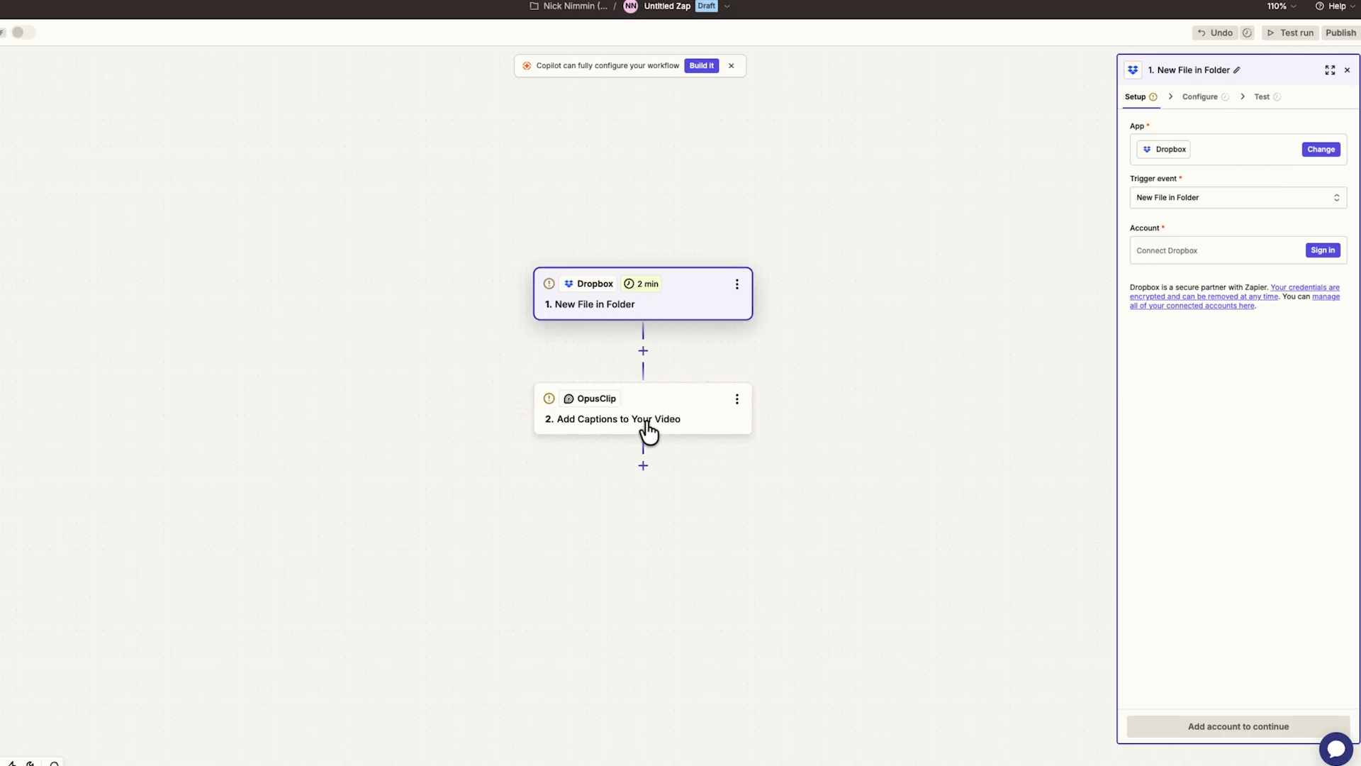
pyautogui.moveTo(860, 264)
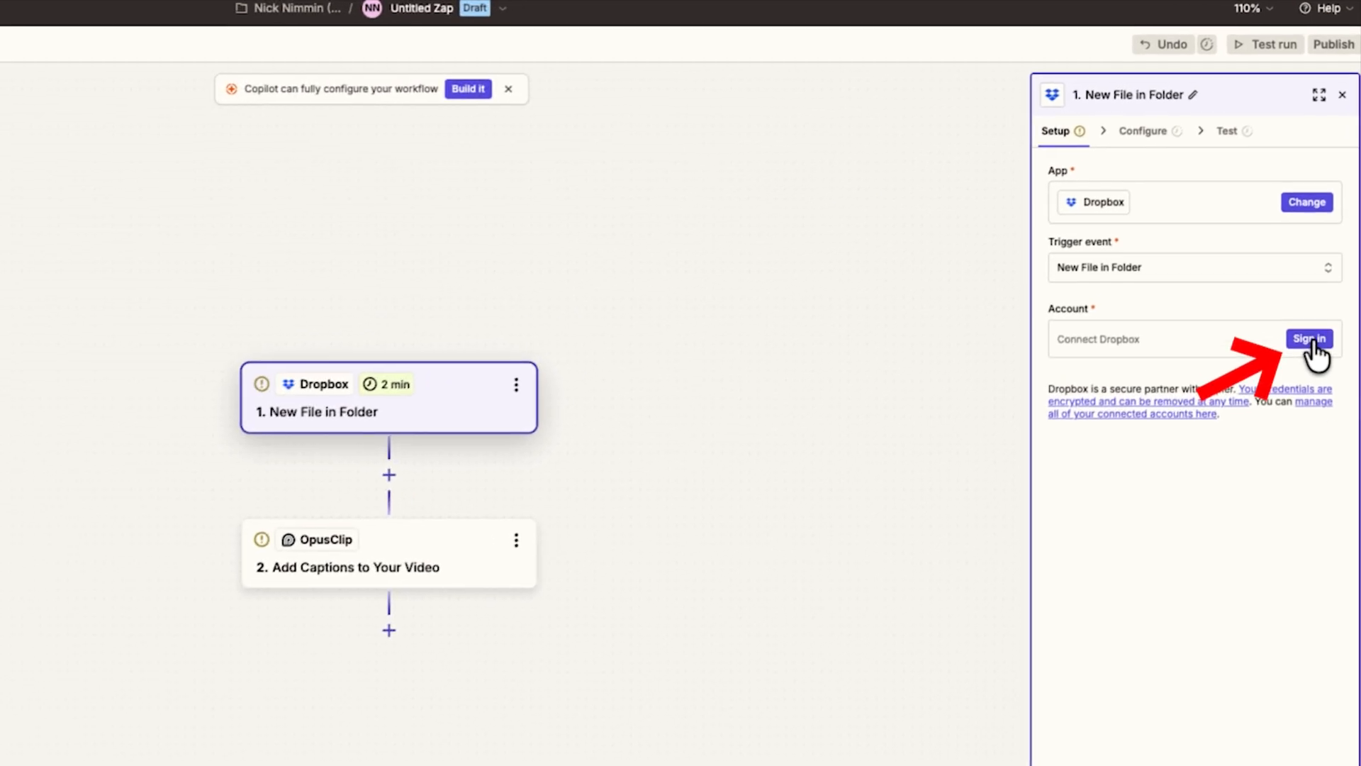
# Connect a Dropbox account and keep New File in Folder as the trigger event
pyautogui.click(1306, 339)
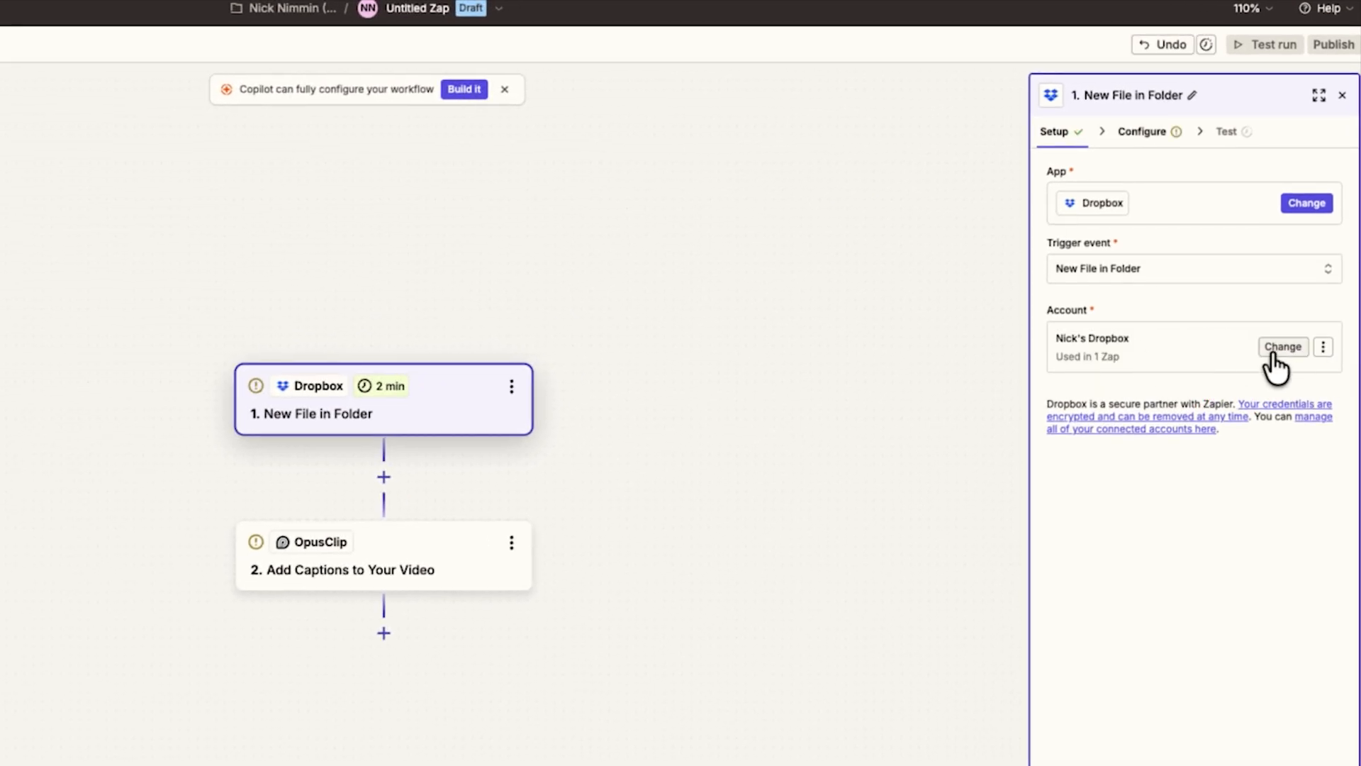
pyautogui.click(1191, 268)
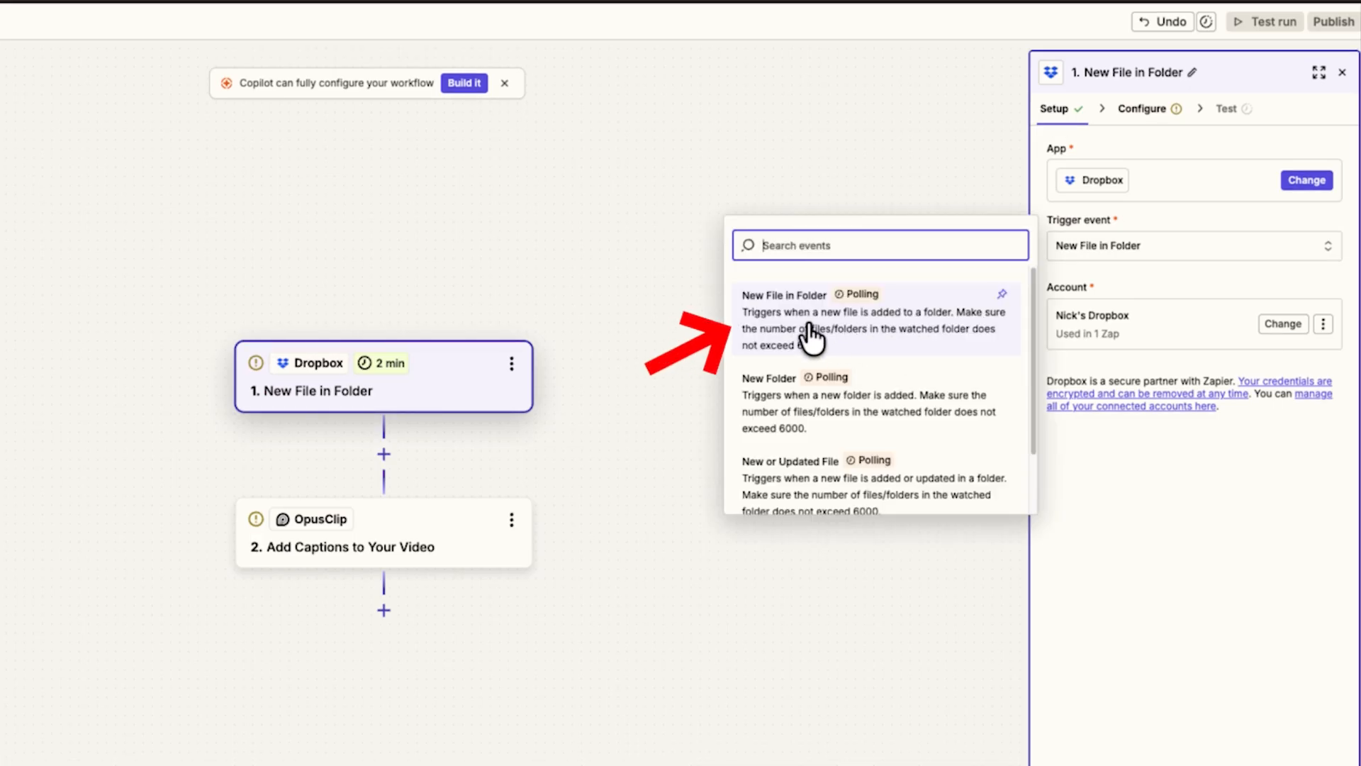
pyautogui.click(817, 319)
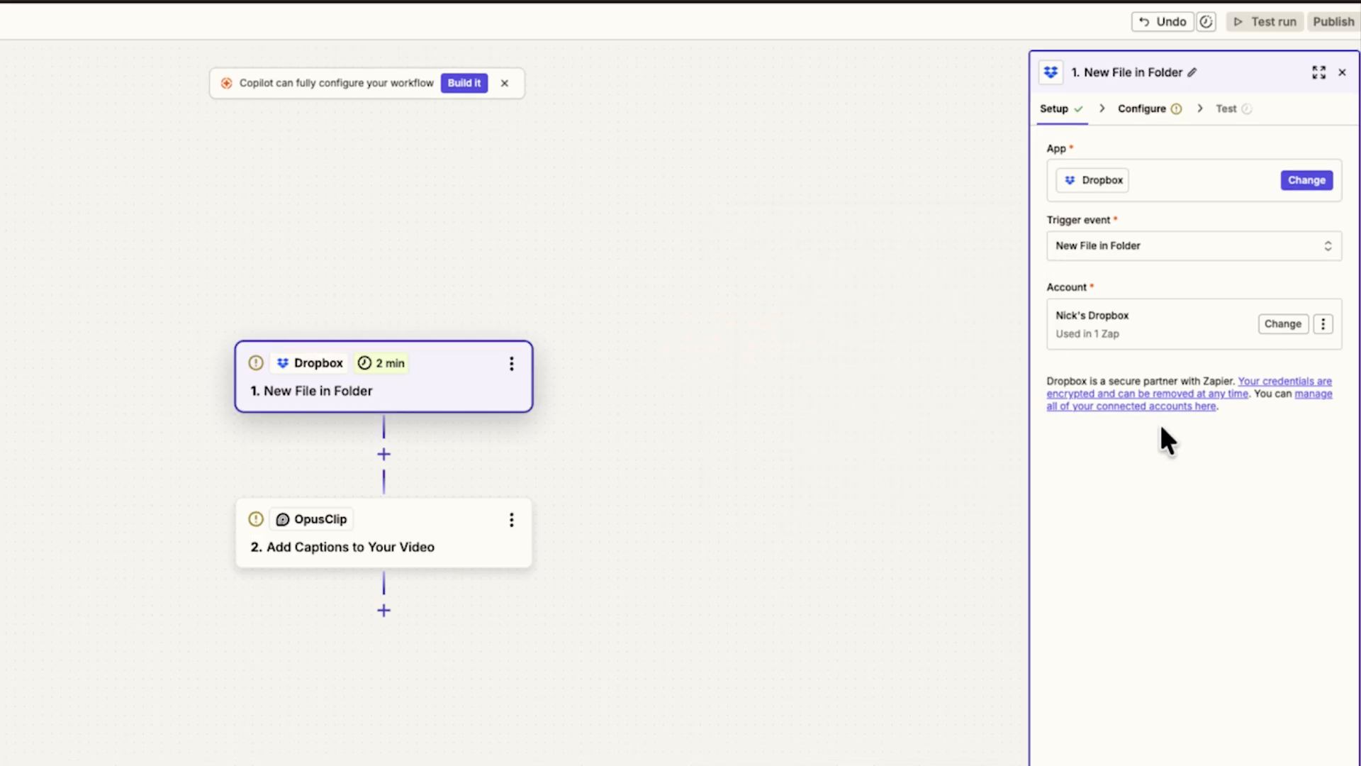
pyautogui.click(1142, 109)
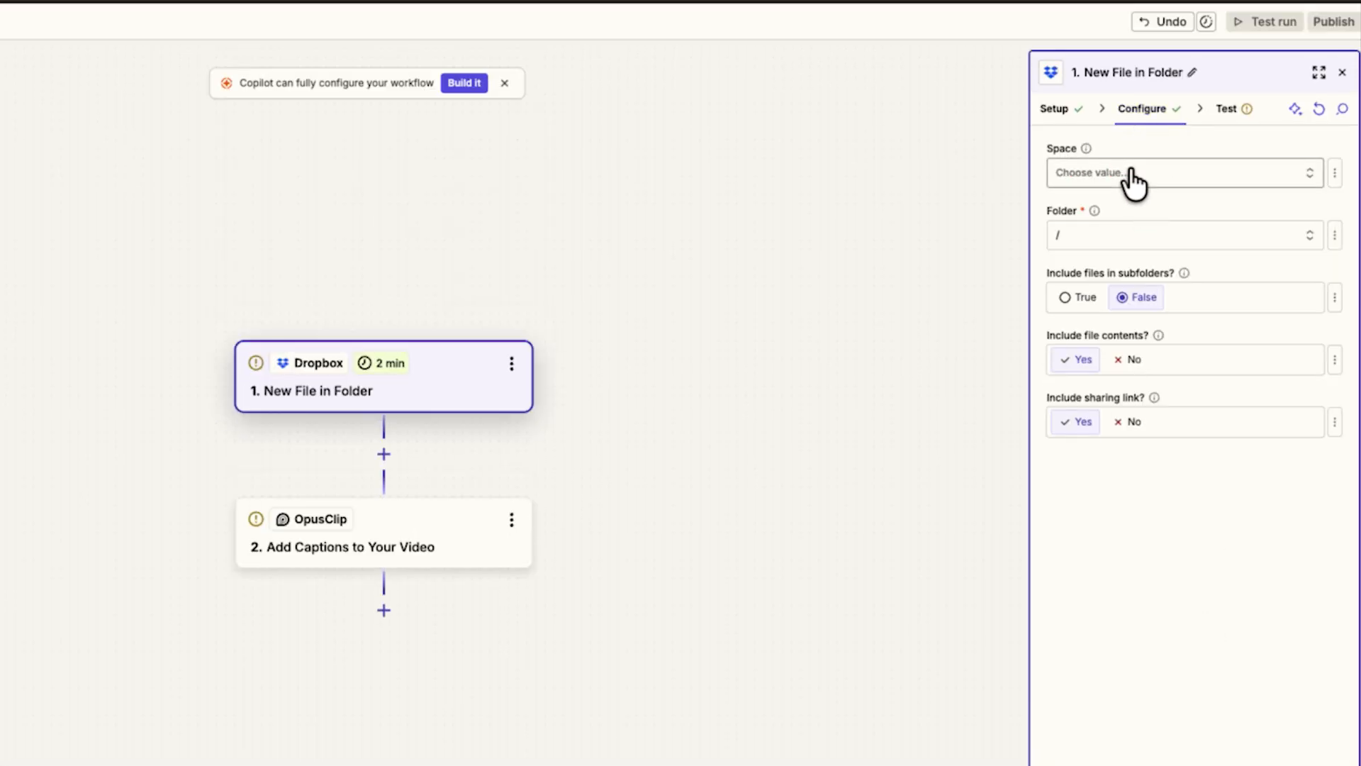
# Configure the trigger for the Personal space, folder /_OpusDemo, subfolders set to False
pyautogui.click(1181, 171)
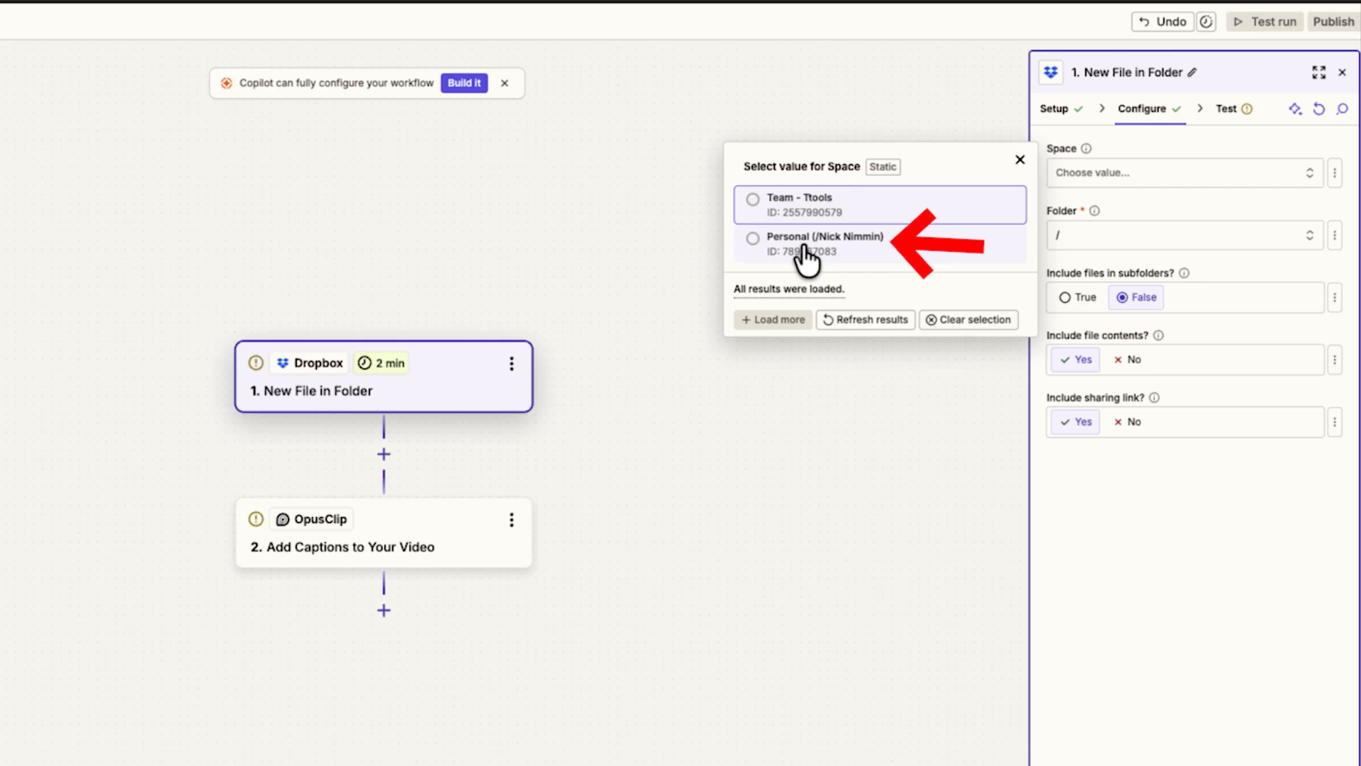
pyautogui.click(825, 242)
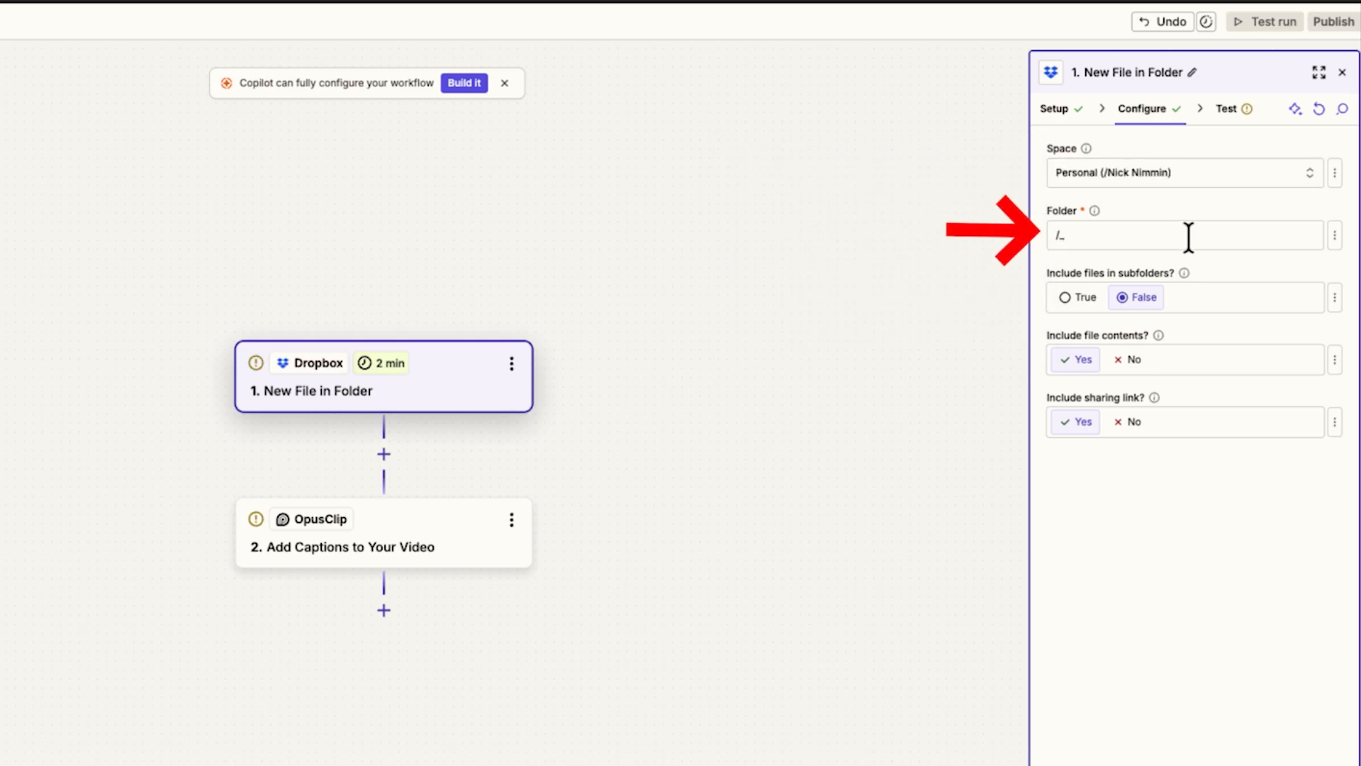
pyautogui.click(1334, 234)
pyautogui.write('OpusDem')
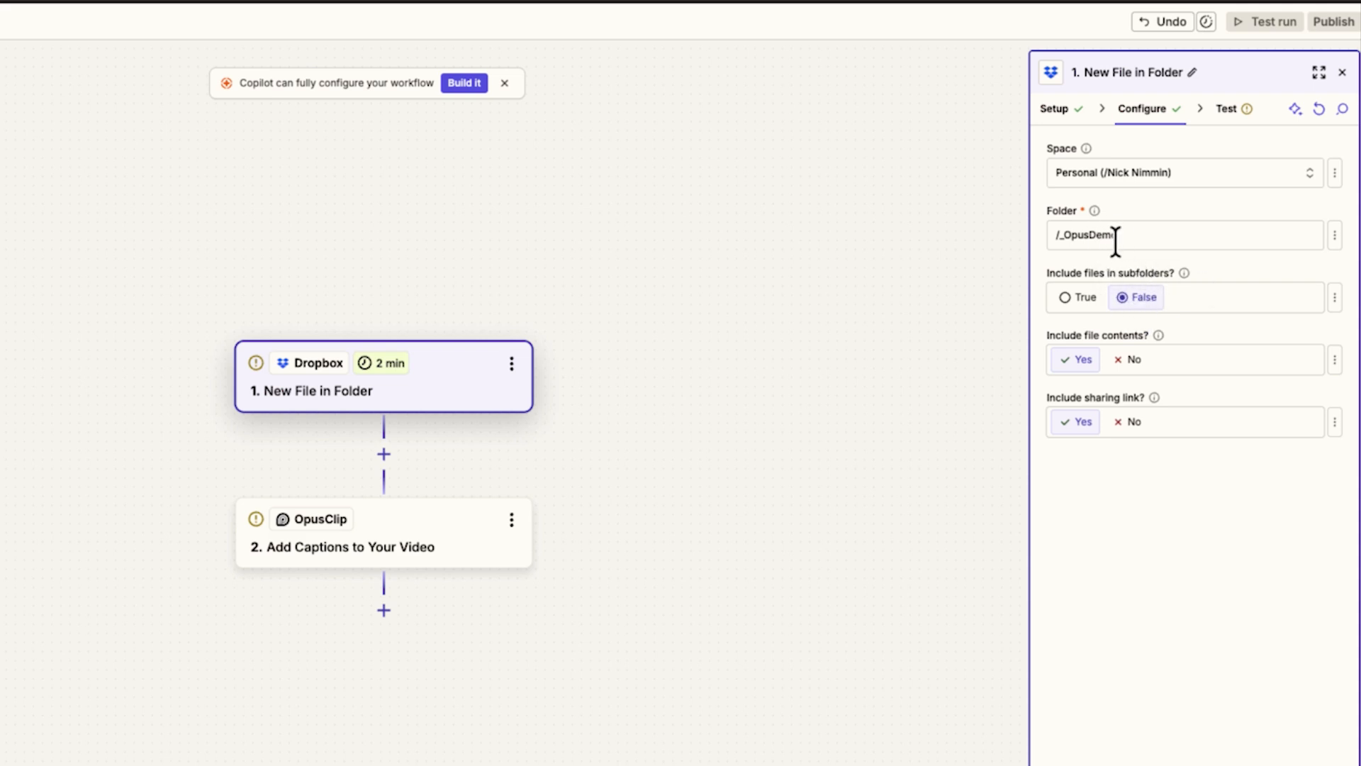
pyautogui.write('o')
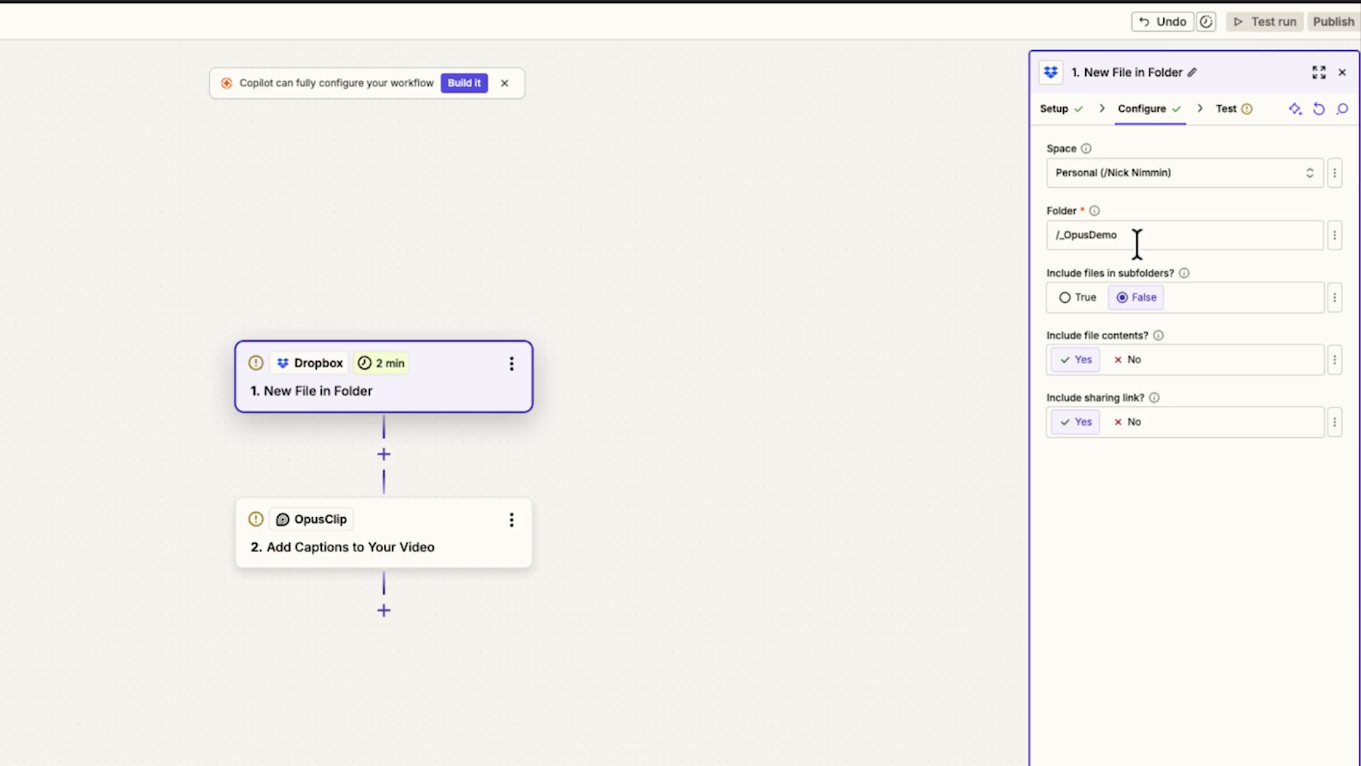
pyautogui.moveTo(1065, 296)
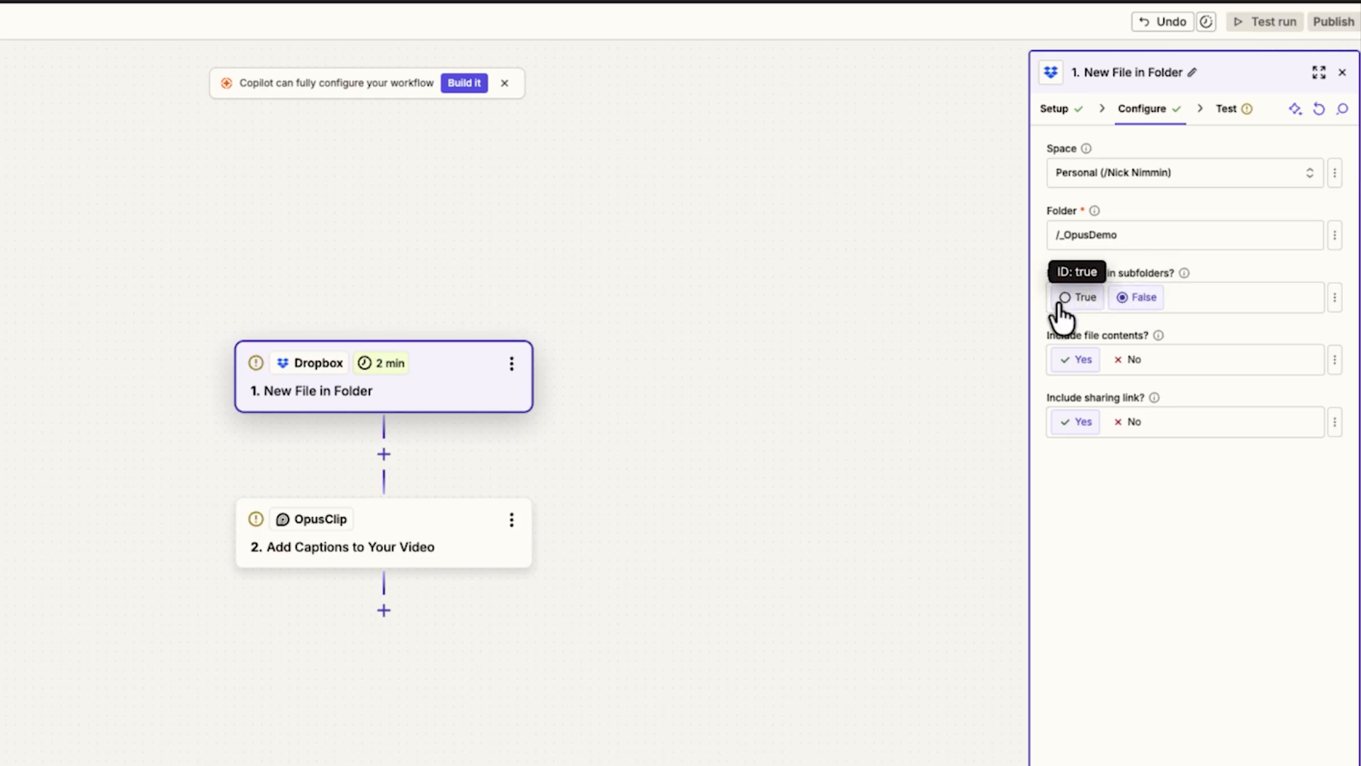
pyautogui.moveTo(1092, 323)
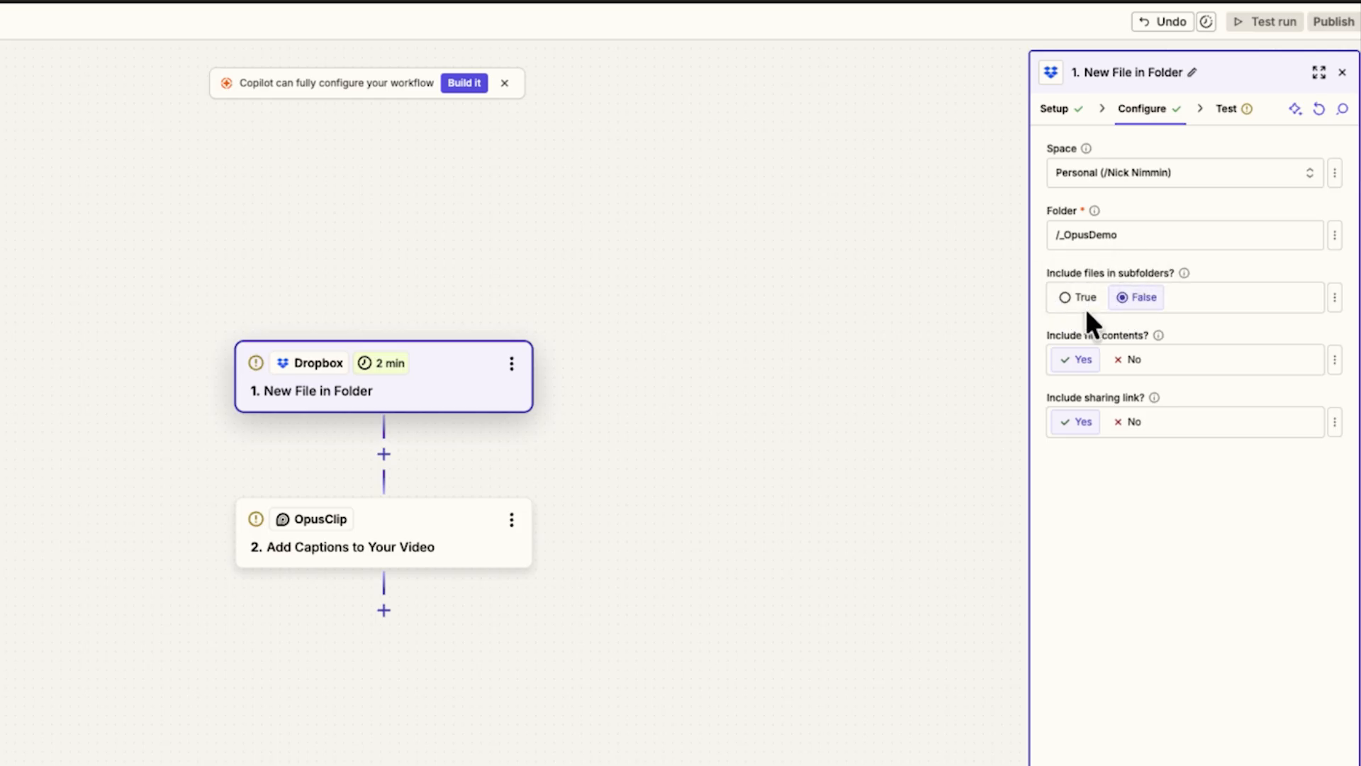
pyautogui.moveTo(1133, 306)
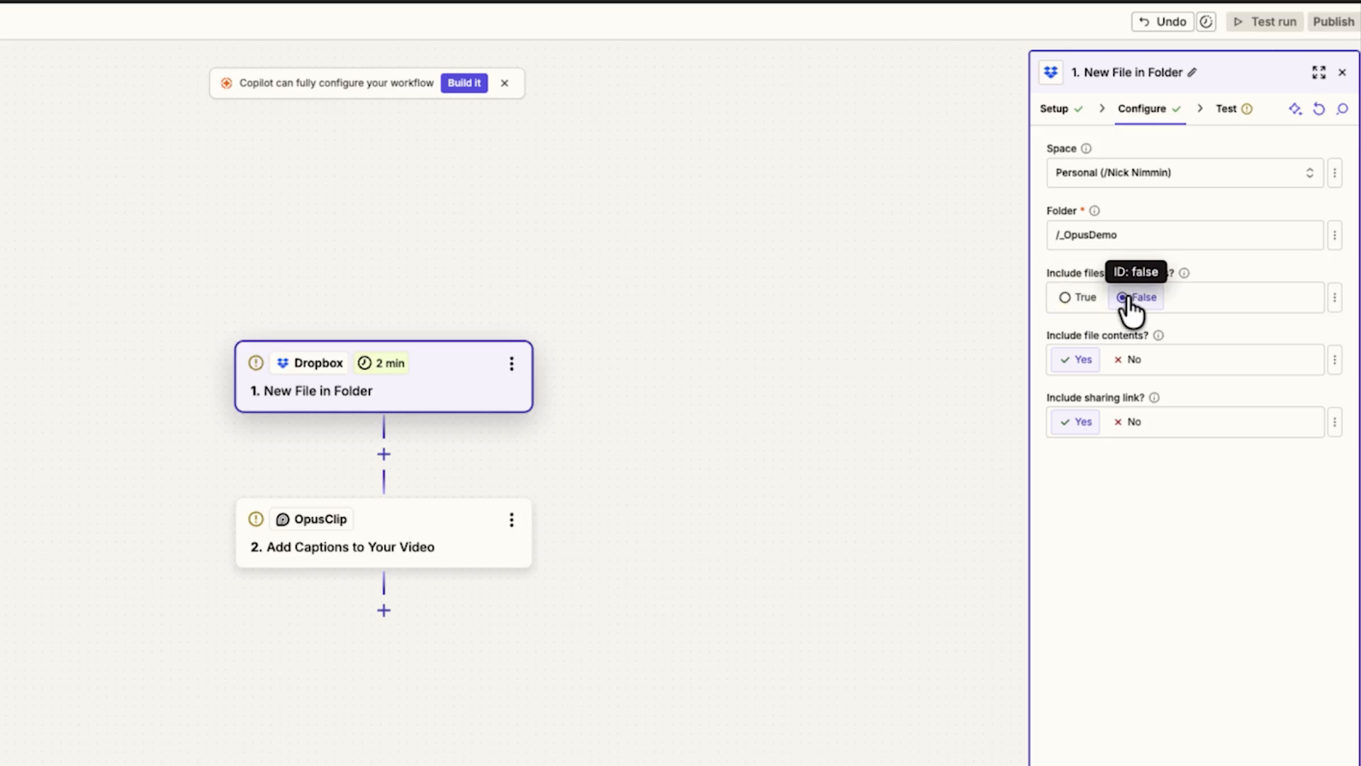
pyautogui.click(1120, 296)
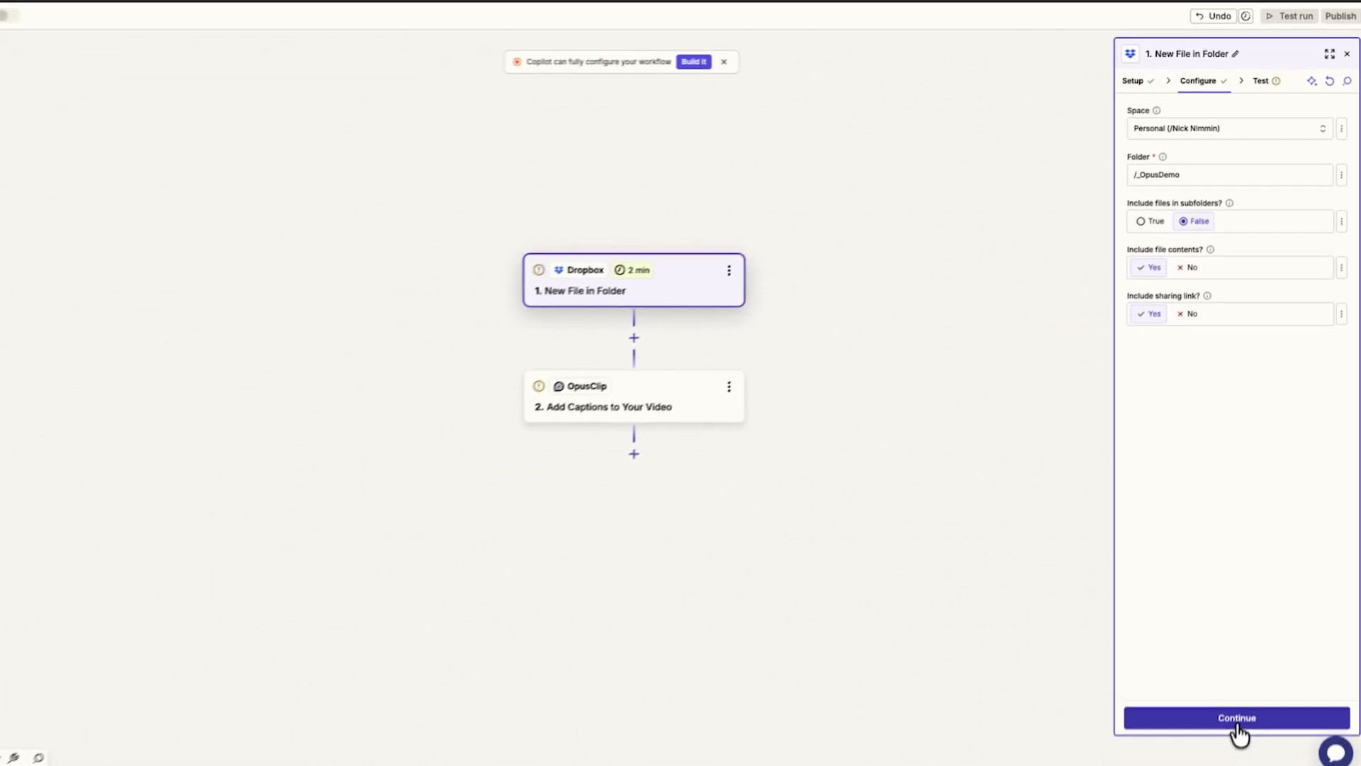
# Test the Dropbox trigger and continue with File A as the sample record
pyautogui.click(1235, 717)
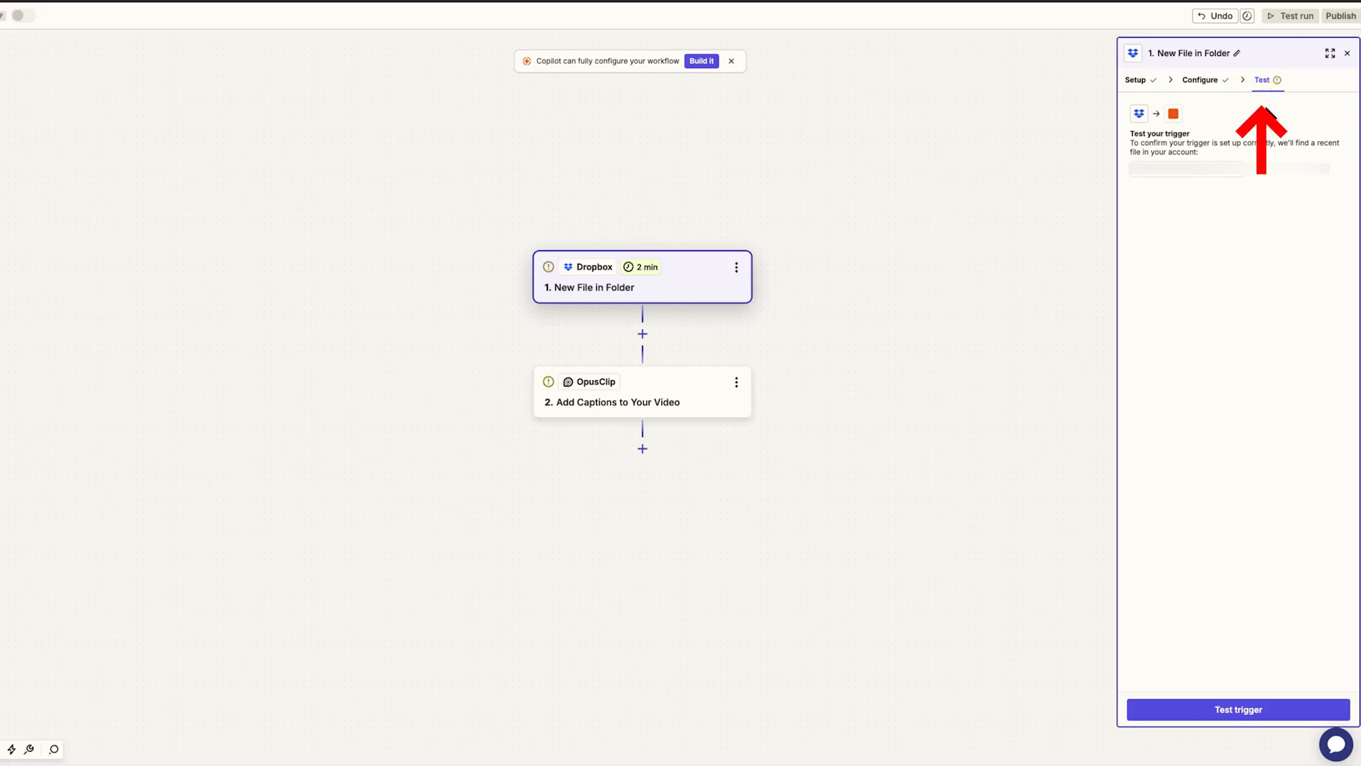
pyautogui.click(1237, 709)
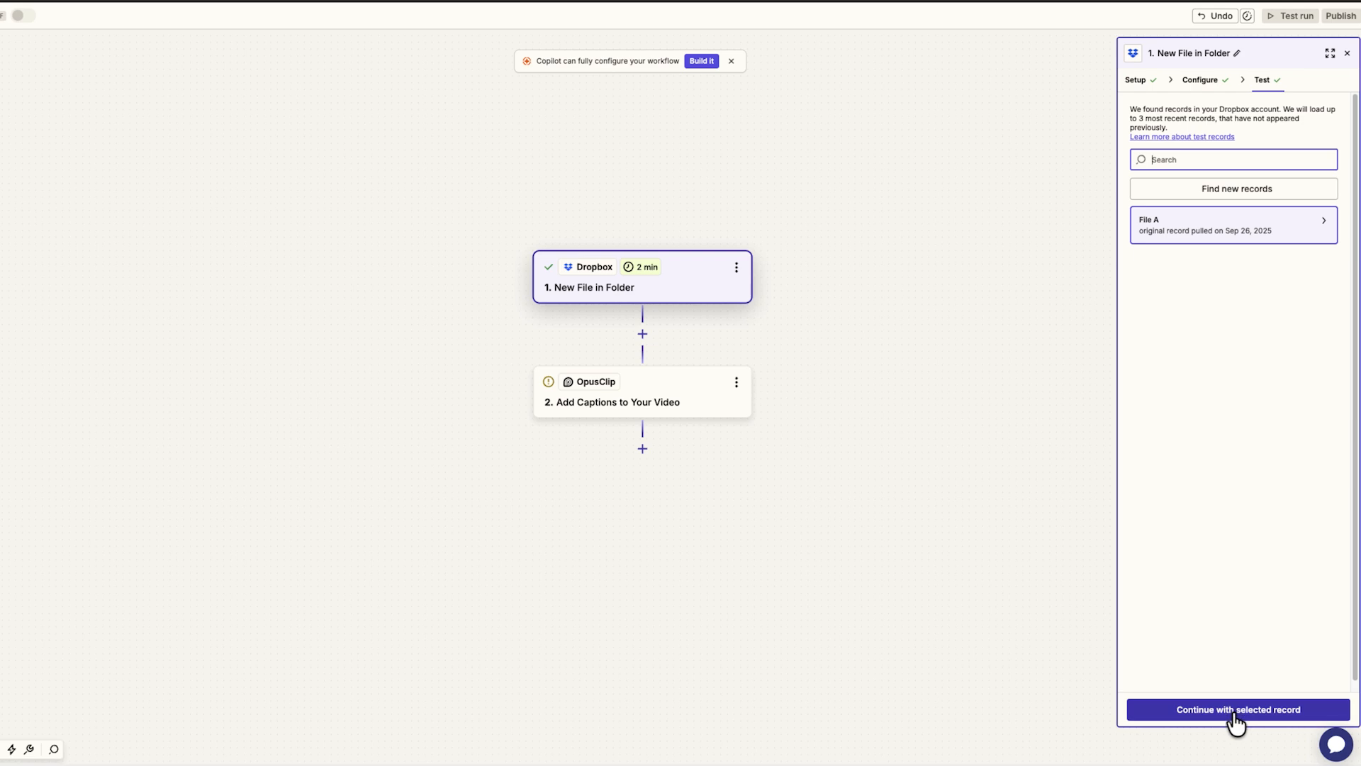
pyautogui.click(1236, 709)
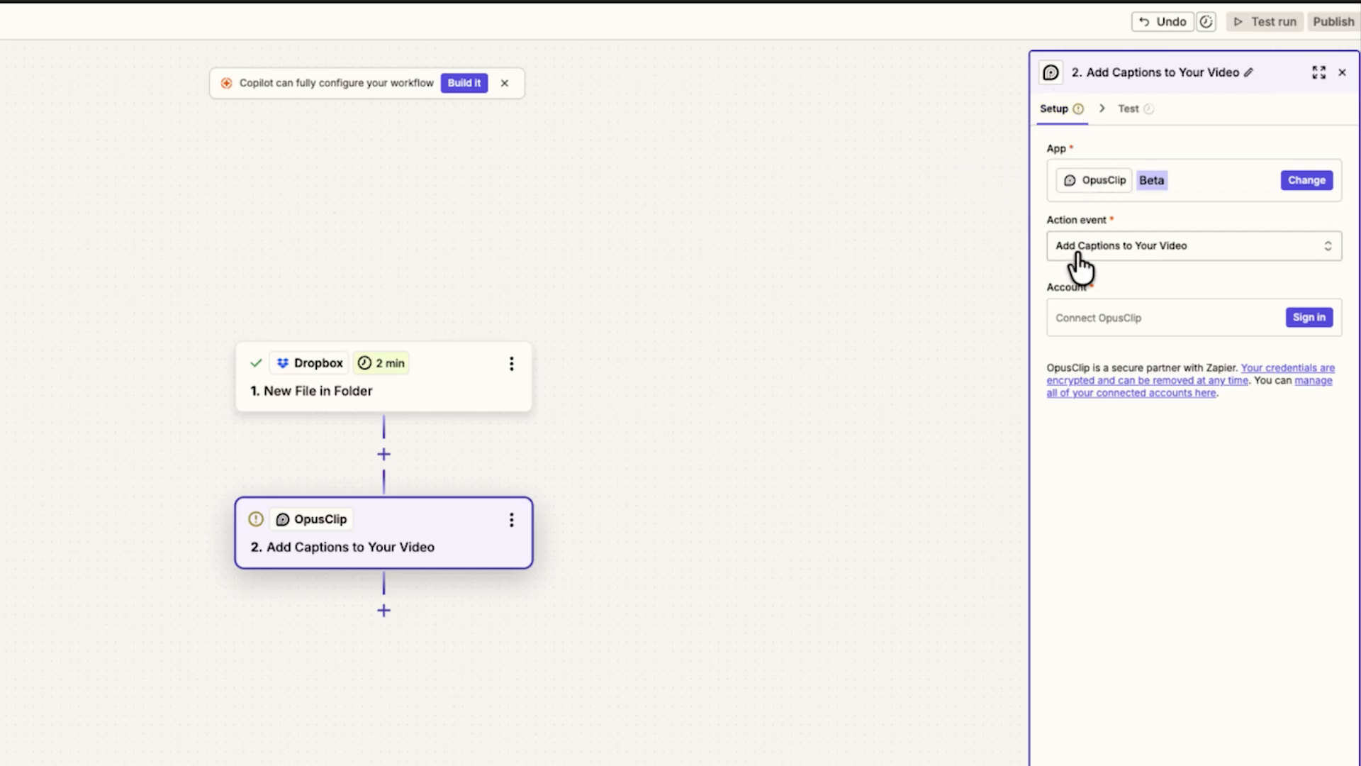
pyautogui.moveTo(1127, 265)
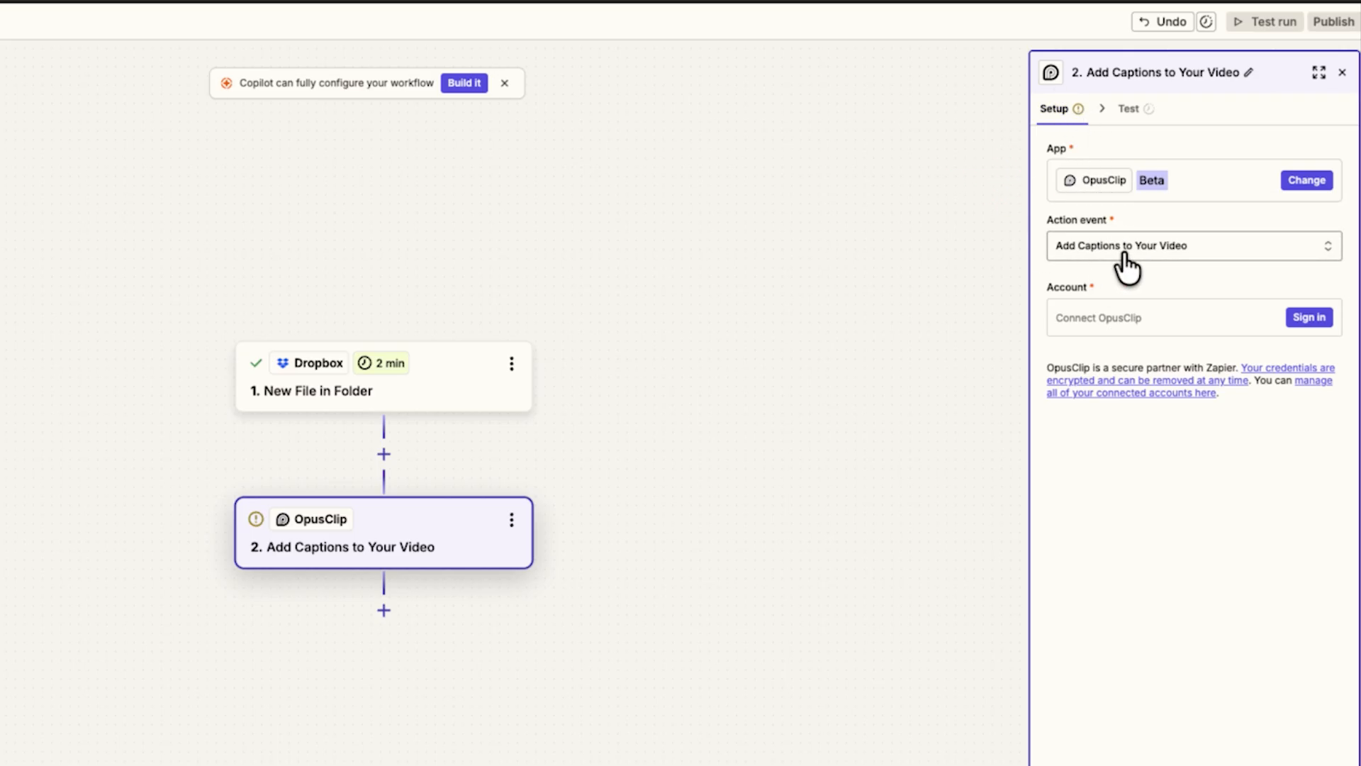
pyautogui.moveTo(1098, 261)
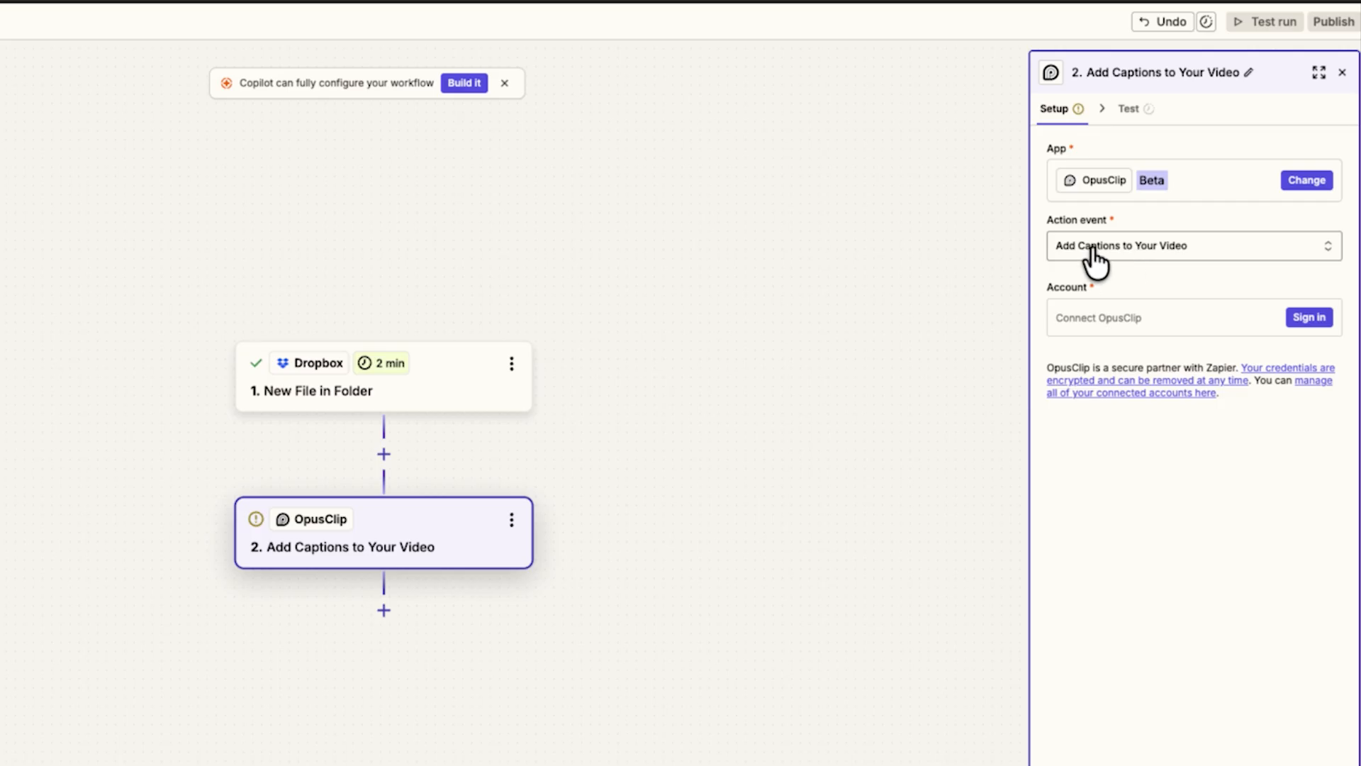
# Review the OpusClip action events and keep Add Captions to Your Video
pyautogui.click(1192, 245)
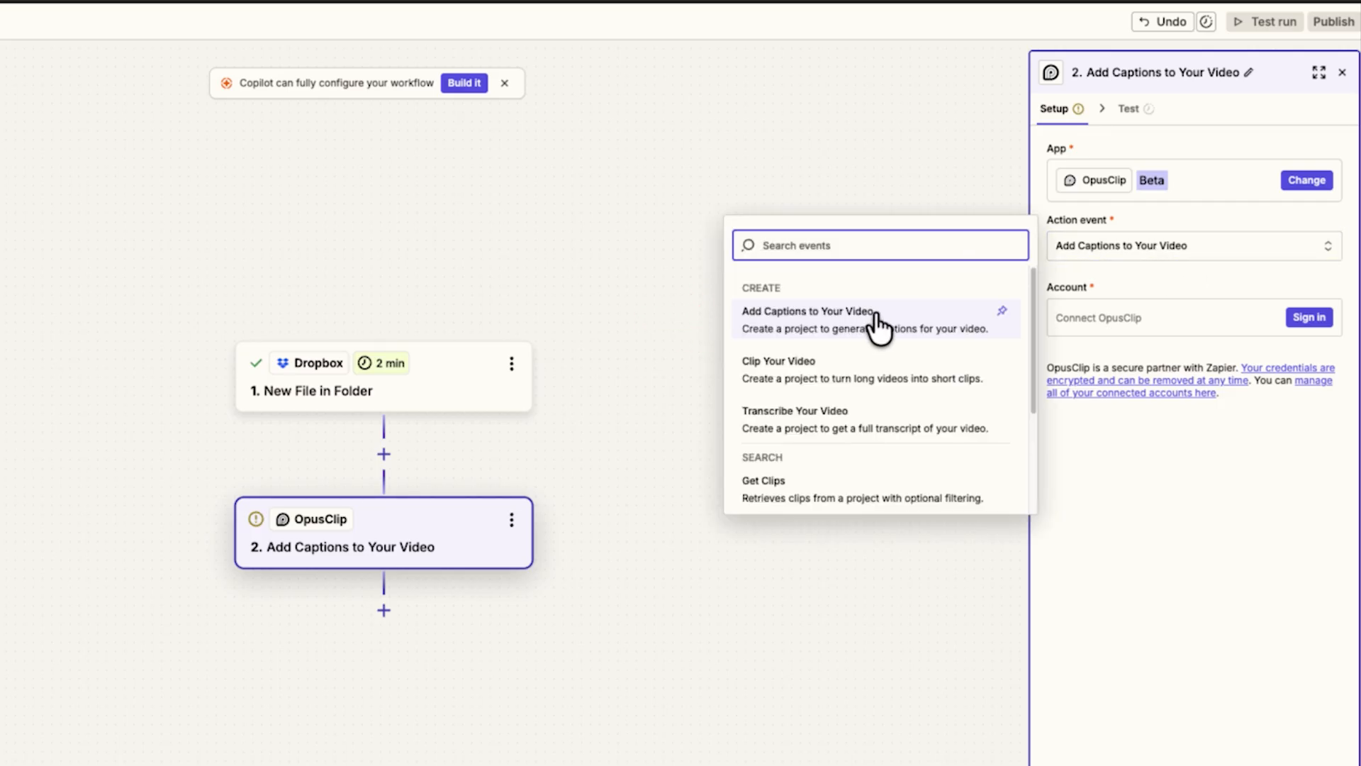
pyautogui.scroll(-3)
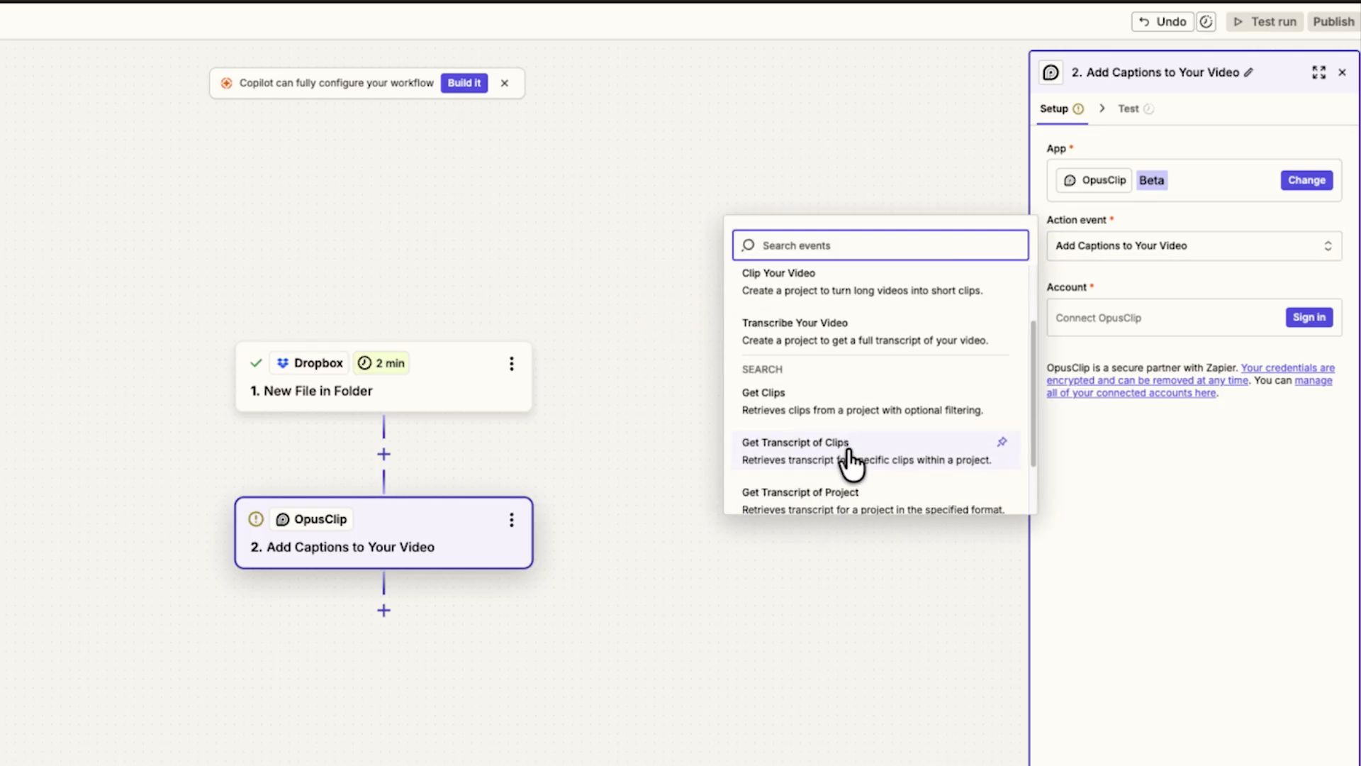
pyautogui.click(1173, 477)
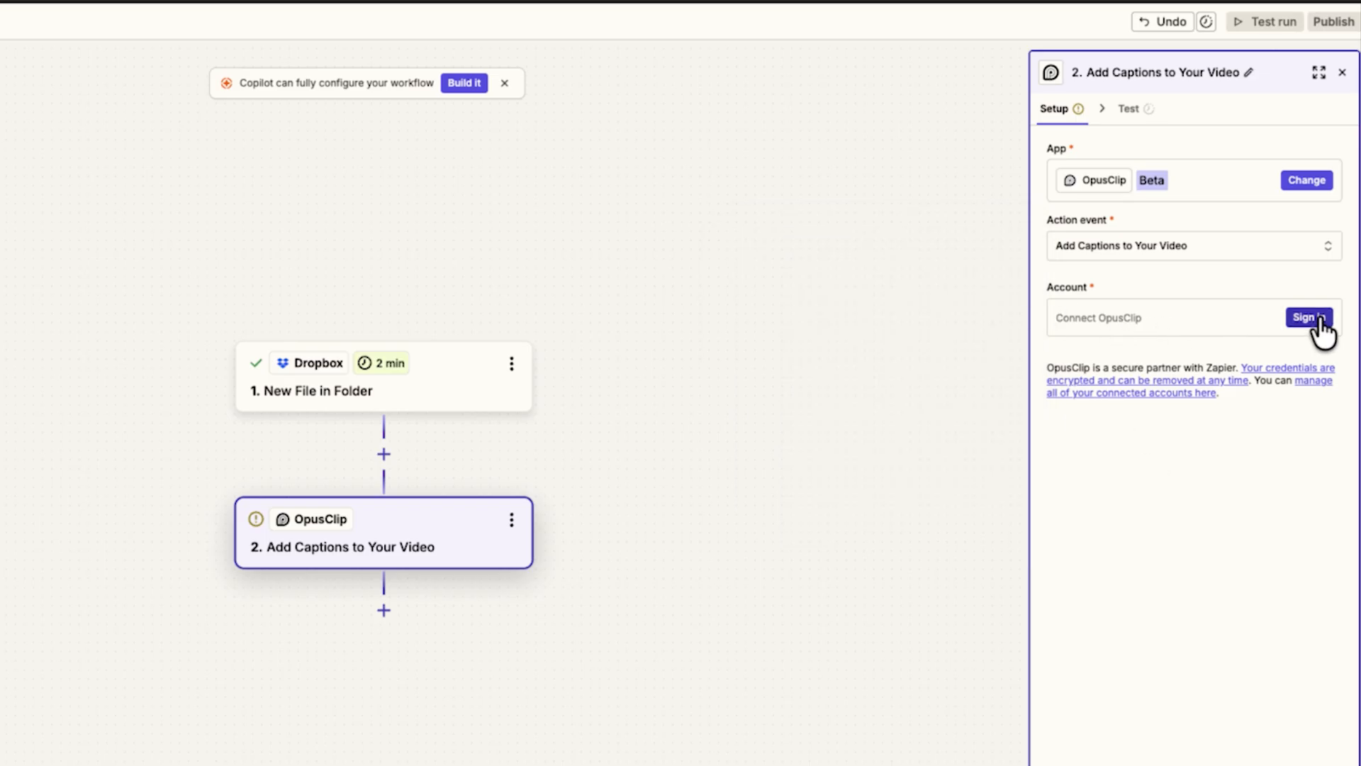
# Sign in to OpusClip and allow Zapier access to the account
pyautogui.click(1307, 317)
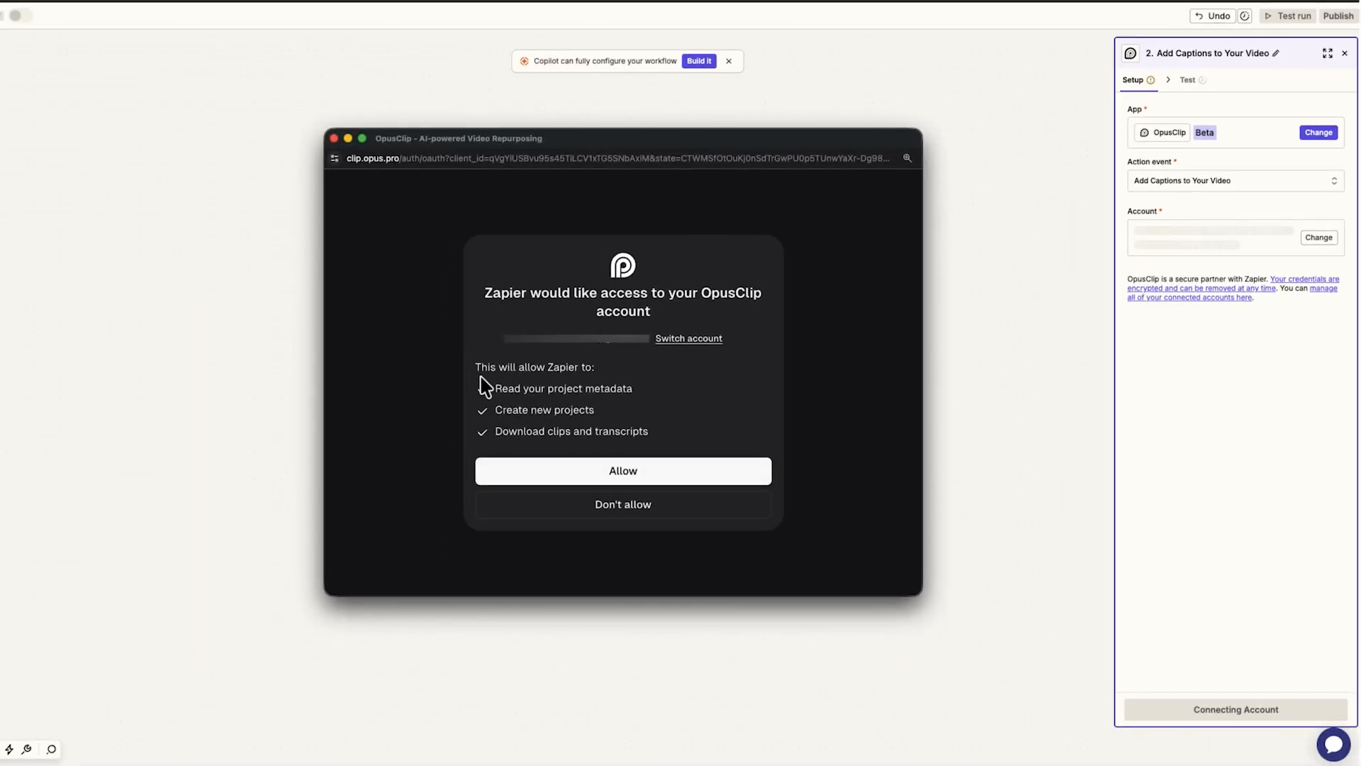
pyautogui.moveTo(627, 427)
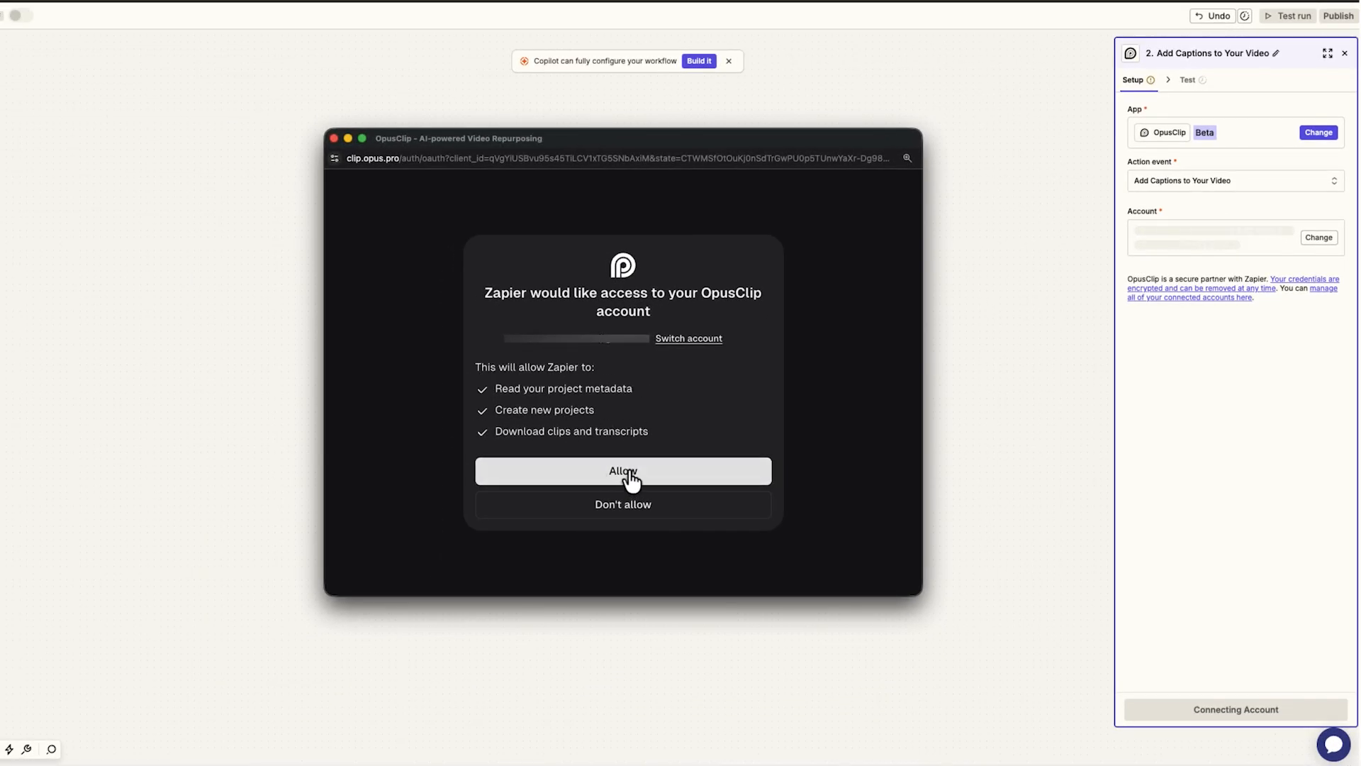
pyautogui.click(623, 471)
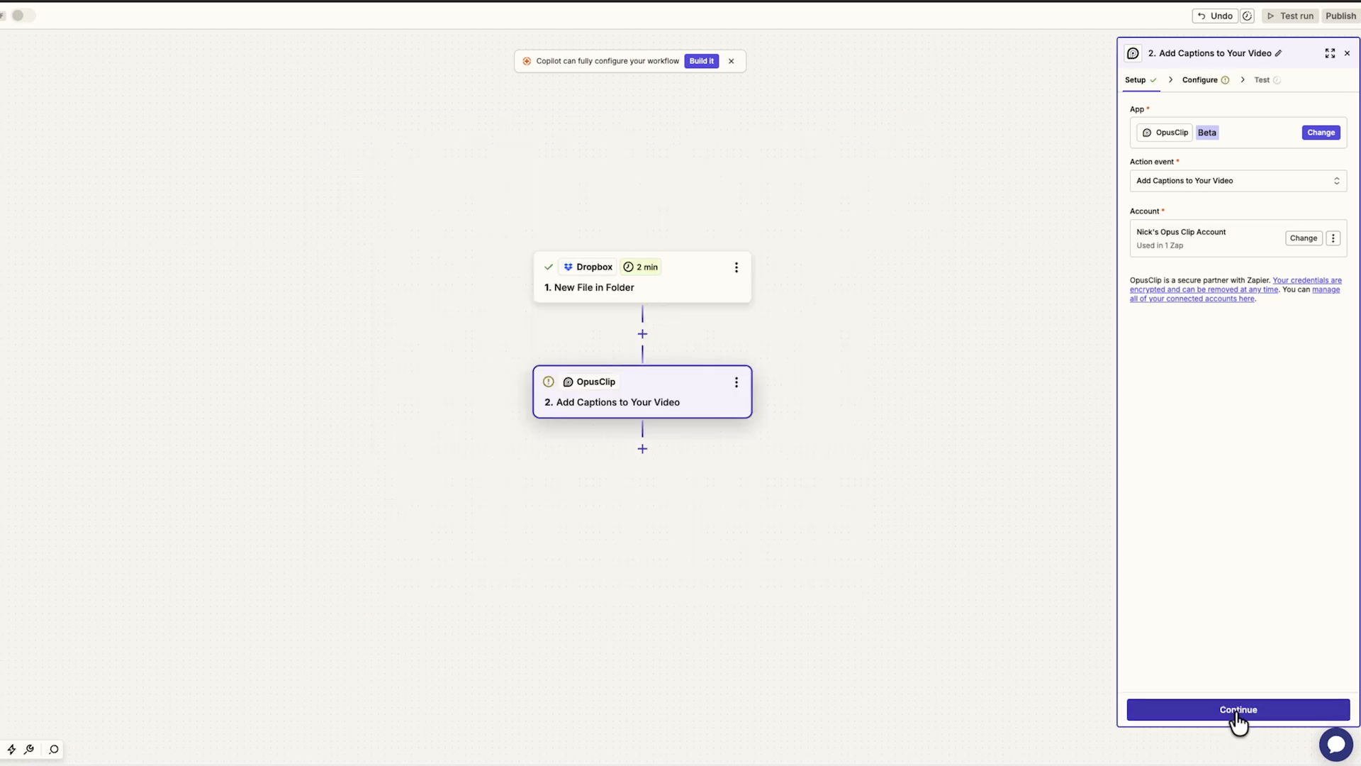
# Set the Video URL field to the Dropbox file's Share Link
pyautogui.click(1236, 709)
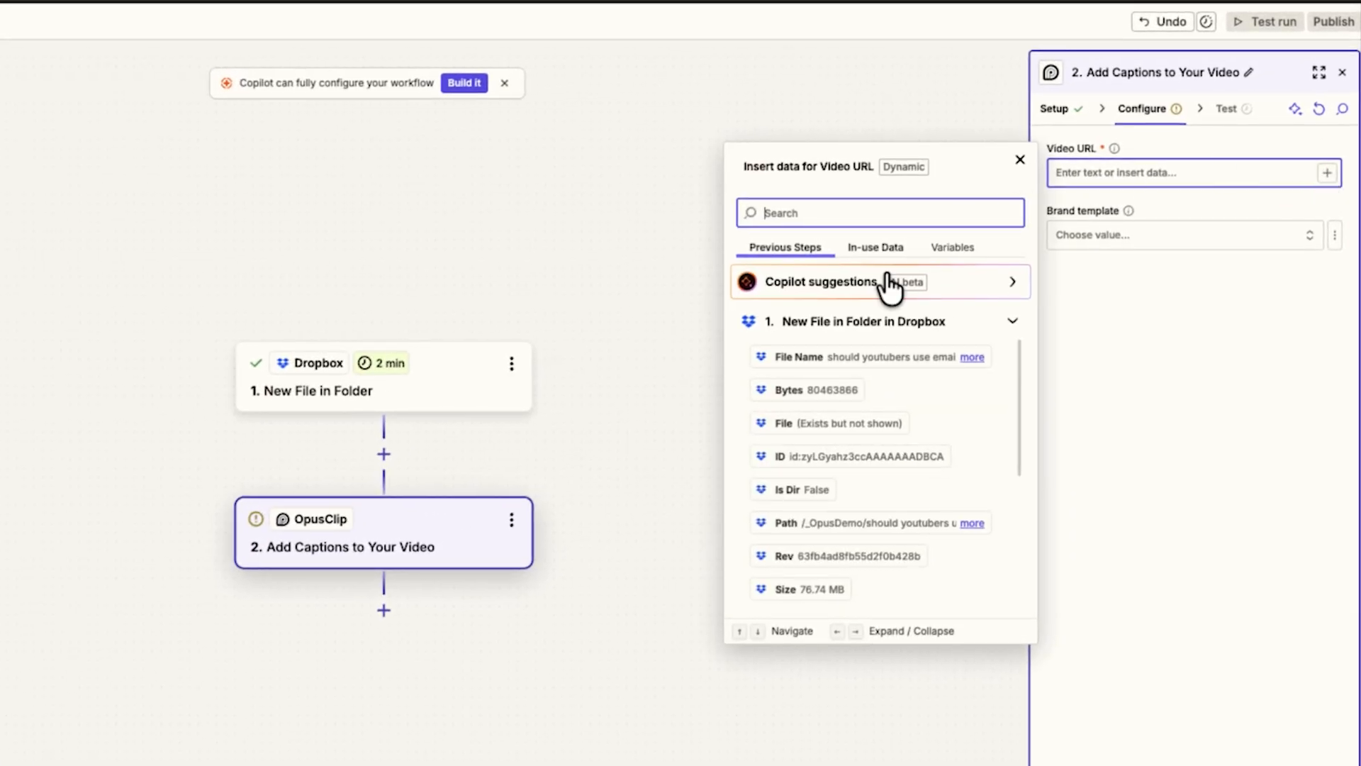
pyautogui.scroll(-3)
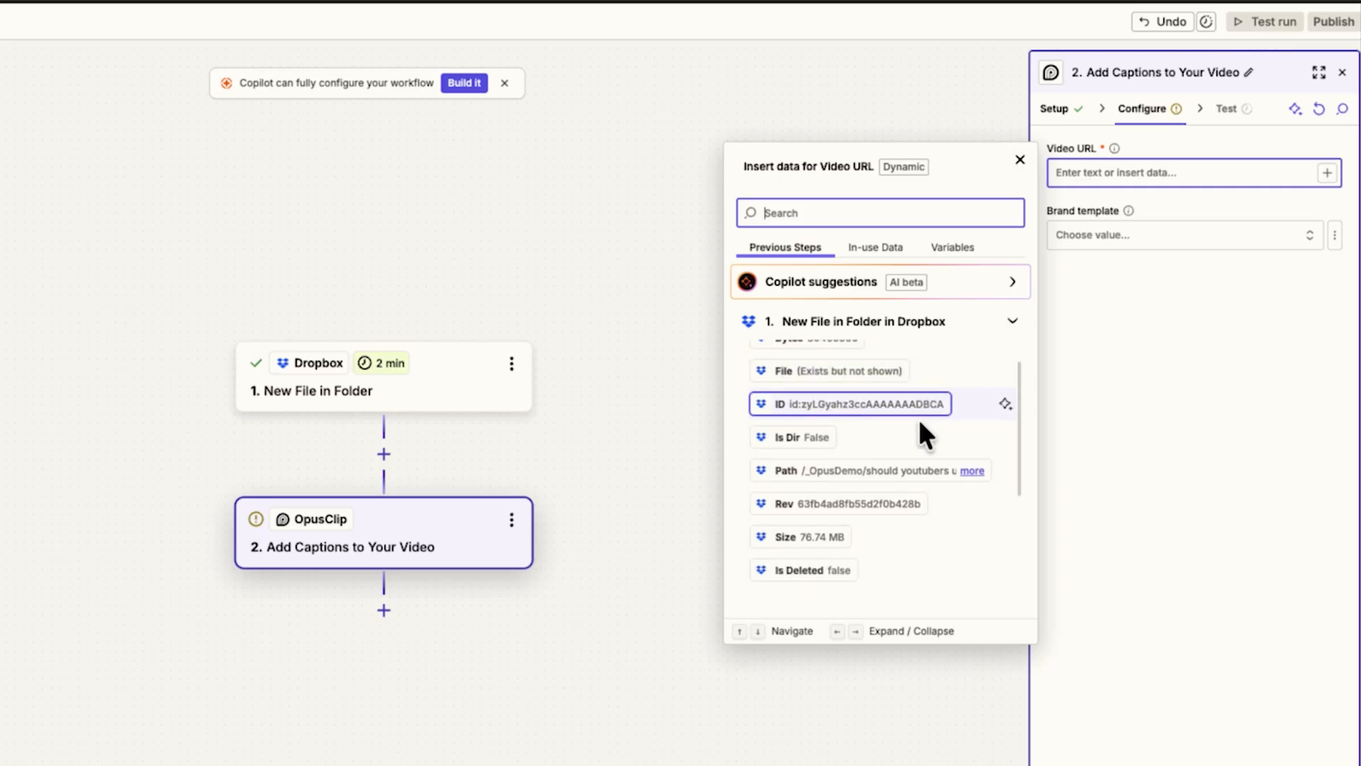
pyautogui.scroll(-3)
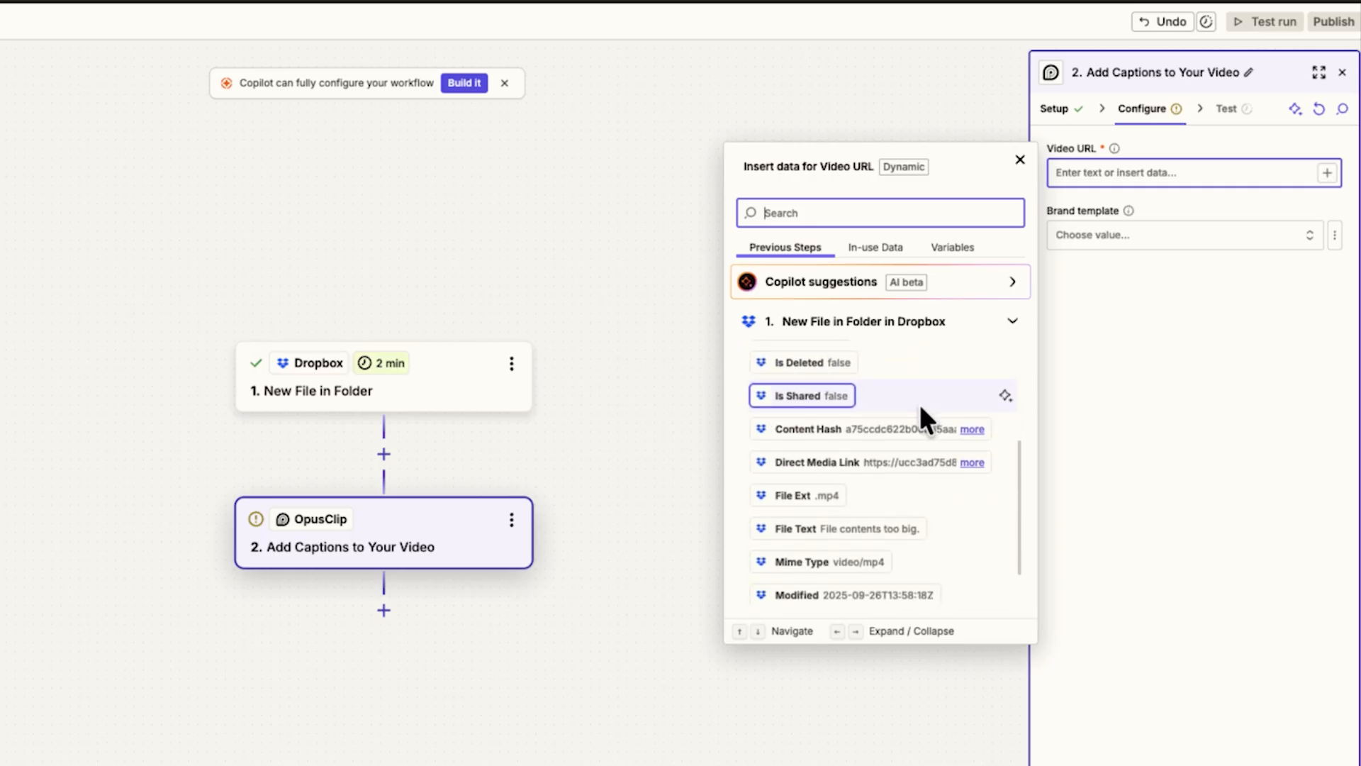
pyautogui.scroll(-3)
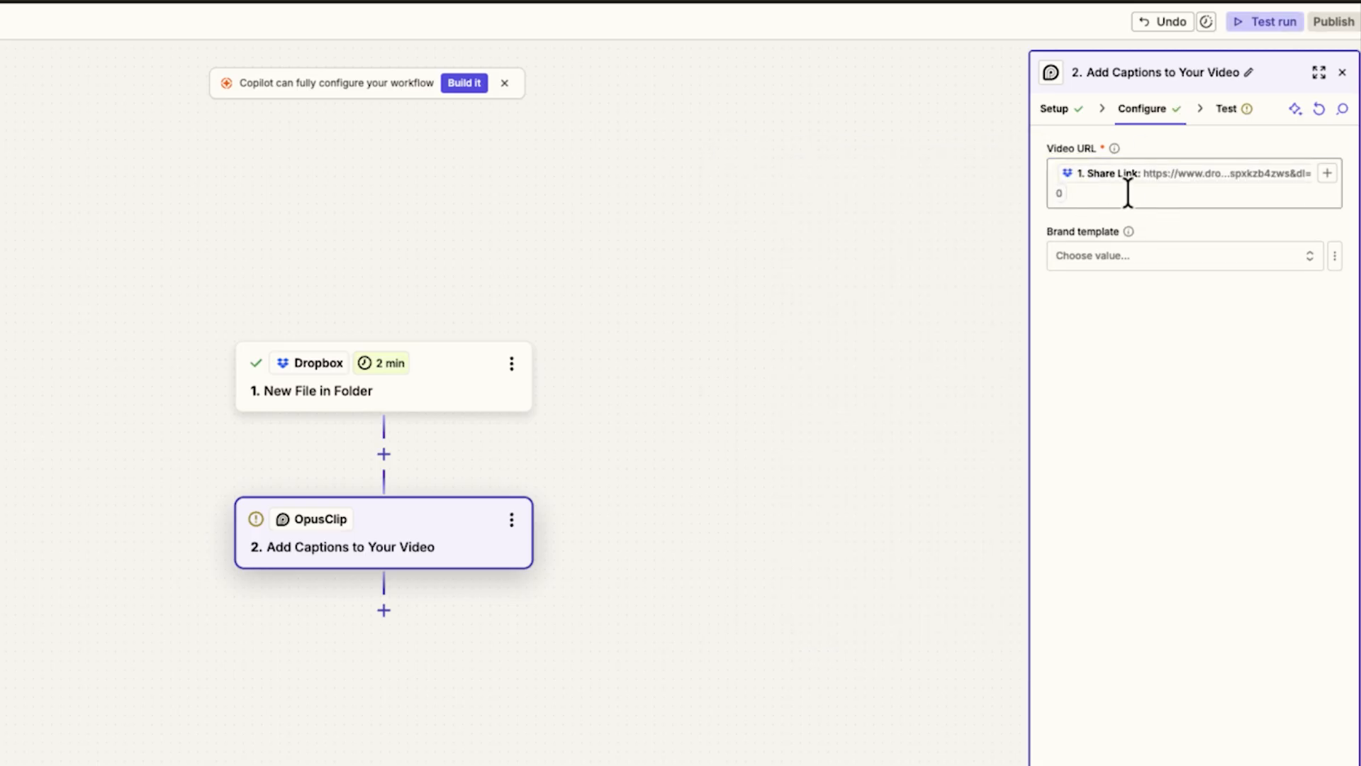
pyautogui.moveTo(1259, 188)
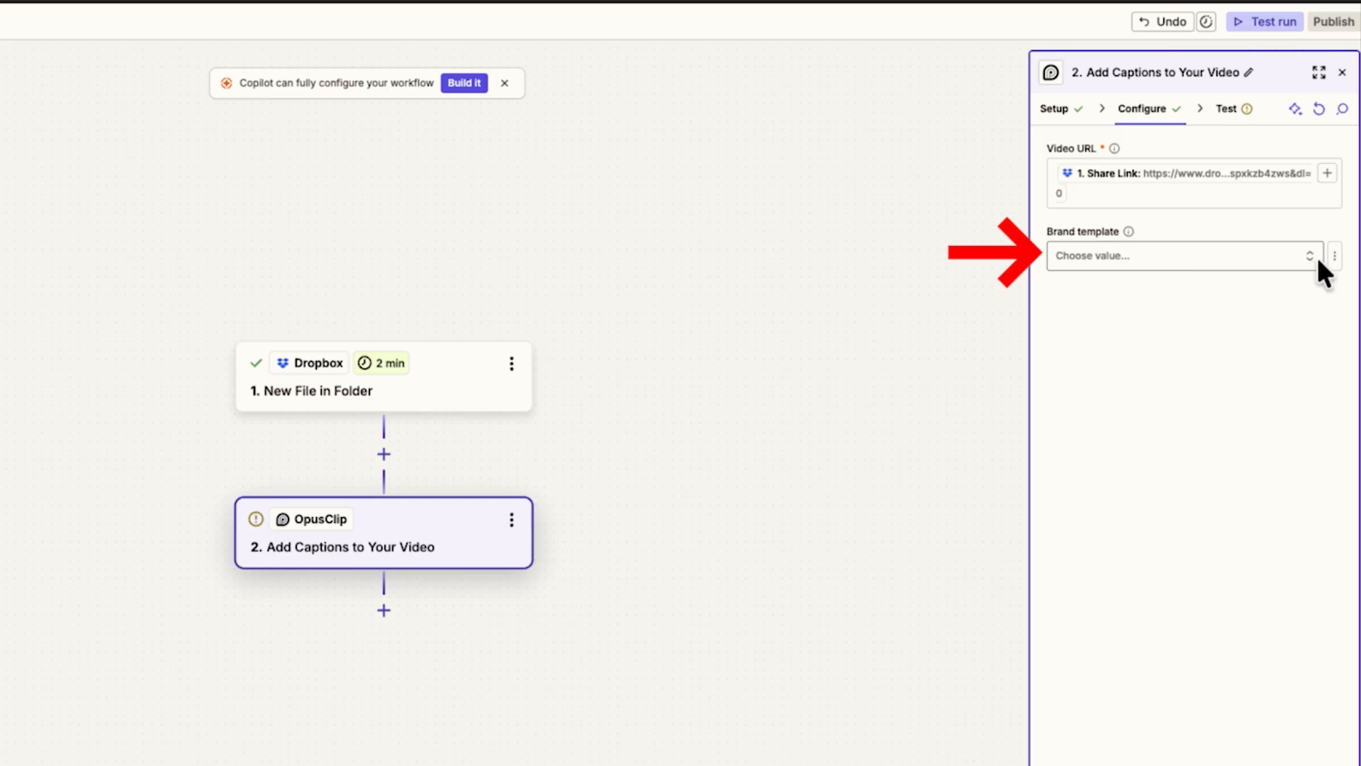
pyautogui.moveTo(1293, 276)
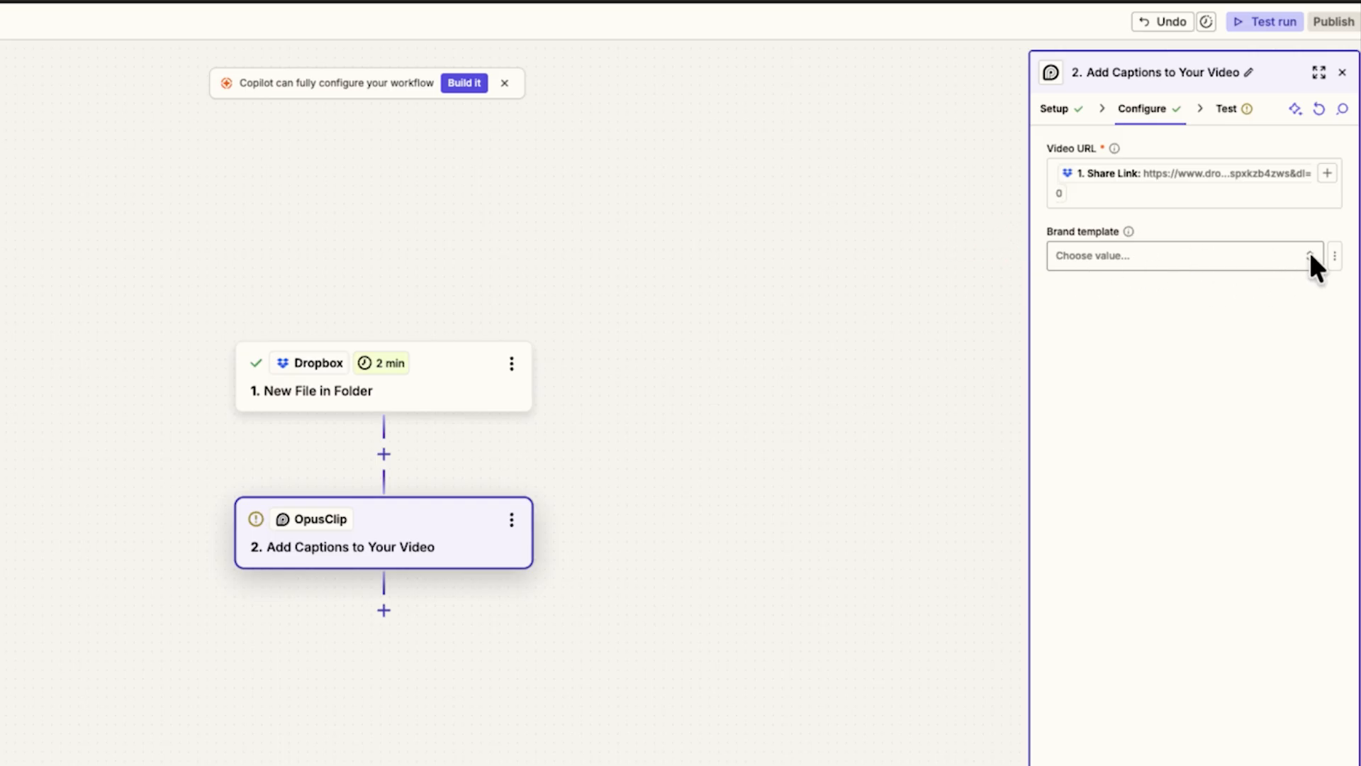
# Choose Extras Channel Vert as the brand template and continue to testing
pyautogui.click(1306, 256)
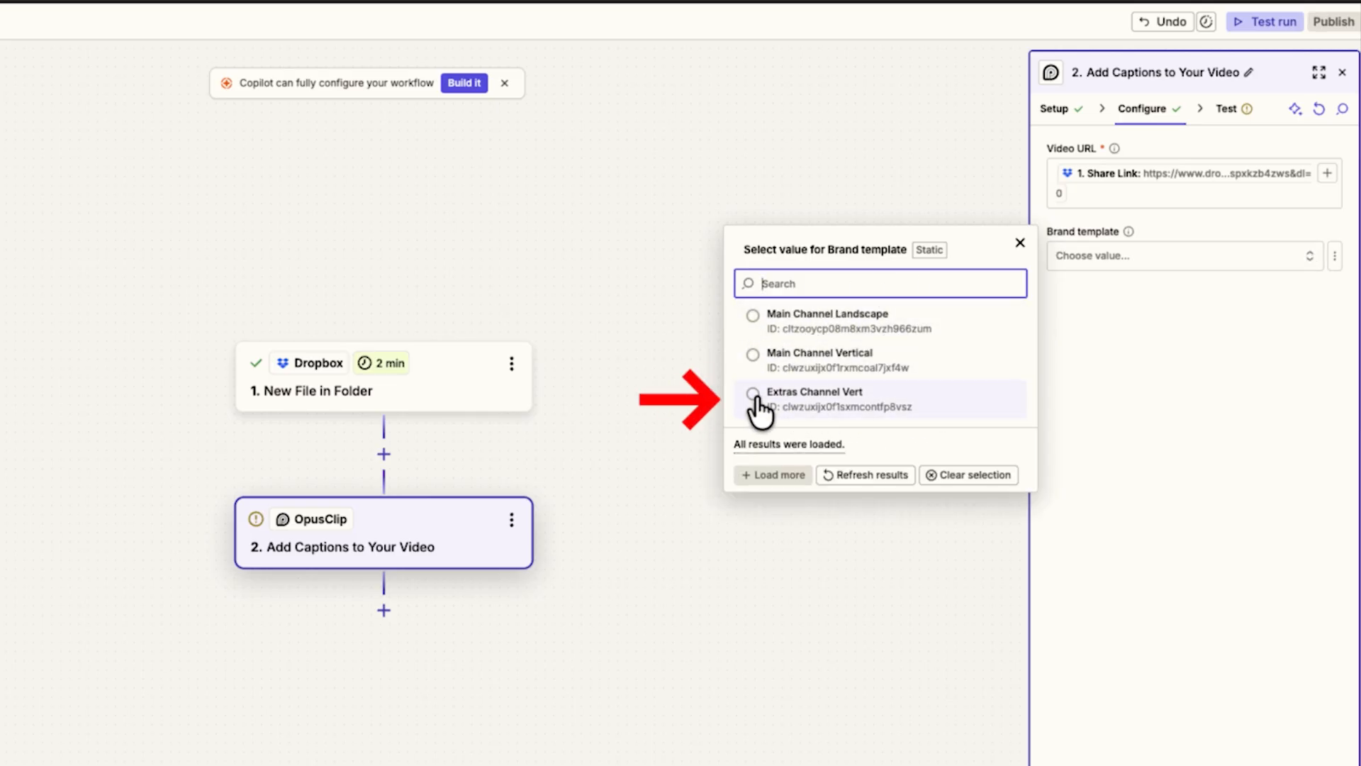
pyautogui.moveTo(782, 408)
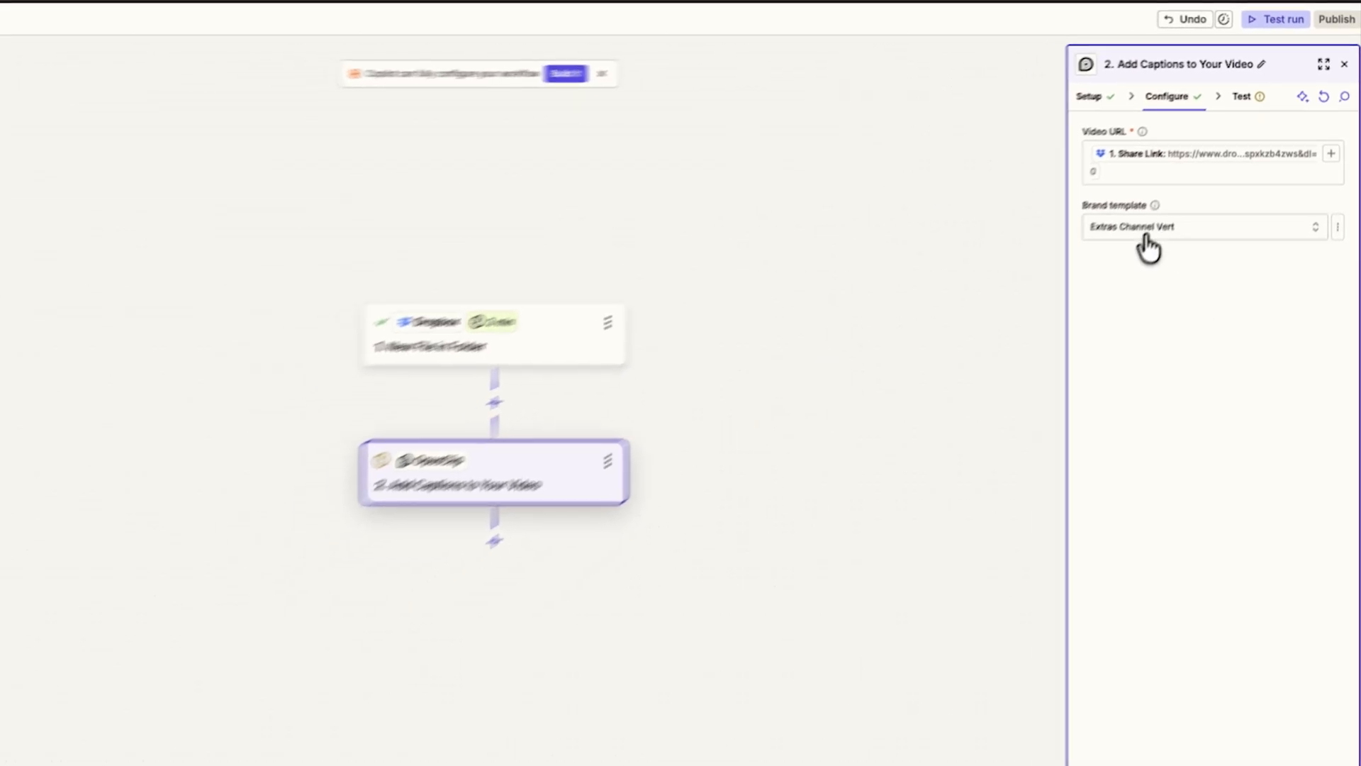
pyautogui.click(1242, 96)
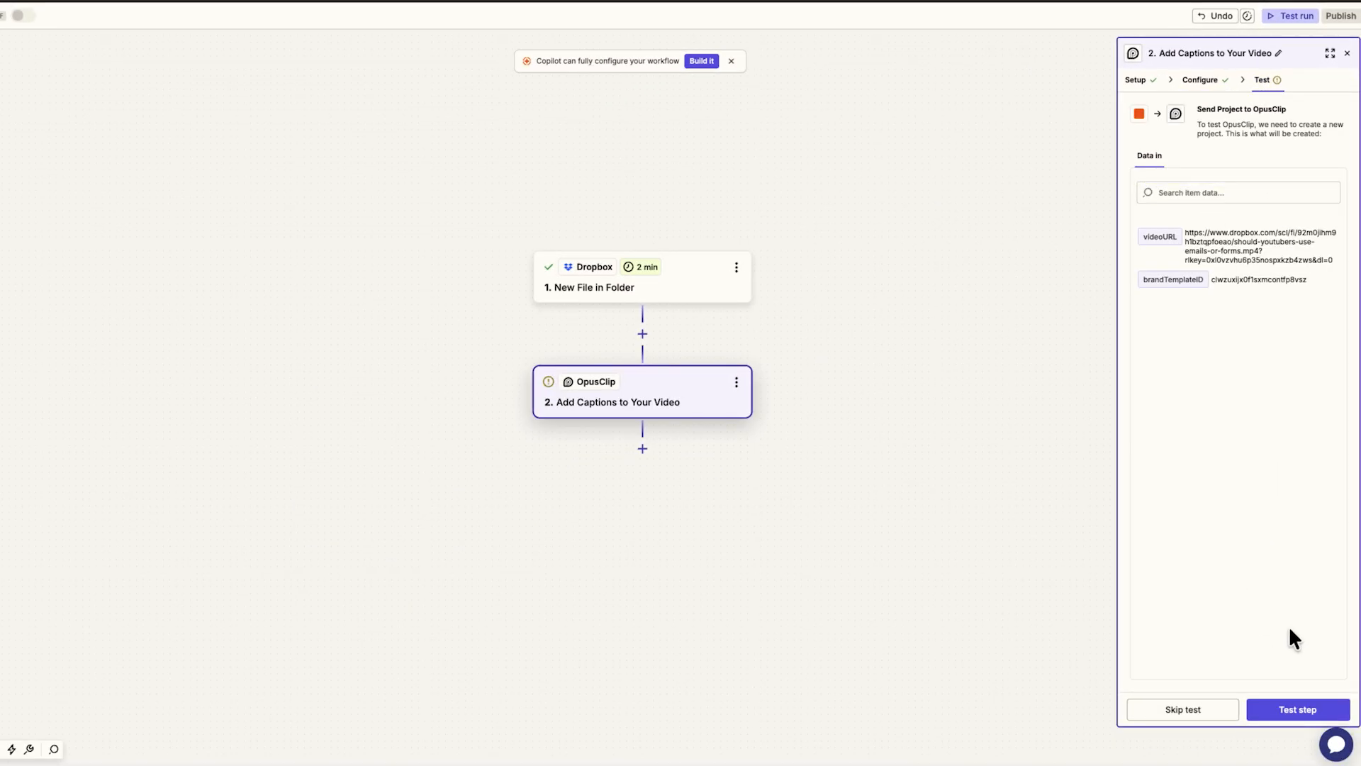
pyautogui.moveTo(1296, 709)
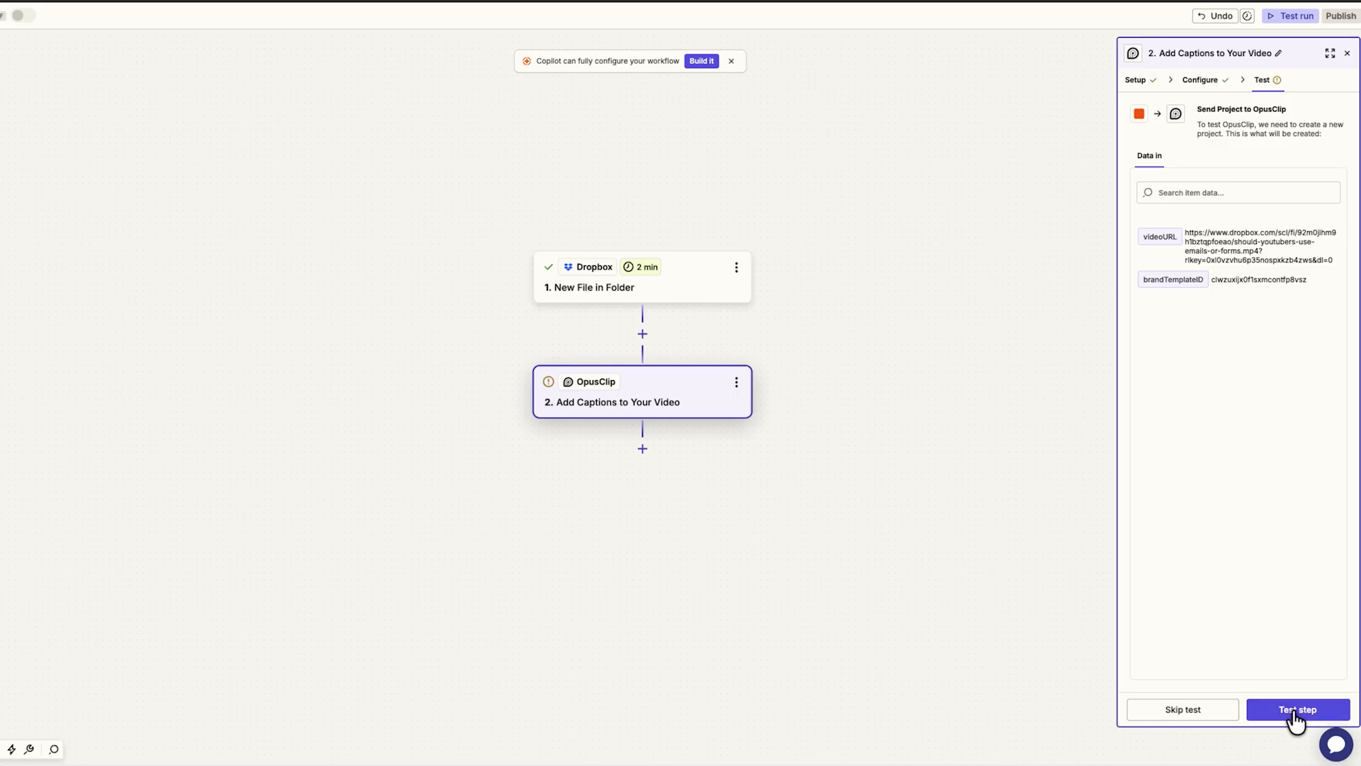
# Run Test step so a project is sent to OpusClip successfully
pyautogui.click(1296, 709)
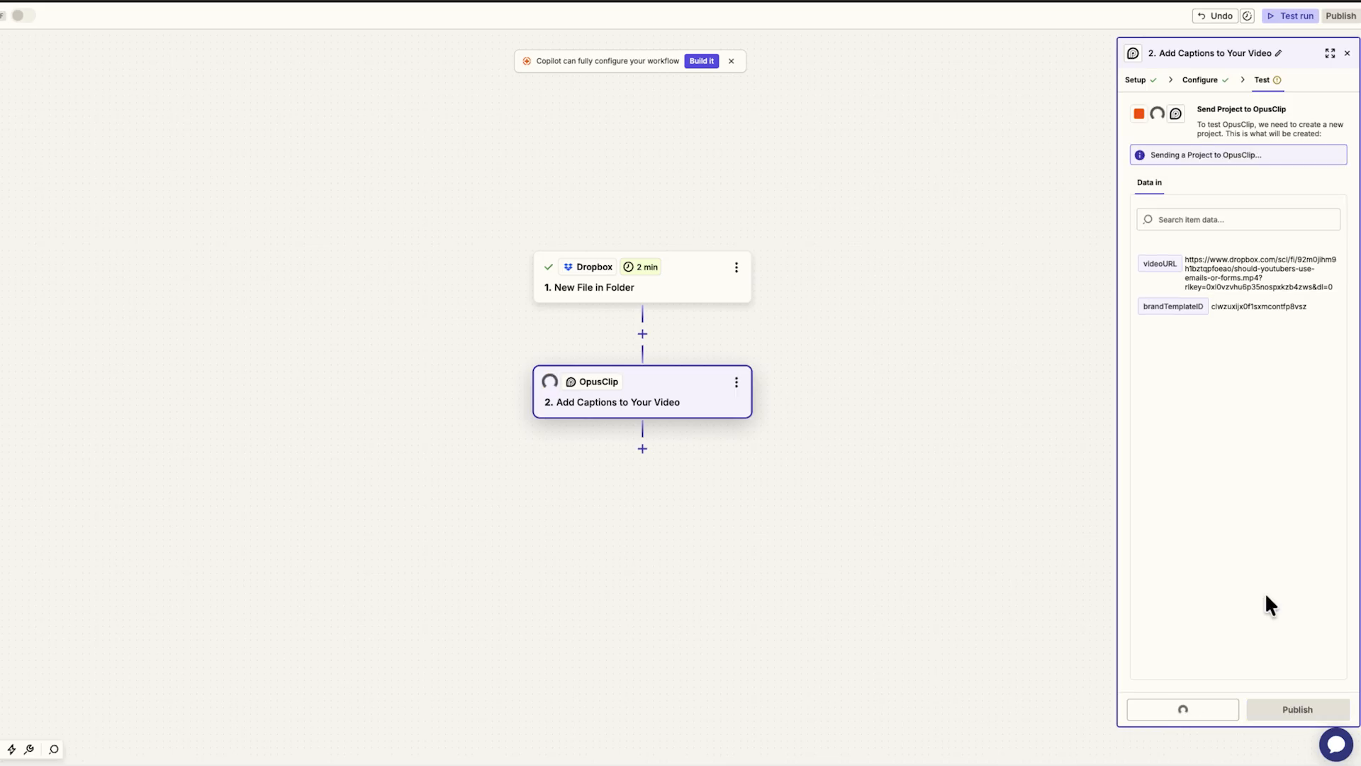
pyautogui.click(1181, 709)
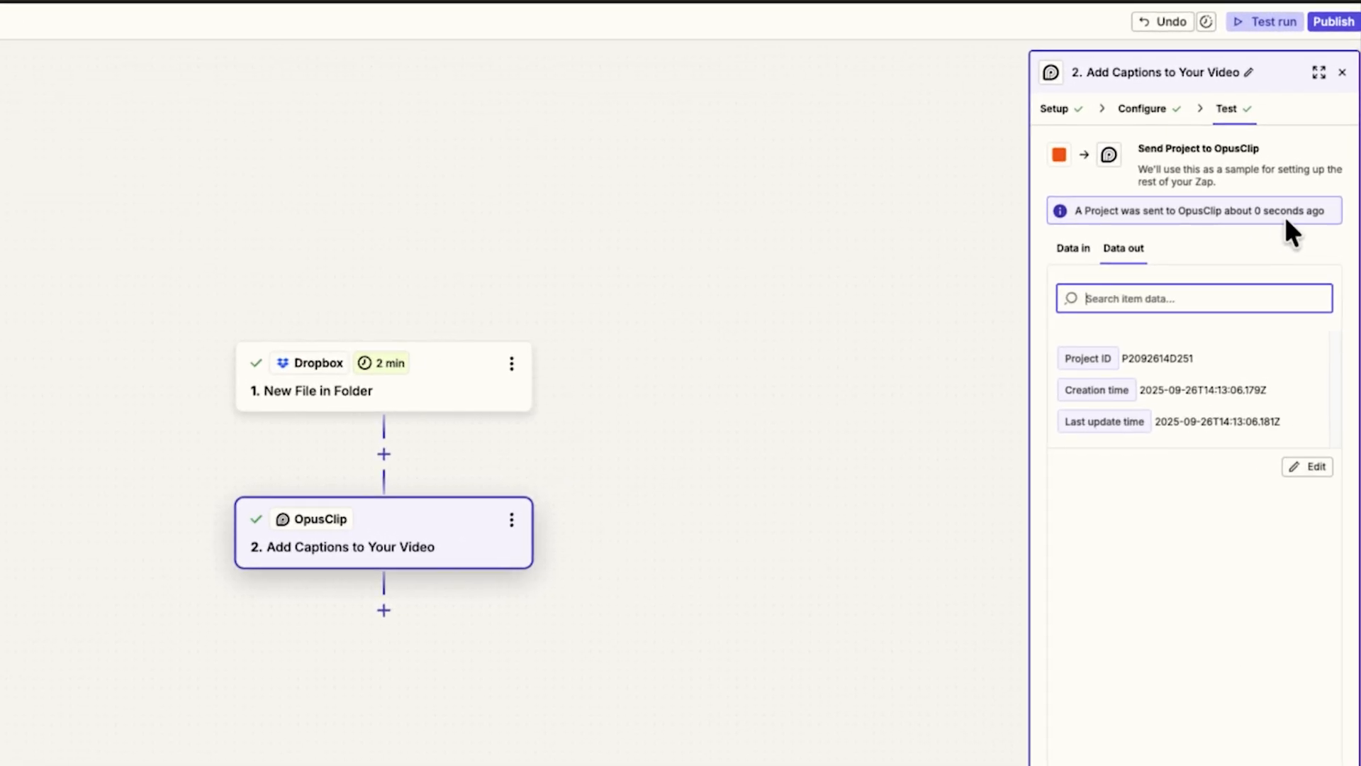
pyautogui.moveTo(1198, 212)
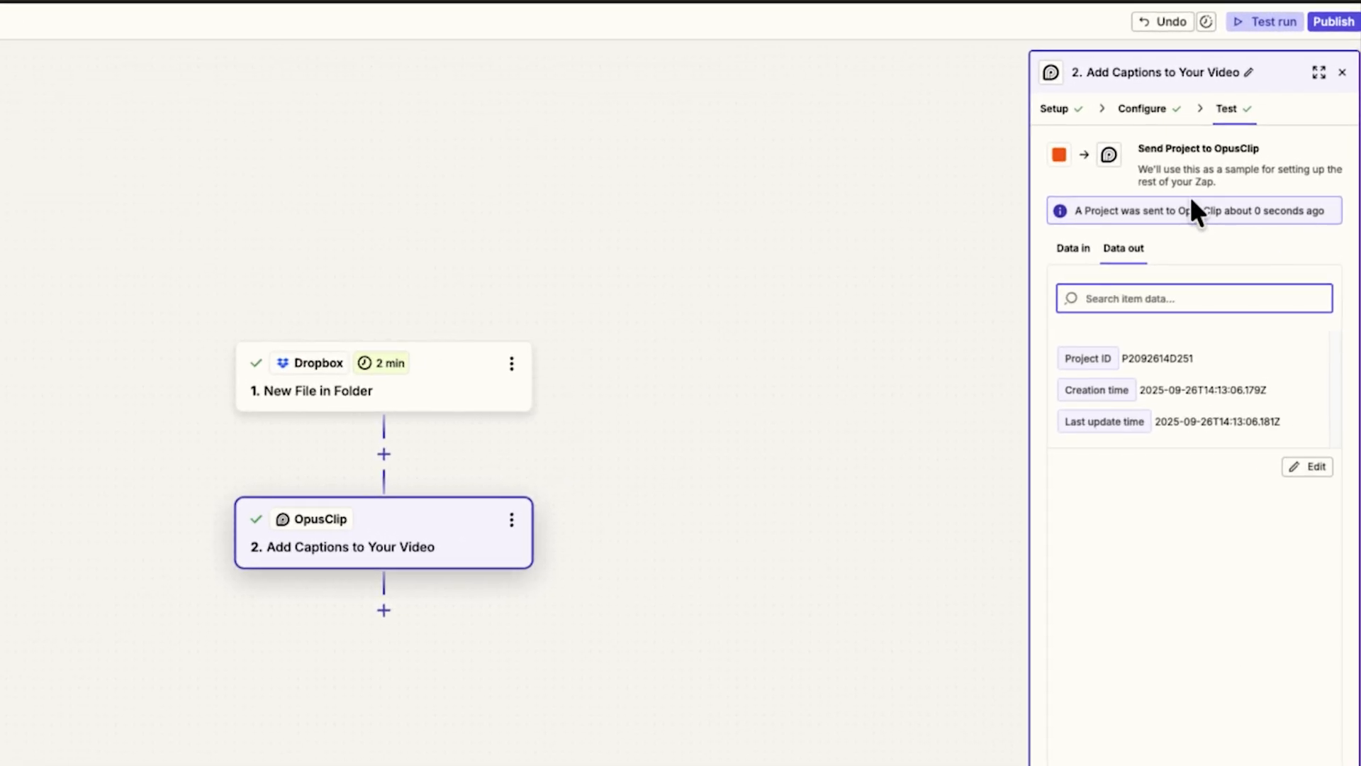
pyautogui.moveTo(1299, 267)
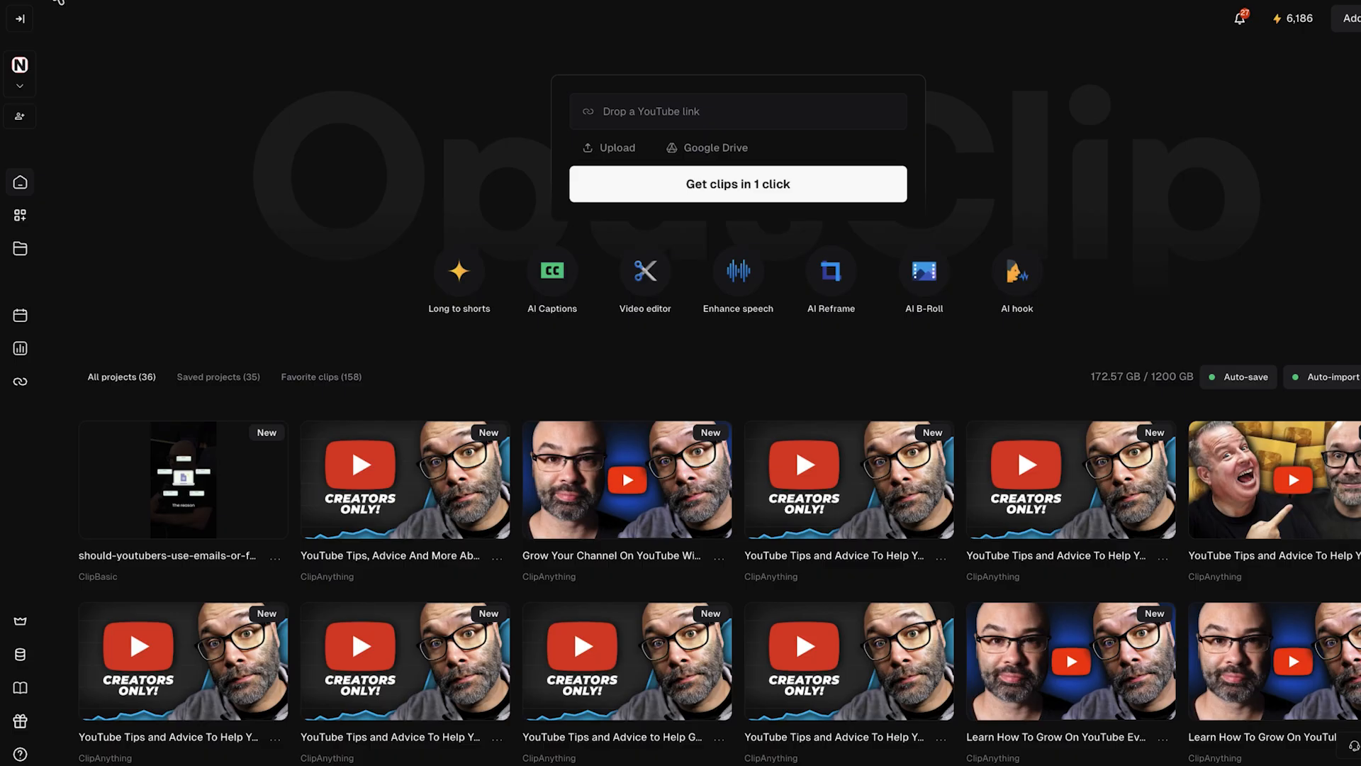
# Locate the newest project on the OpusClip dashboard and check its processing progress
pyautogui.click(737, 183)
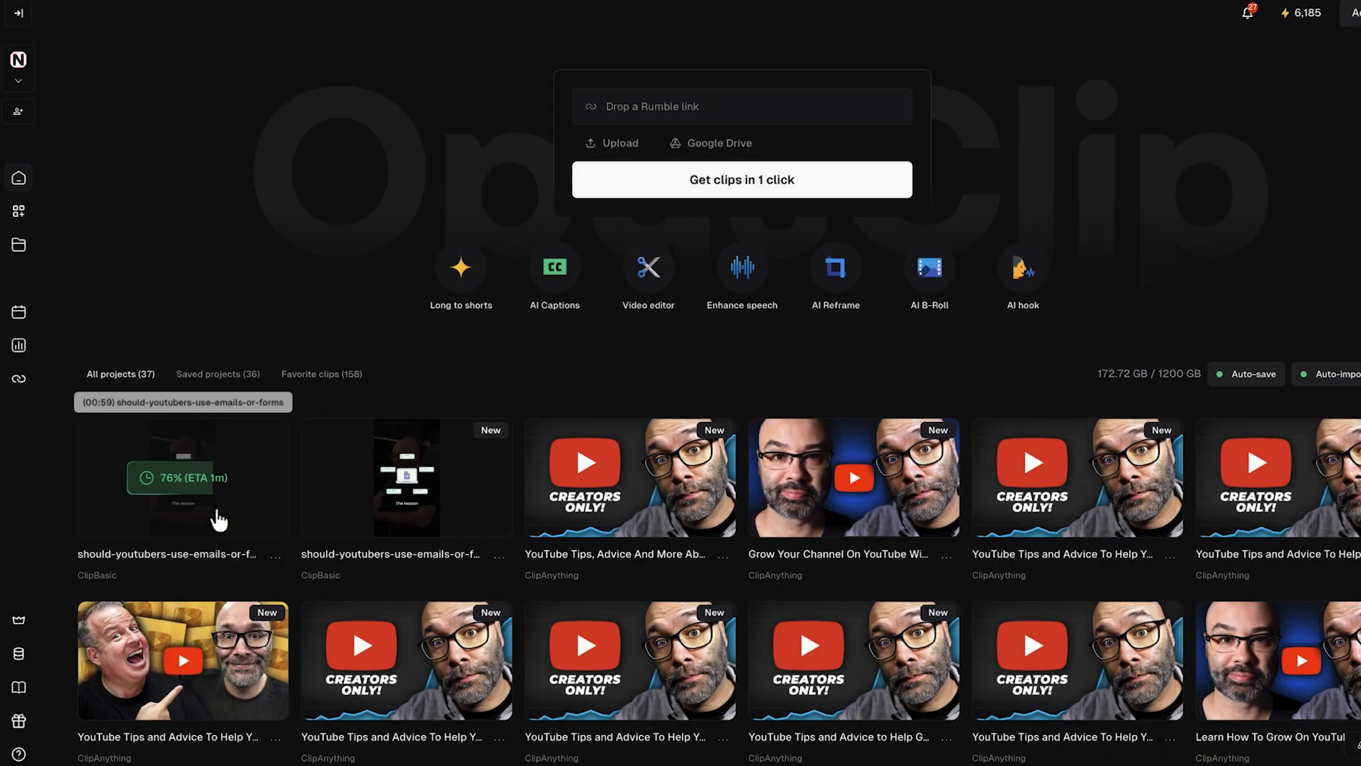
pyautogui.scroll(-3)
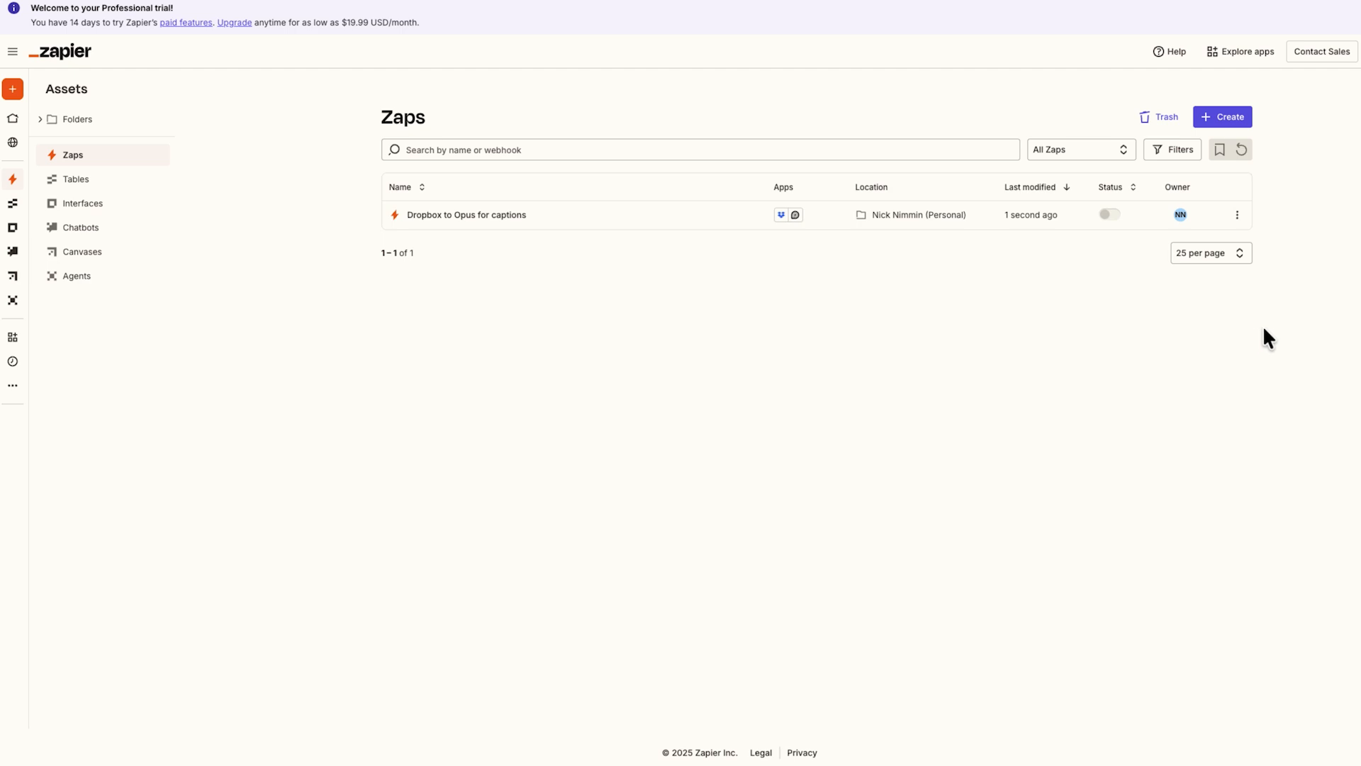
pyautogui.moveTo(1146, 309)
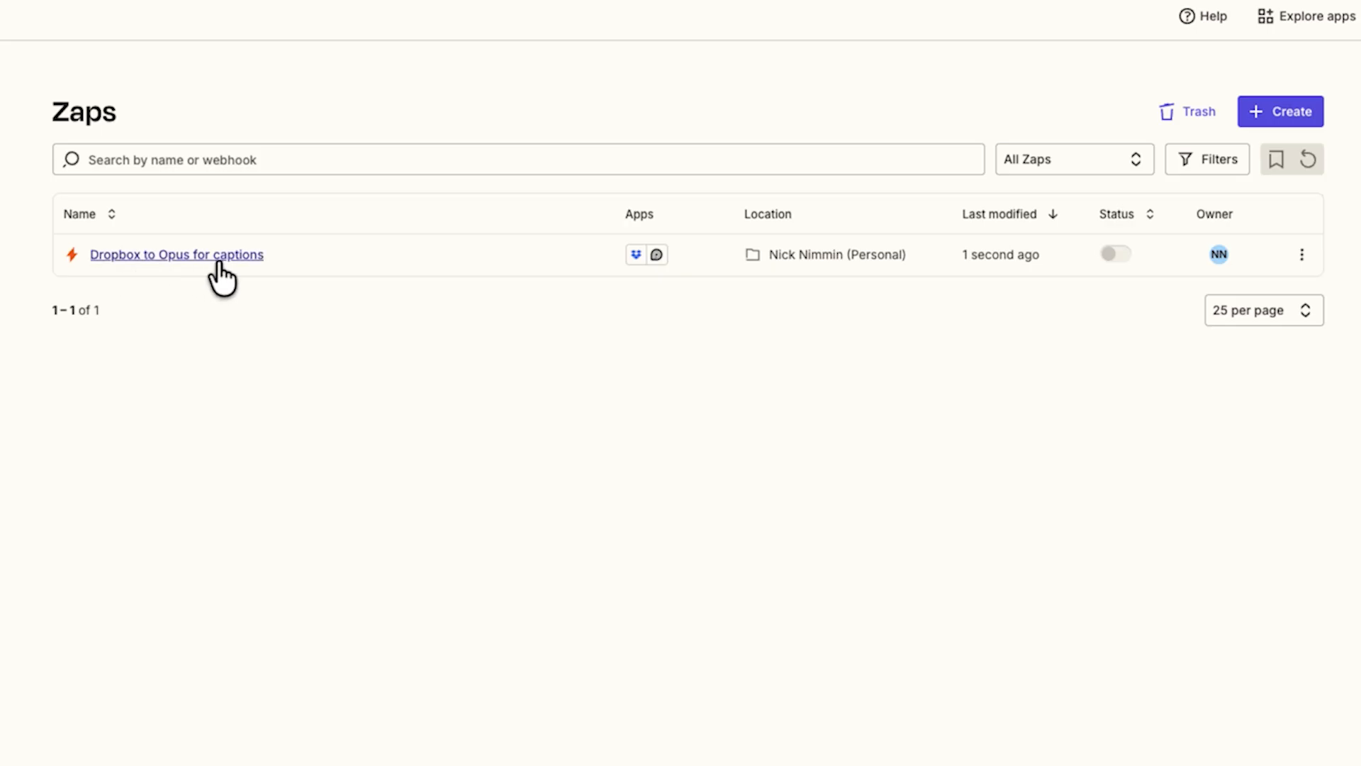
pyautogui.moveTo(1301, 253)
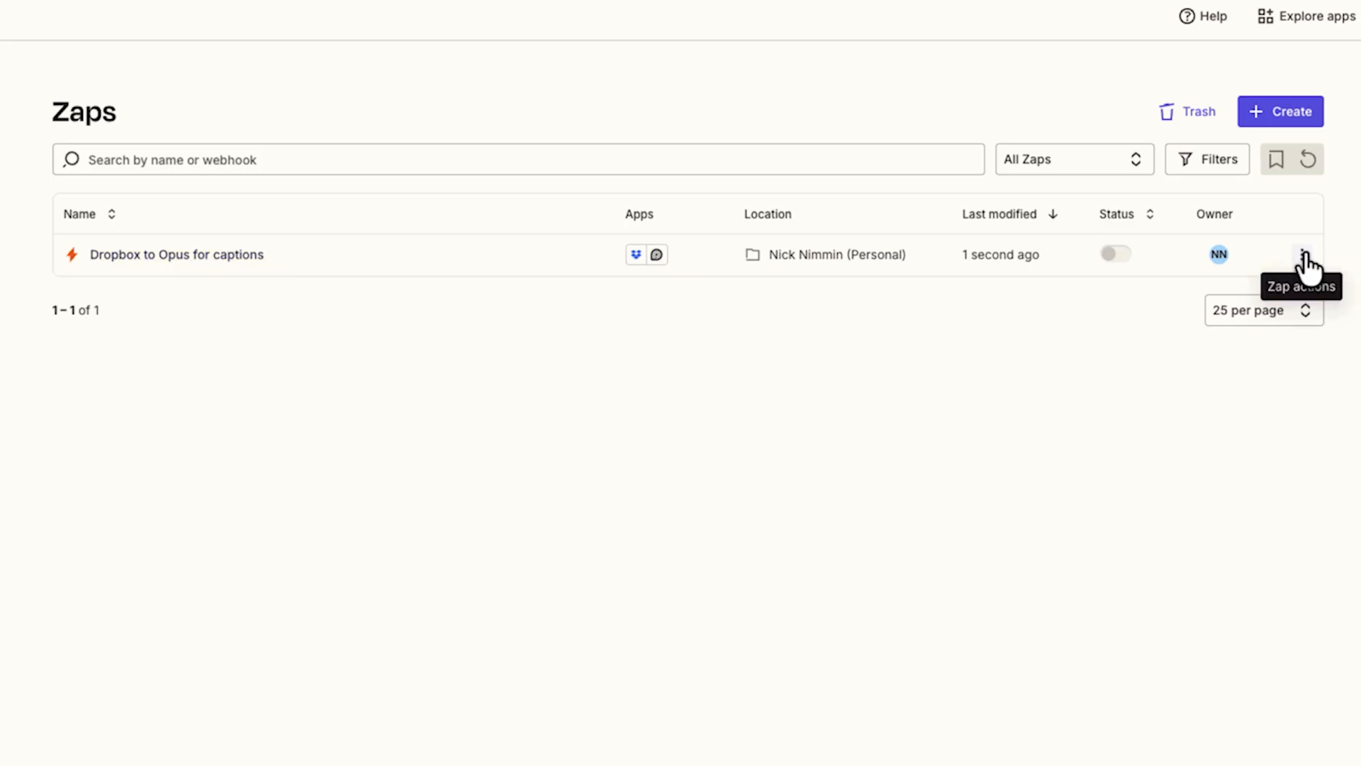
# Choose Rename from the Zap actions menu of the captions zap
pyautogui.click(1313, 254)
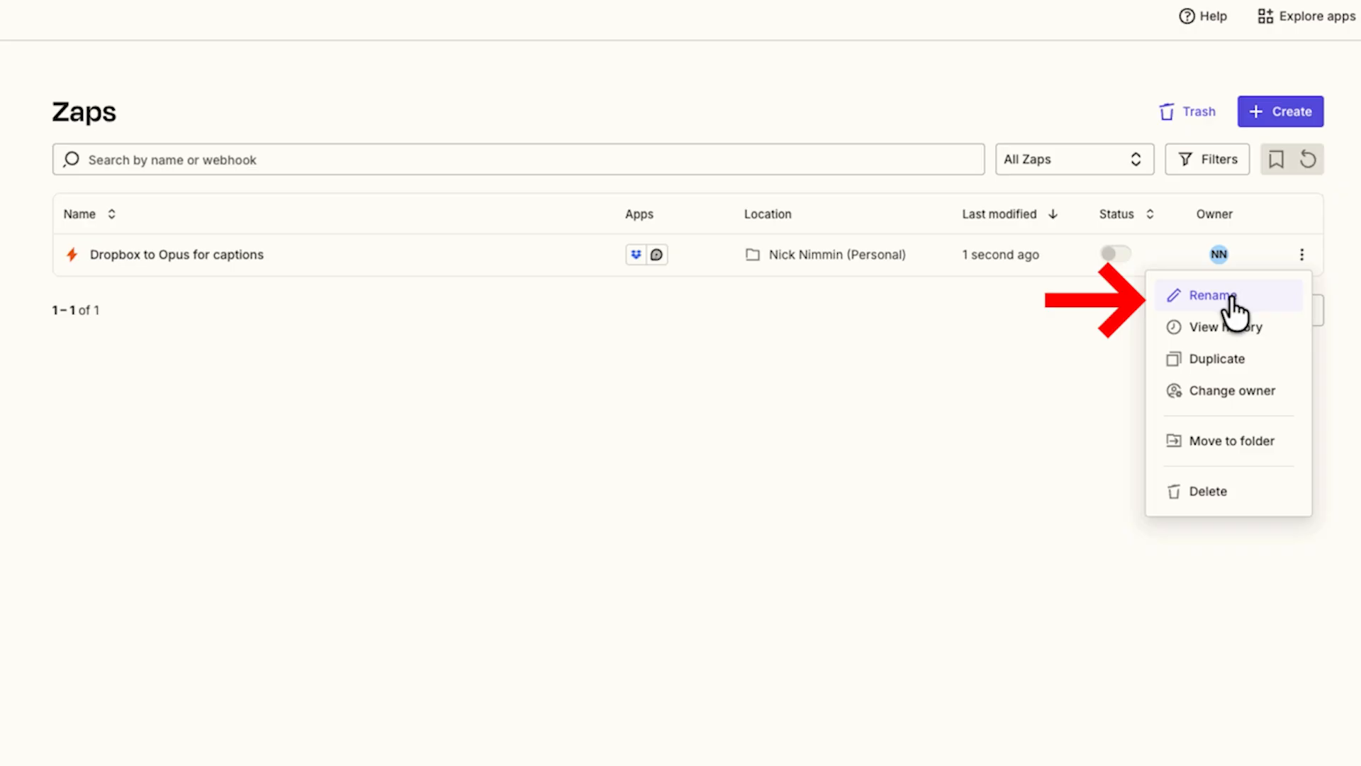
pyautogui.click(757, 536)
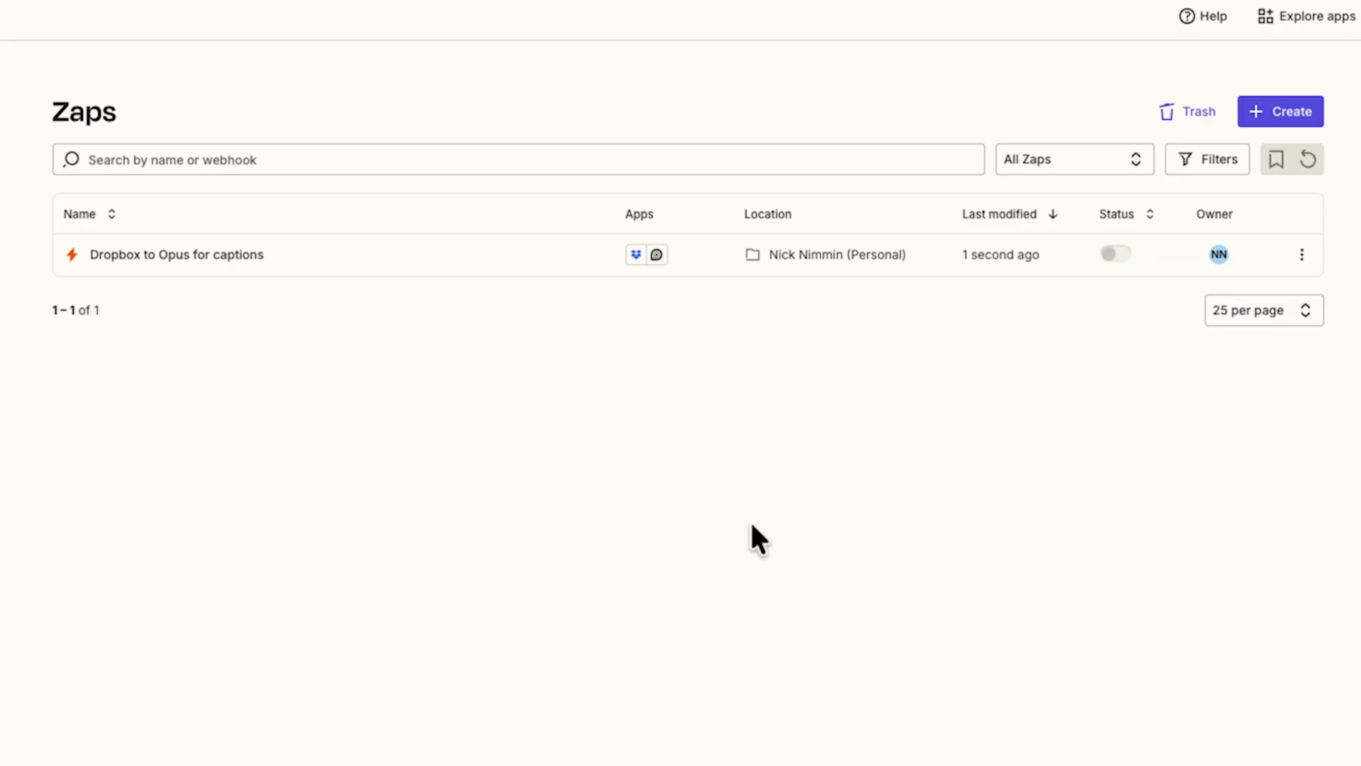